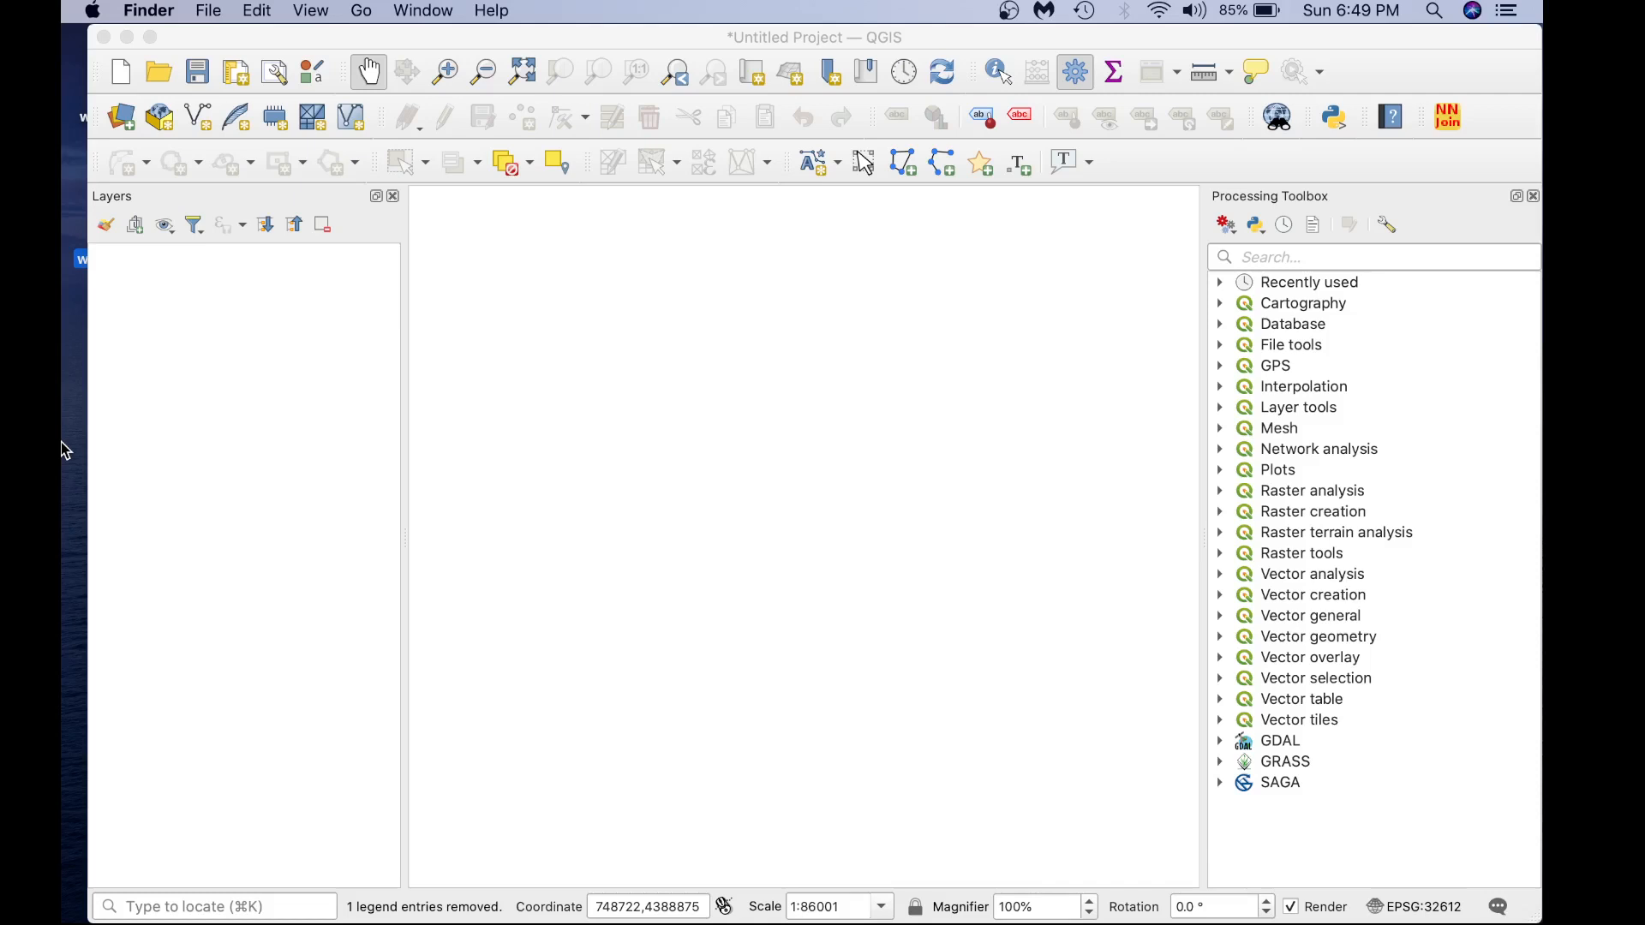
mouse_move(356, 409)
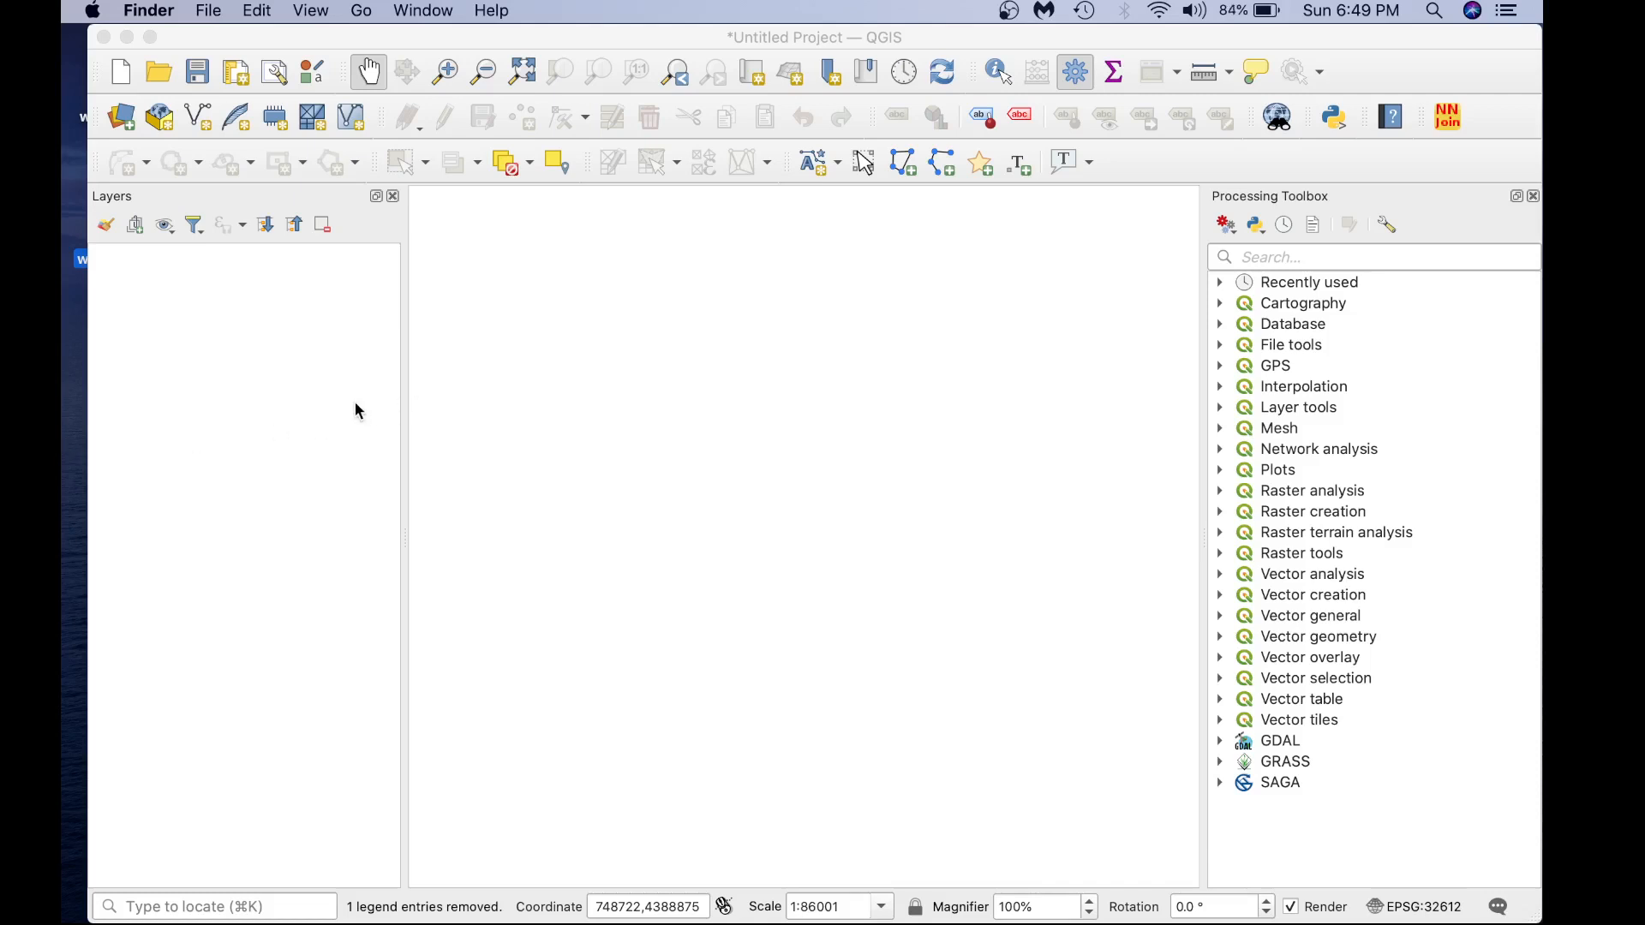
- Bring the empty QGIS project window to the front
click(540, 11)
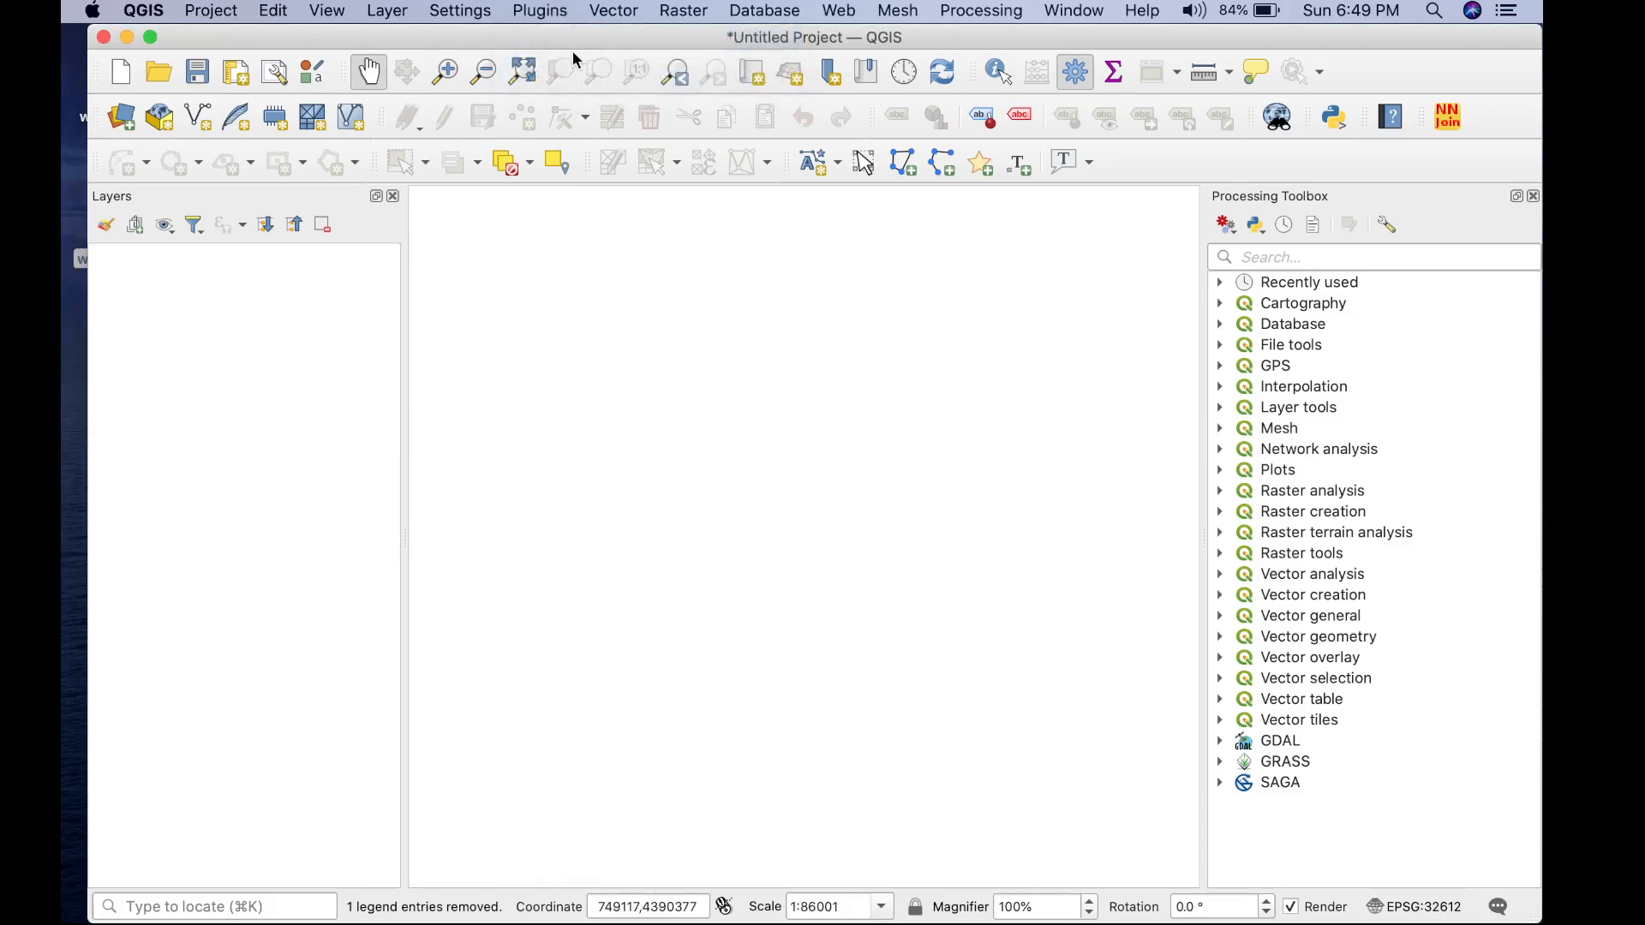
- Bring Chrome forward on the 'WhiteboxTools for QGIS' plugin repository page
click(540, 11)
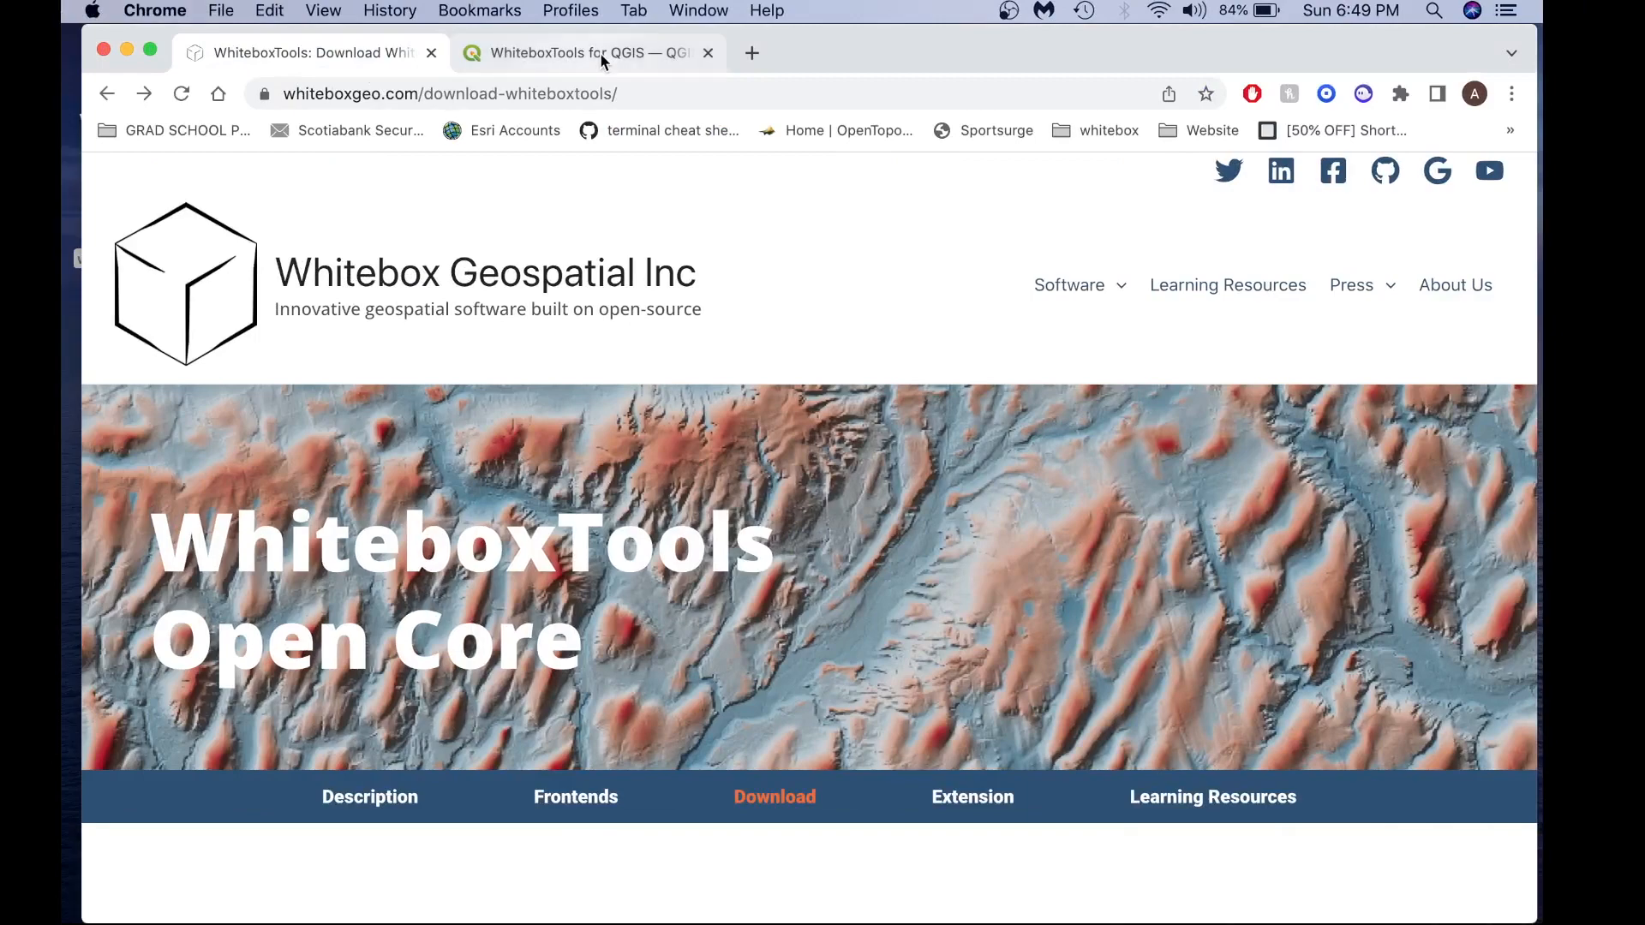
click(583, 53)
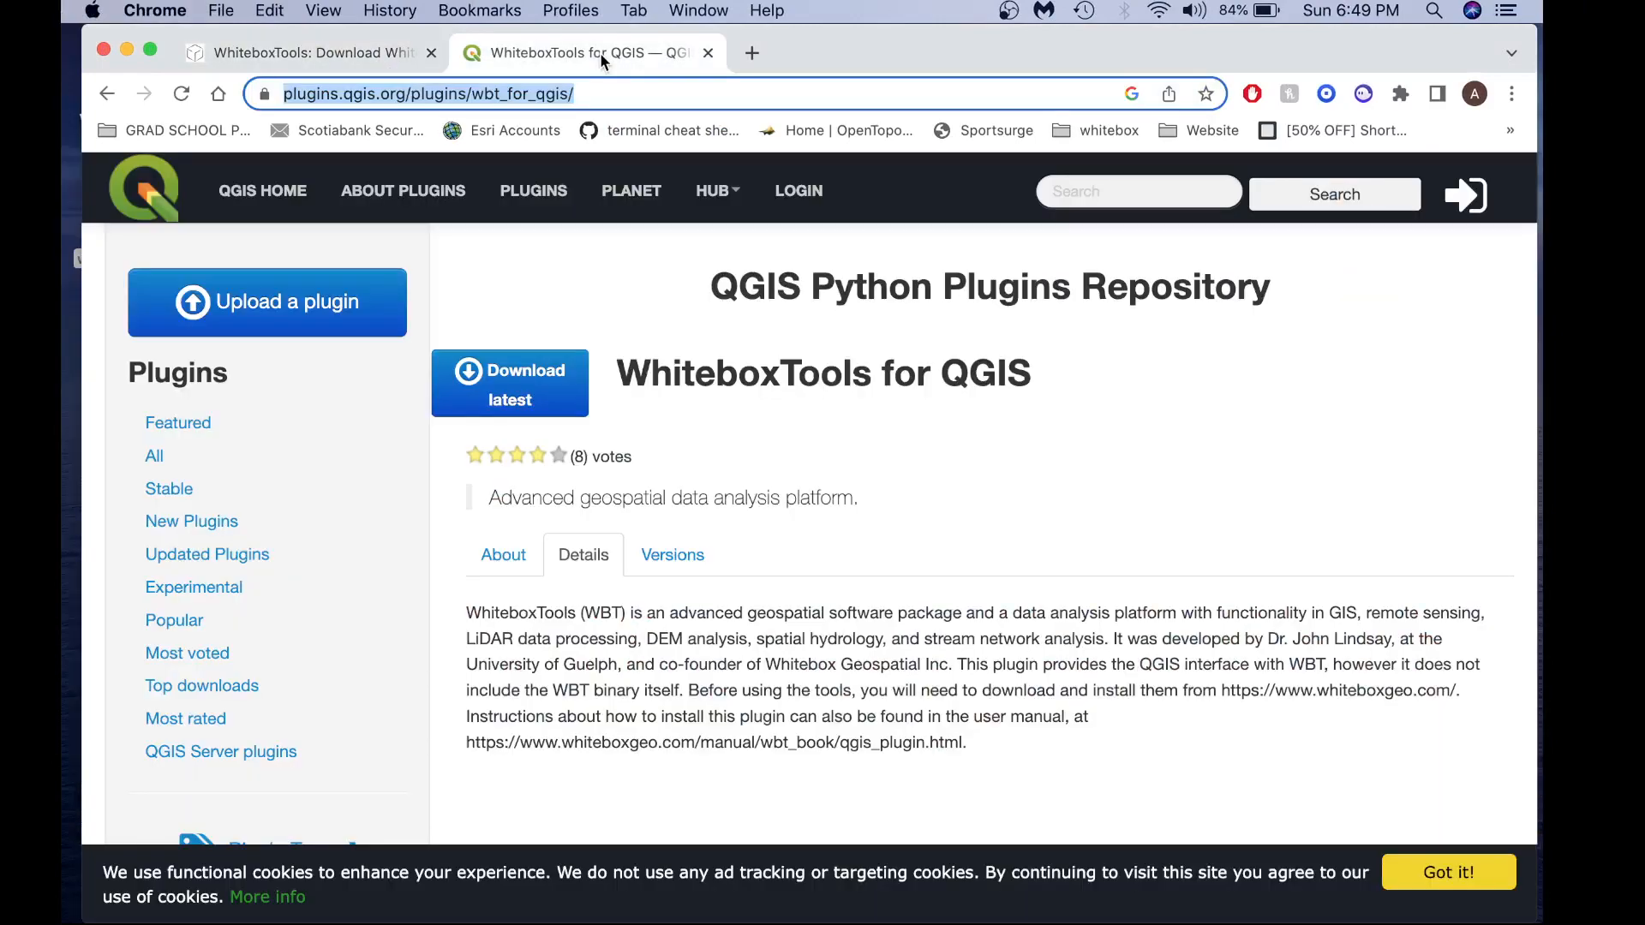
mouse_move(631, 345)
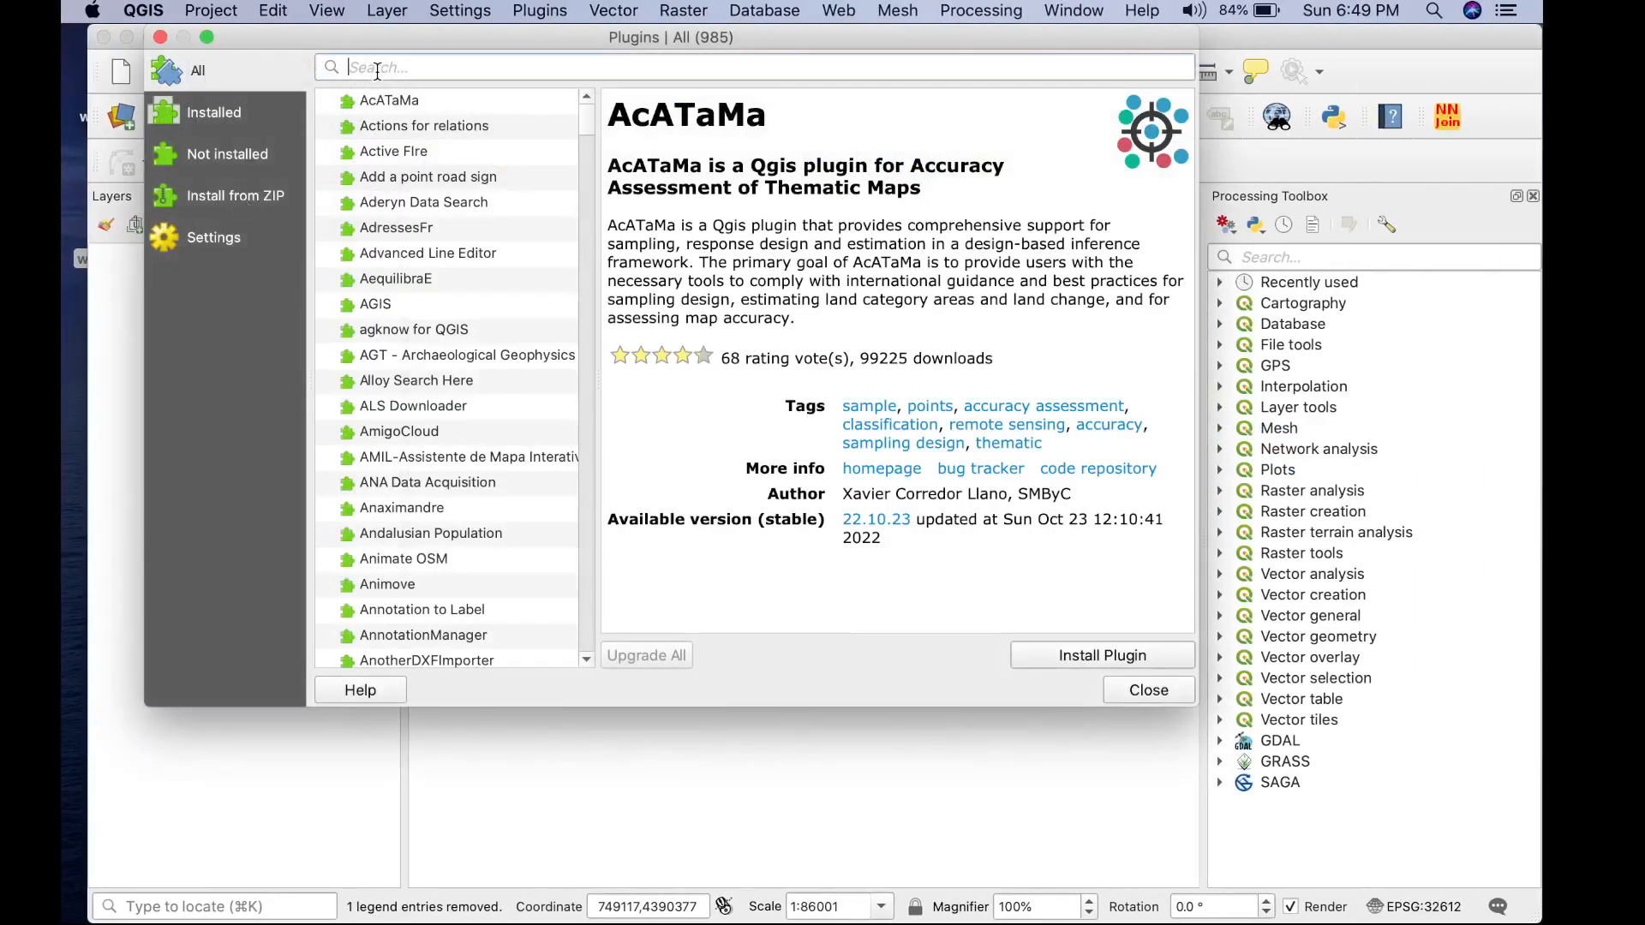
- Search 'Whitebo' in the plugin manager and install WhiteboxTools for QGIS 1.0.7, dismissing the success message
text(Whitebo)
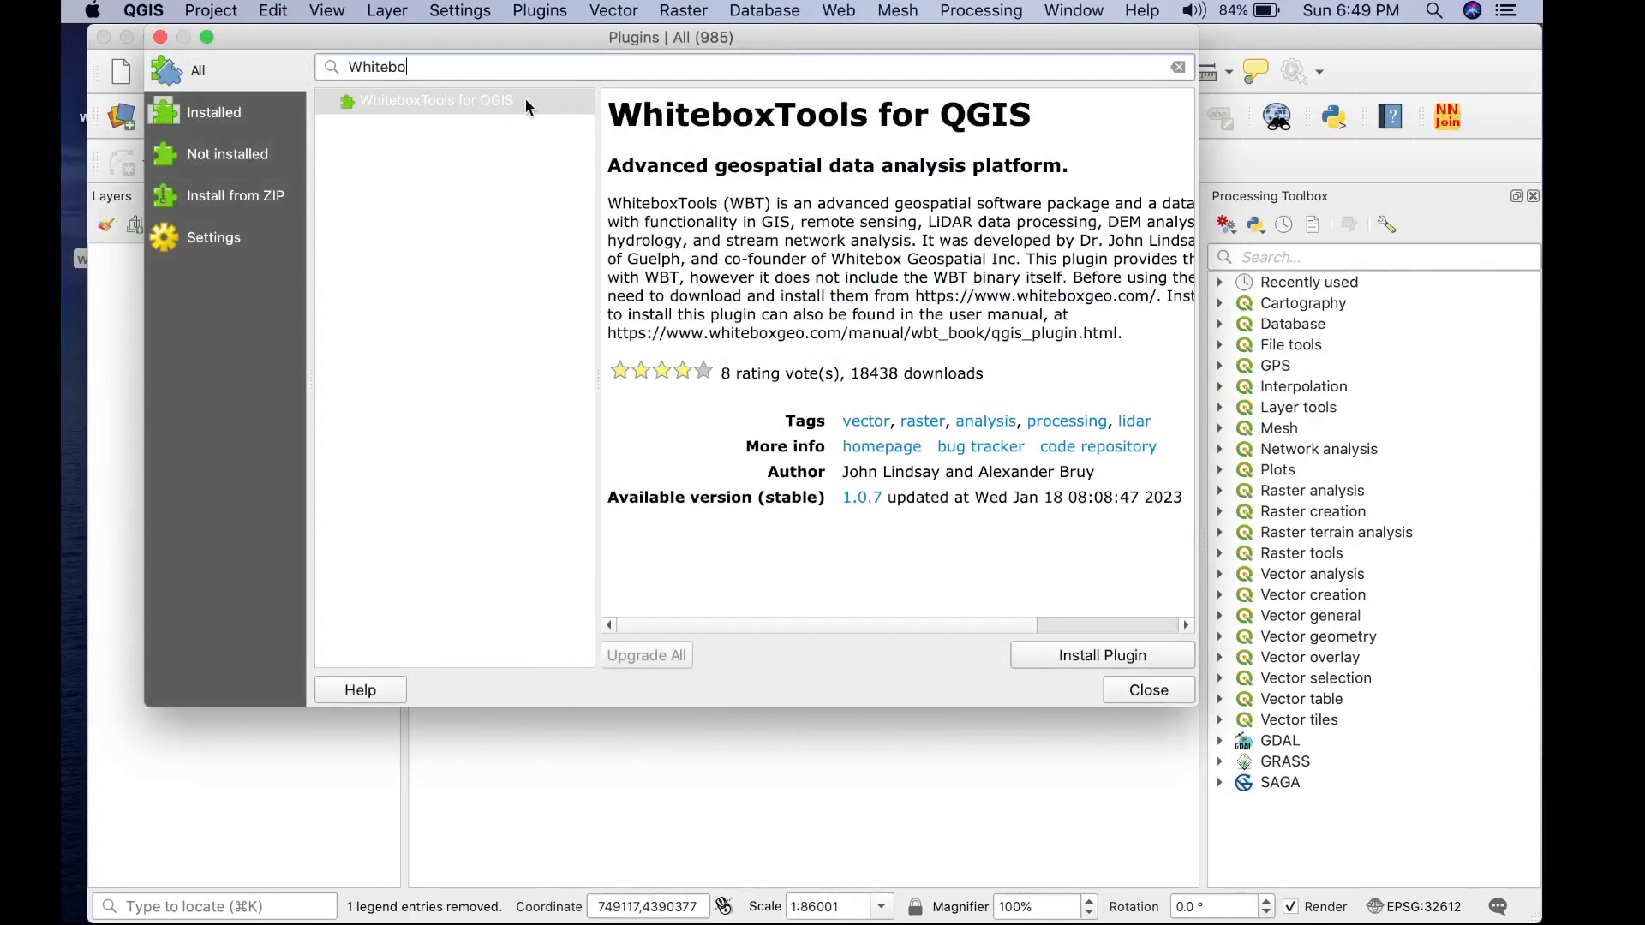
mouse_move(920, 538)
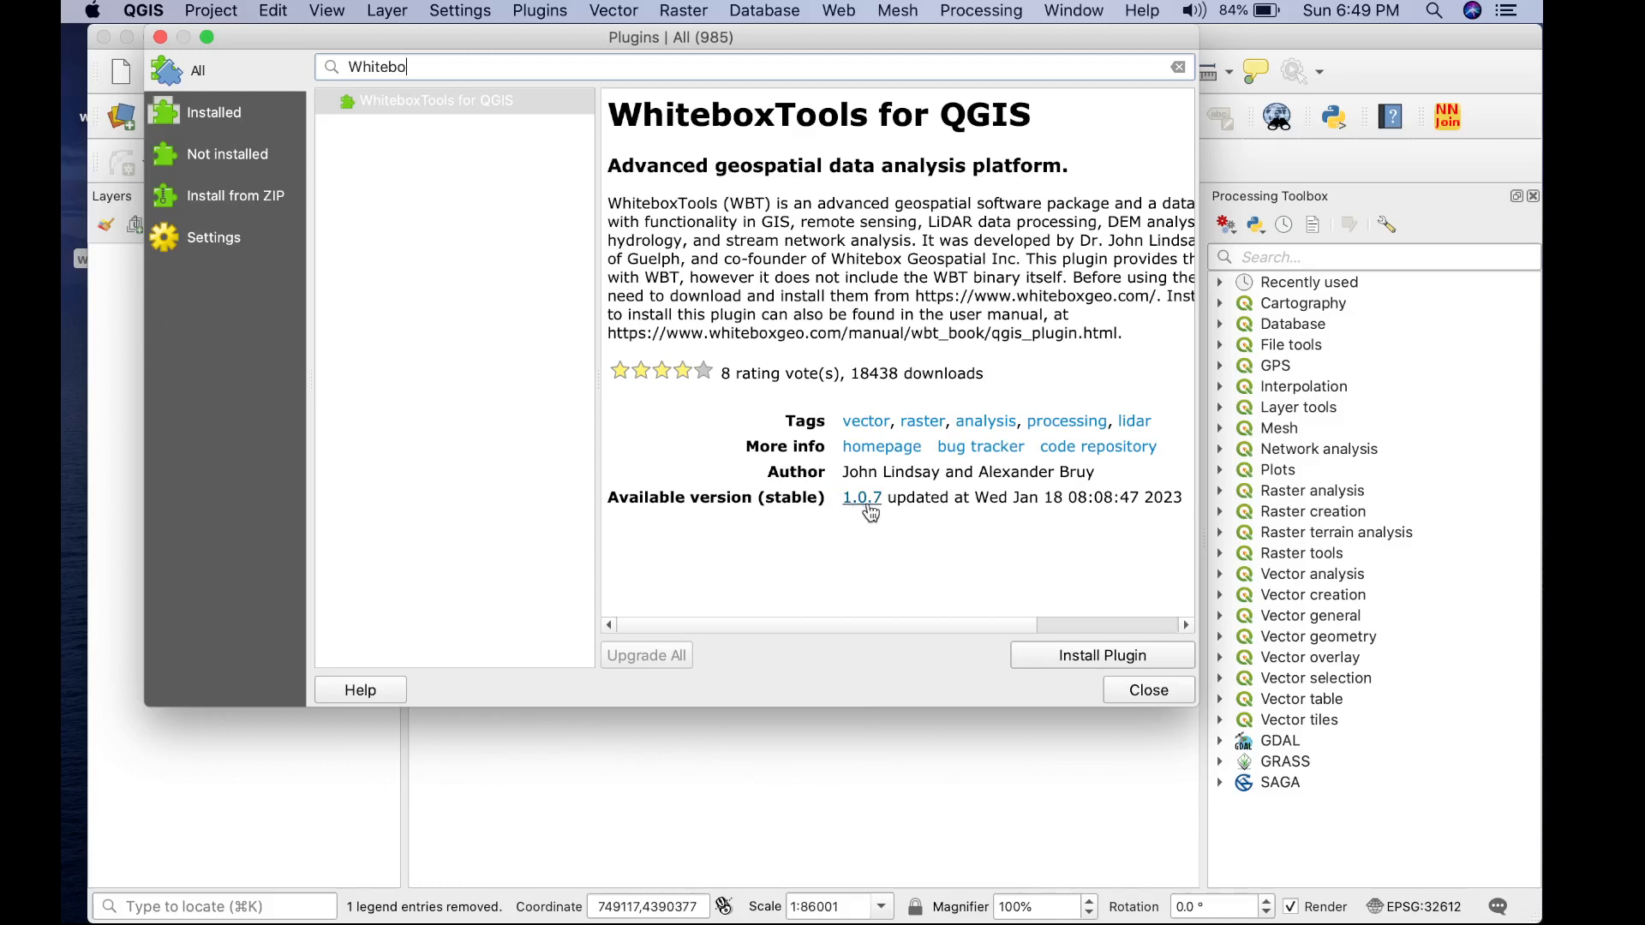
mouse_move(894, 485)
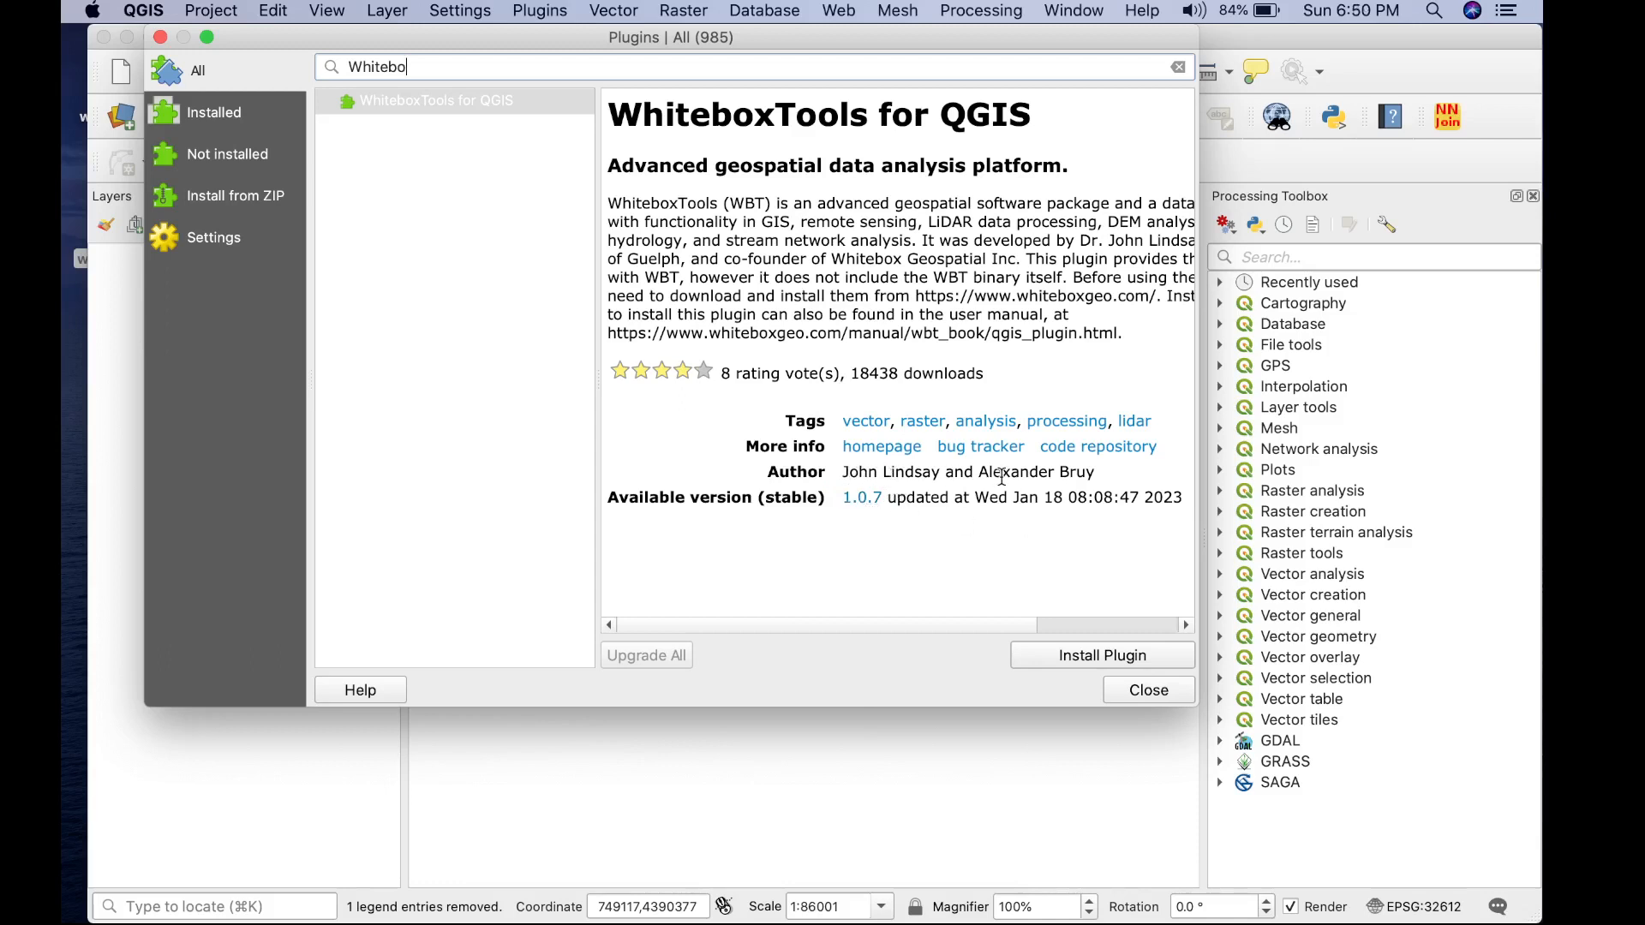
click(1102, 654)
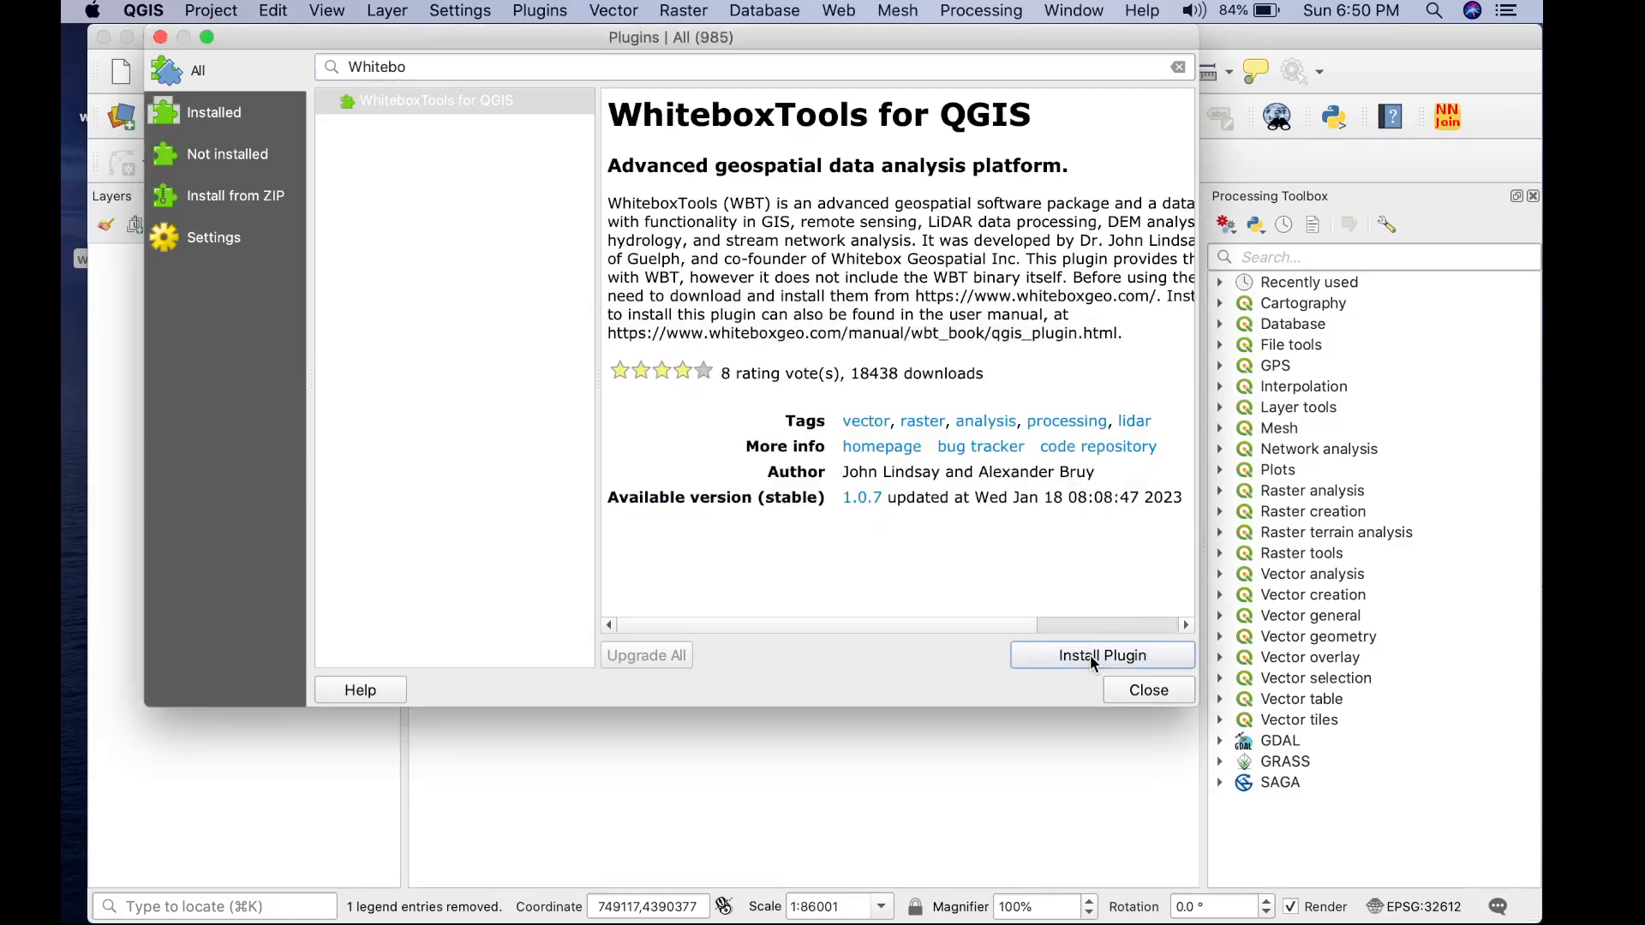
click(1102, 655)
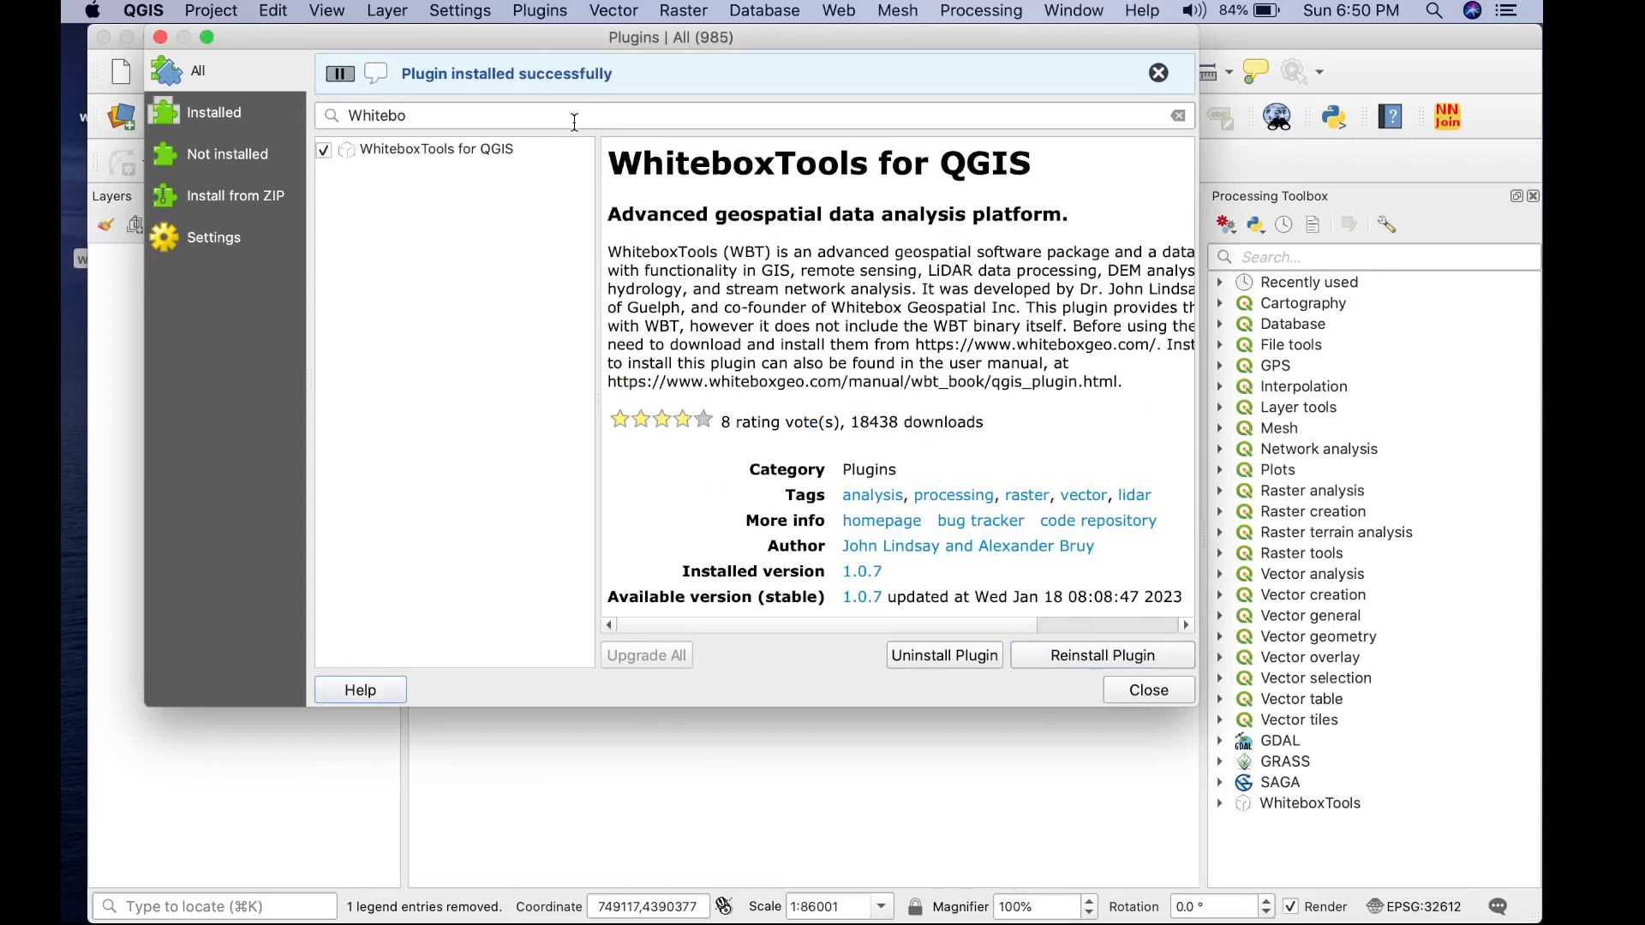
mouse_move(1215, 836)
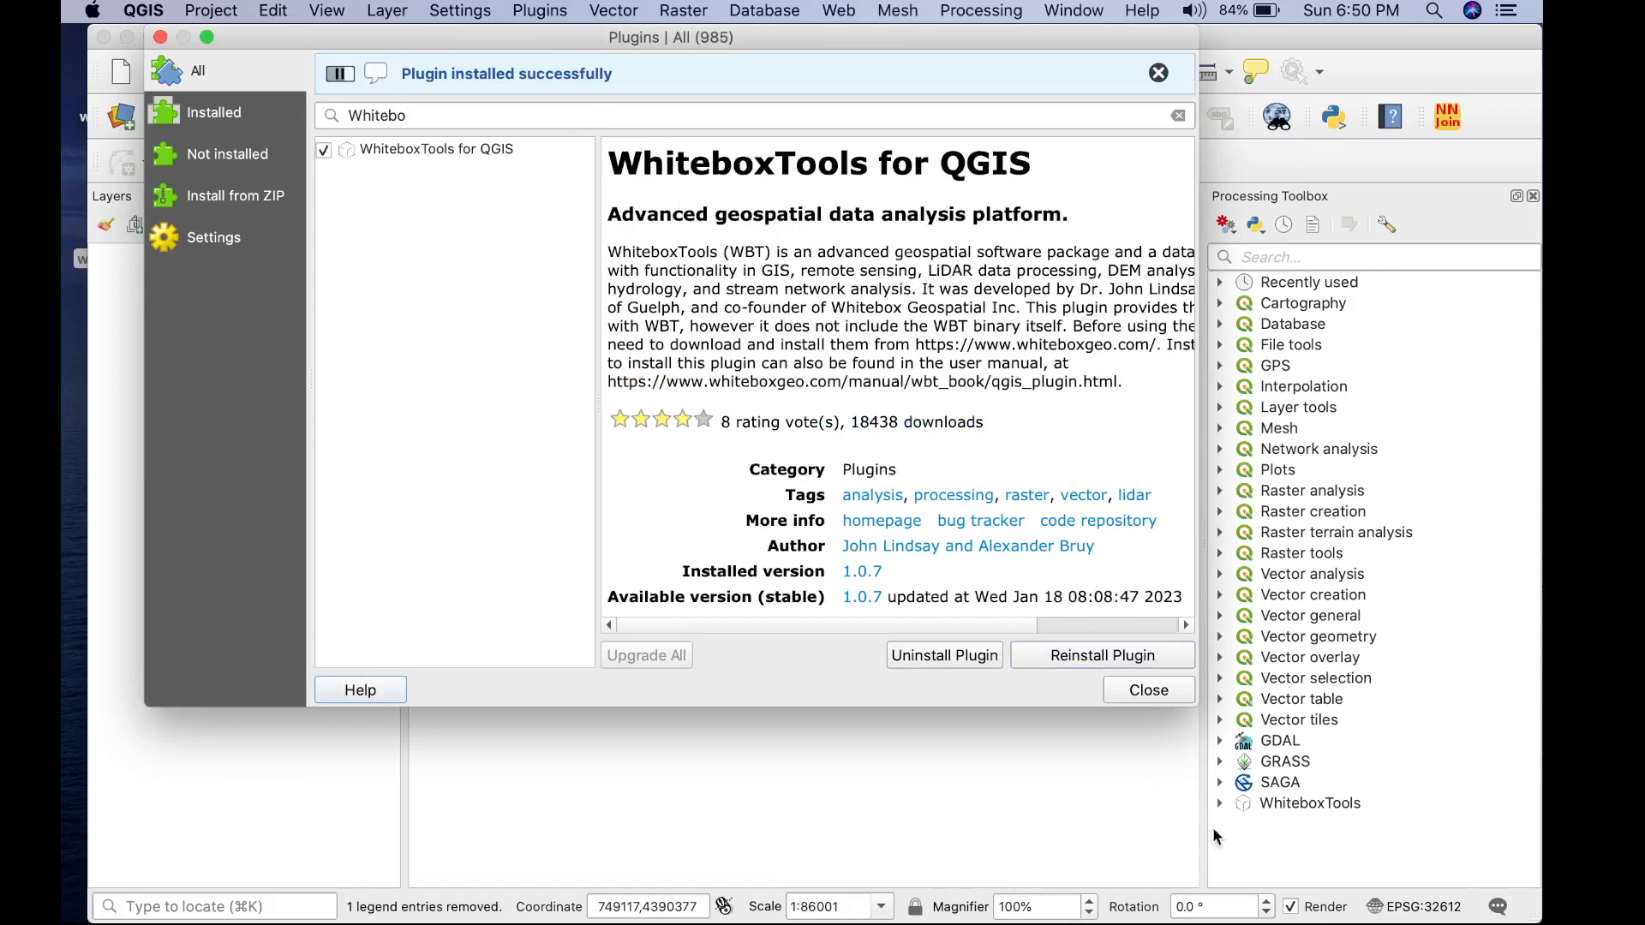
click(1158, 72)
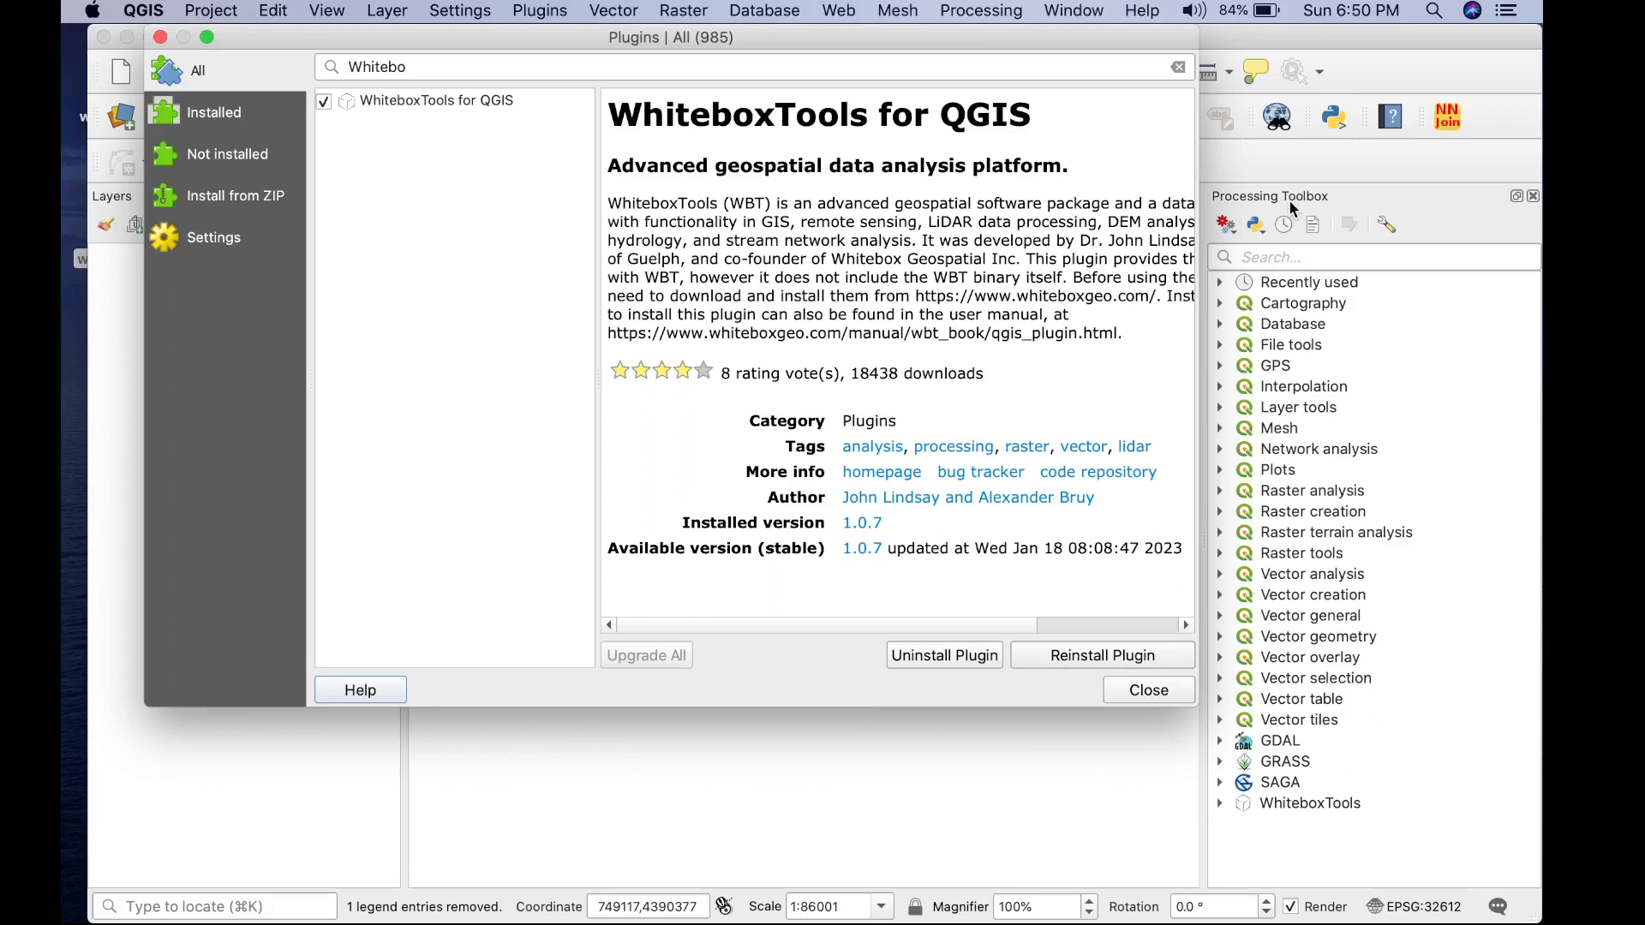
- Return to Chrome and scroll to the Download WhiteboxTools Open Core v2.2.0 section
click(1146, 689)
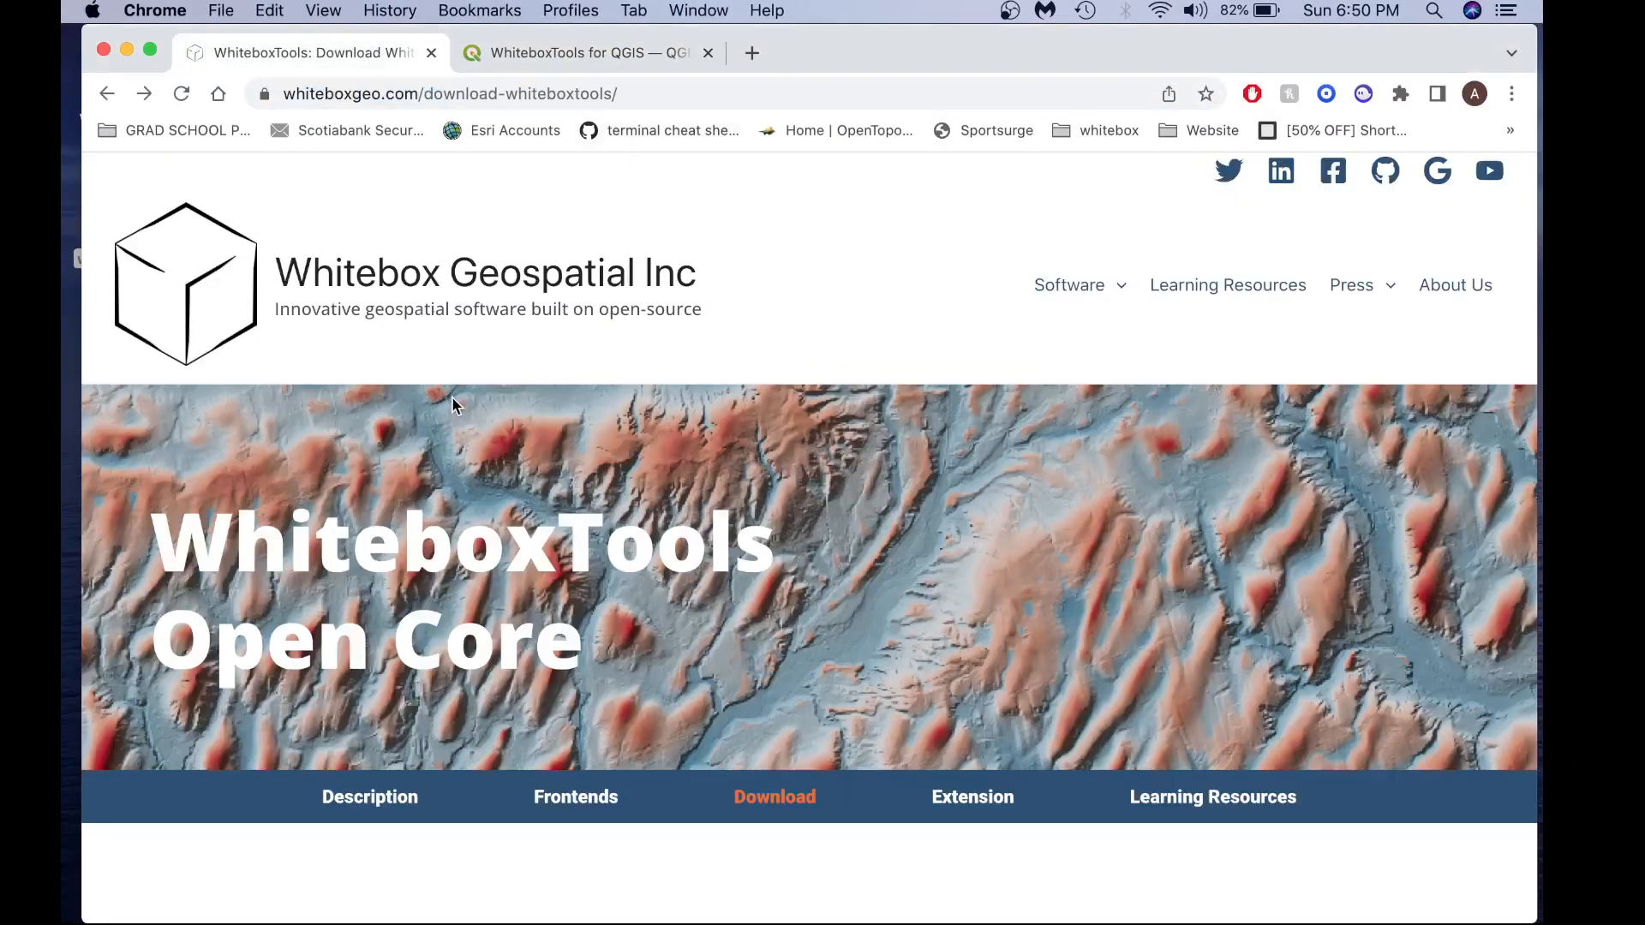
scroll(down, 3)
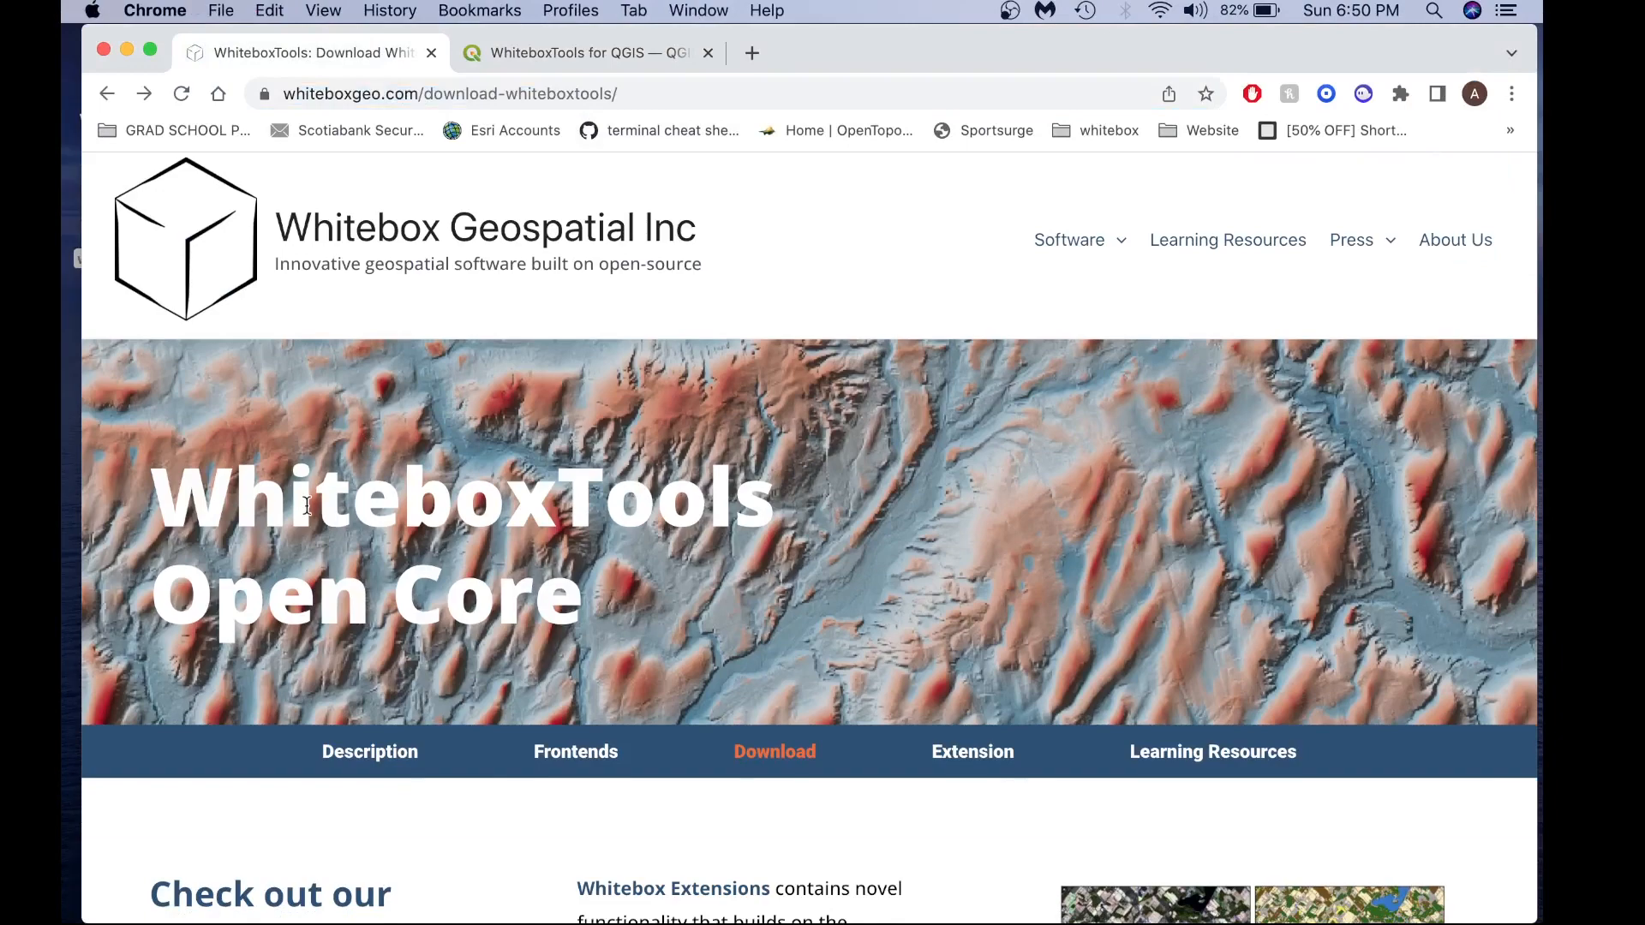
scroll(down, 3)
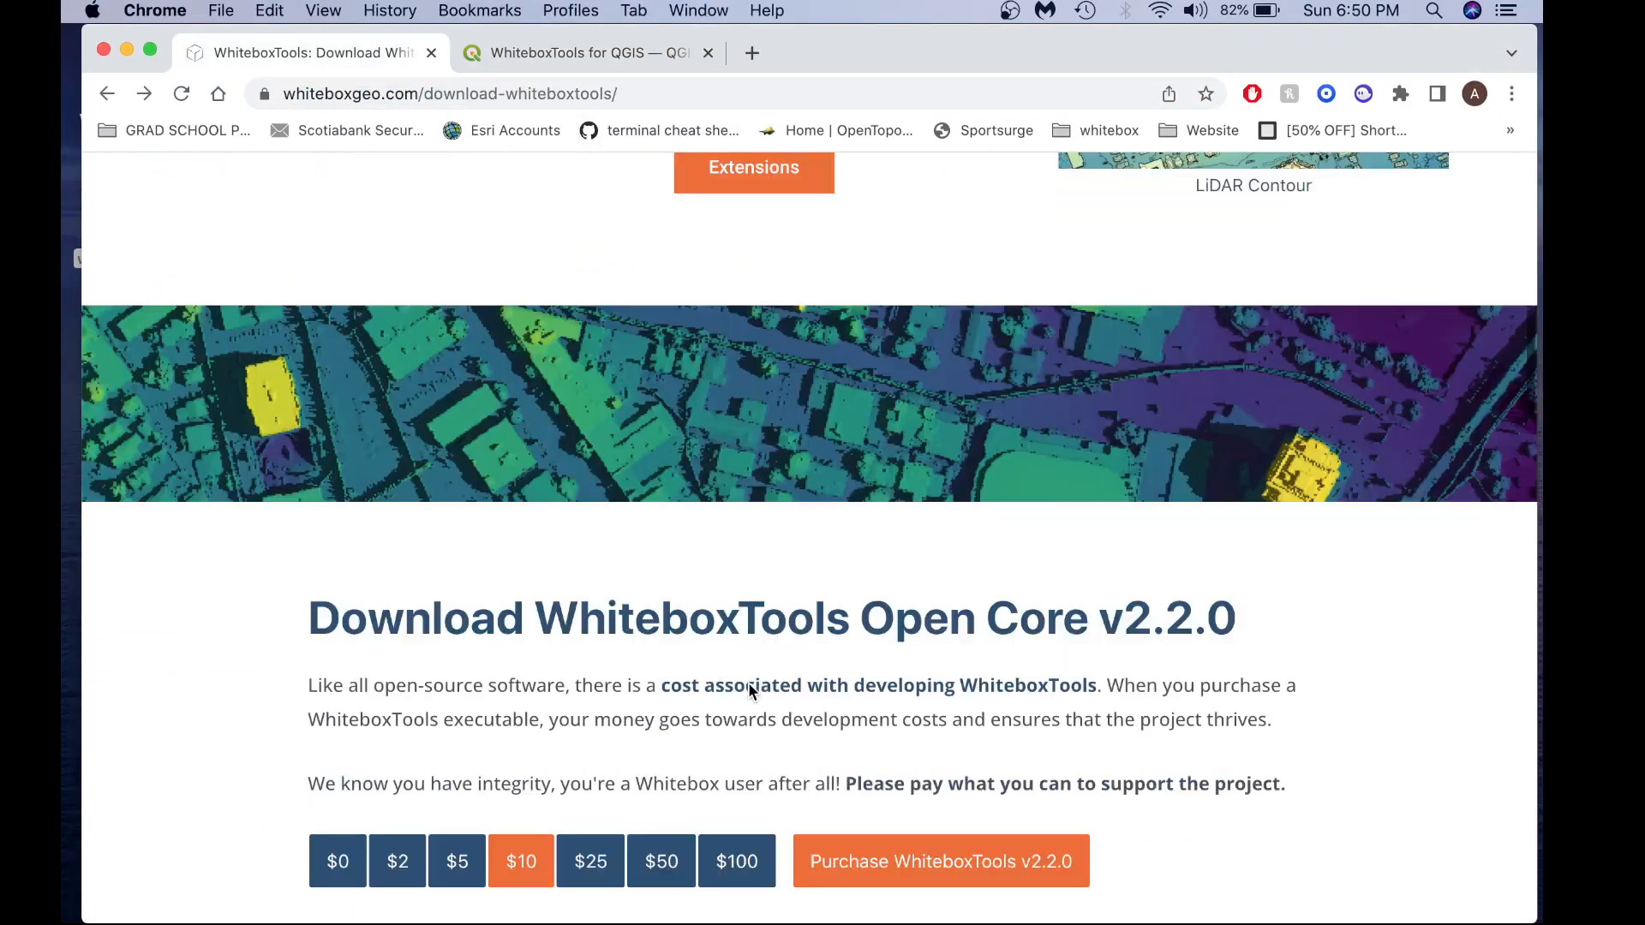
scroll(down, 3)
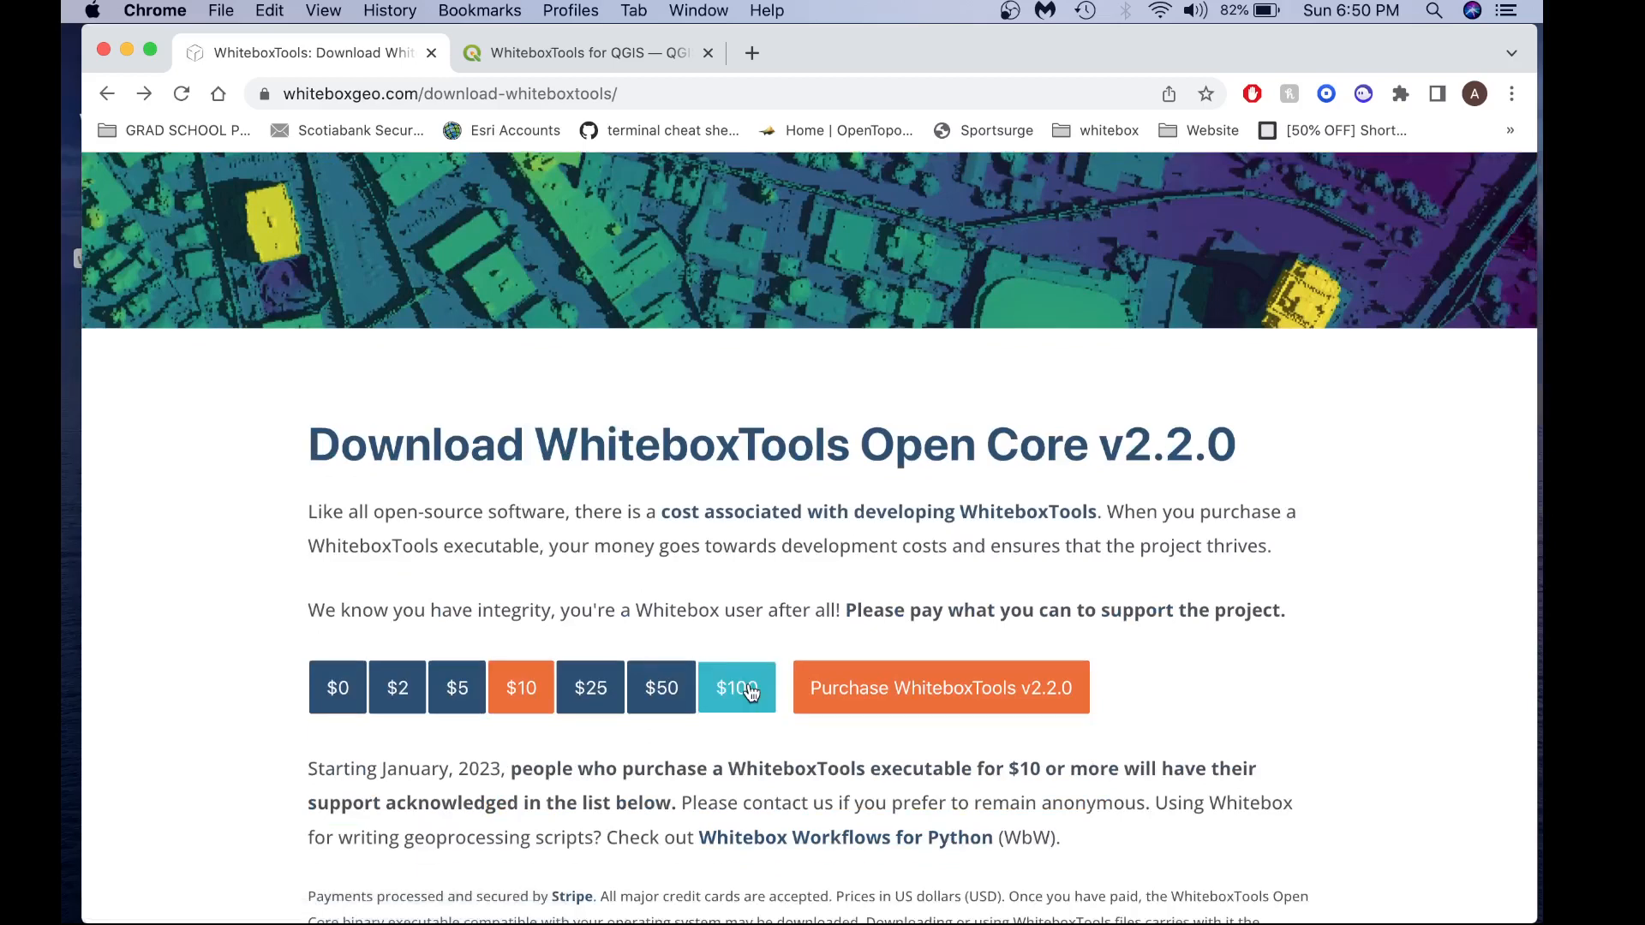
scroll(down, 3)
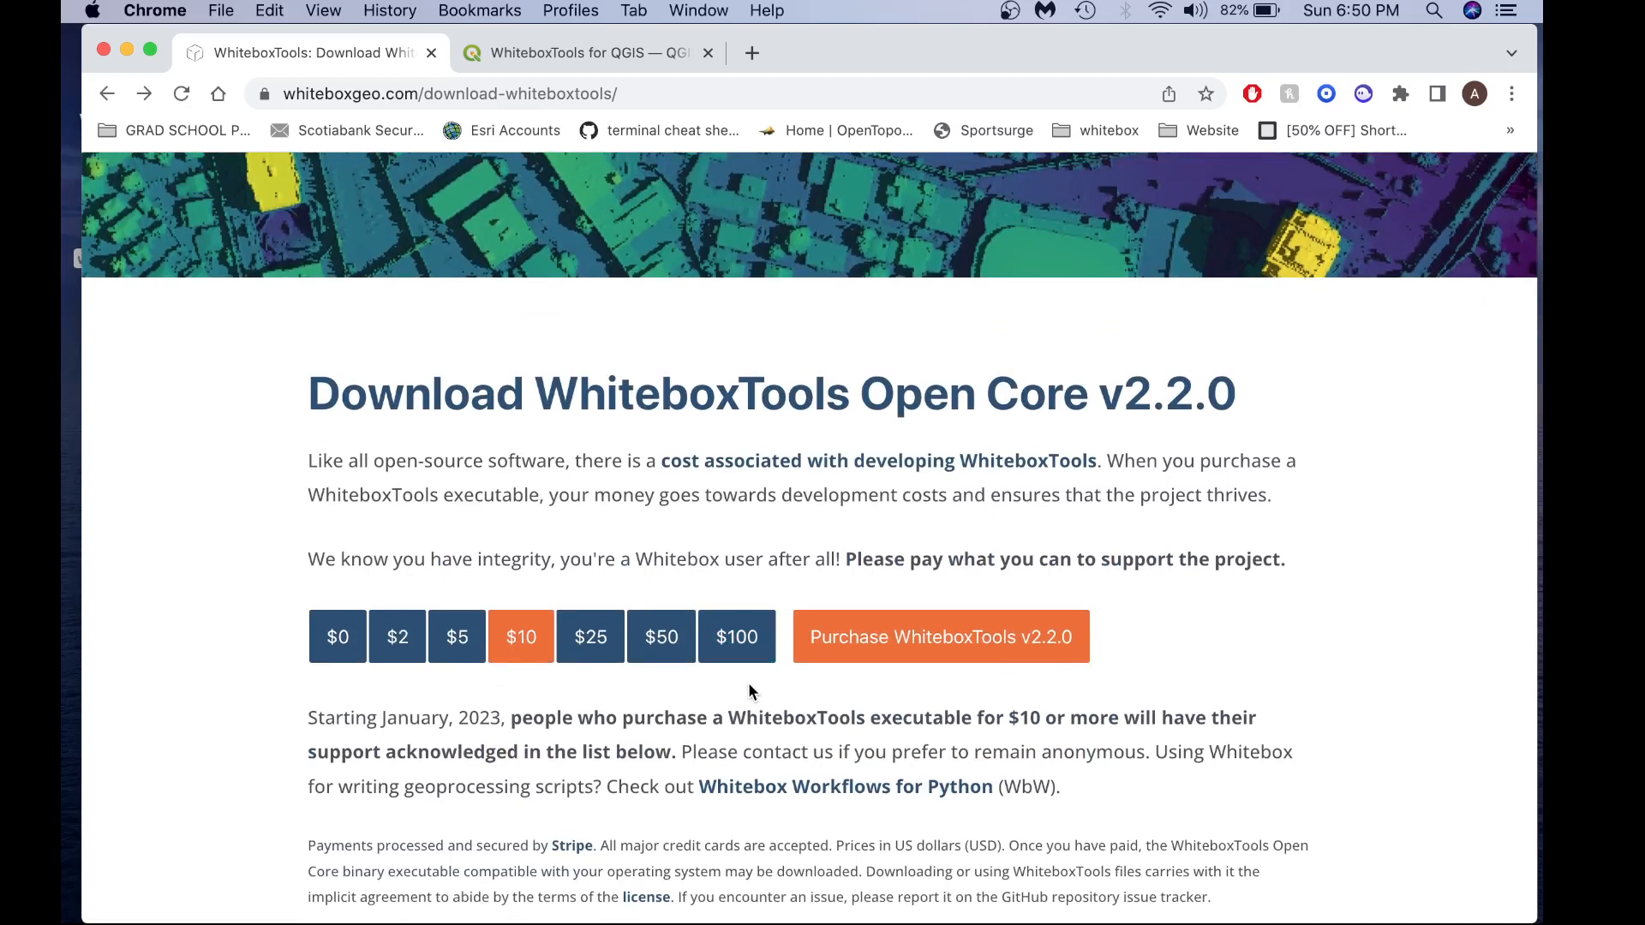
scroll(down, 3)
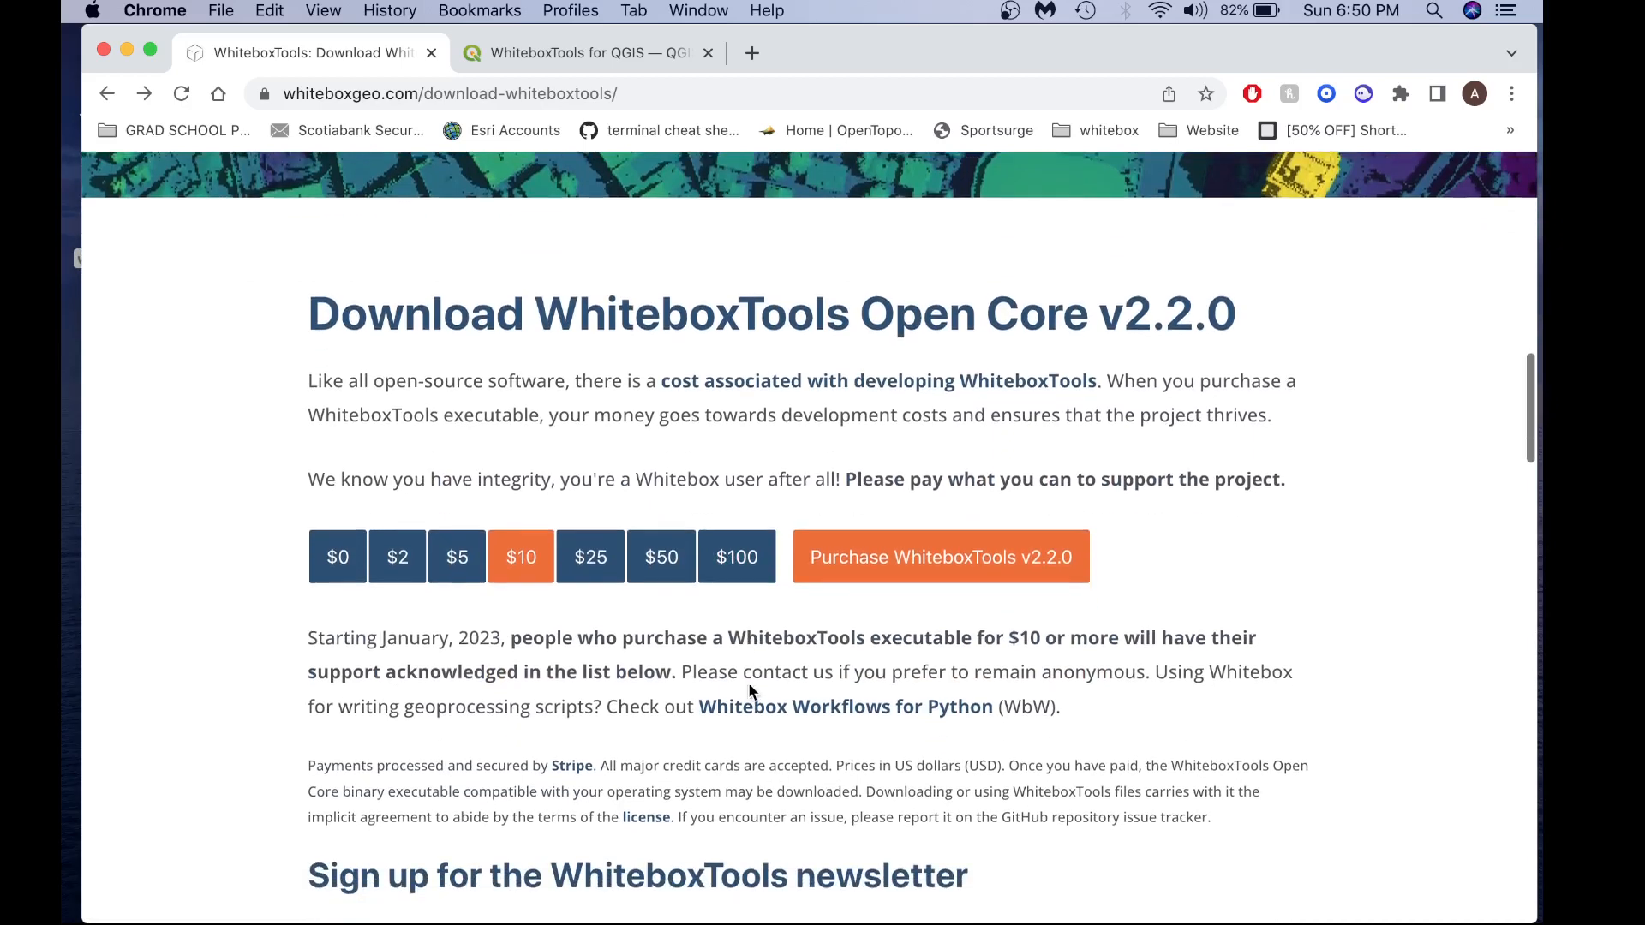
scroll(down, 3)
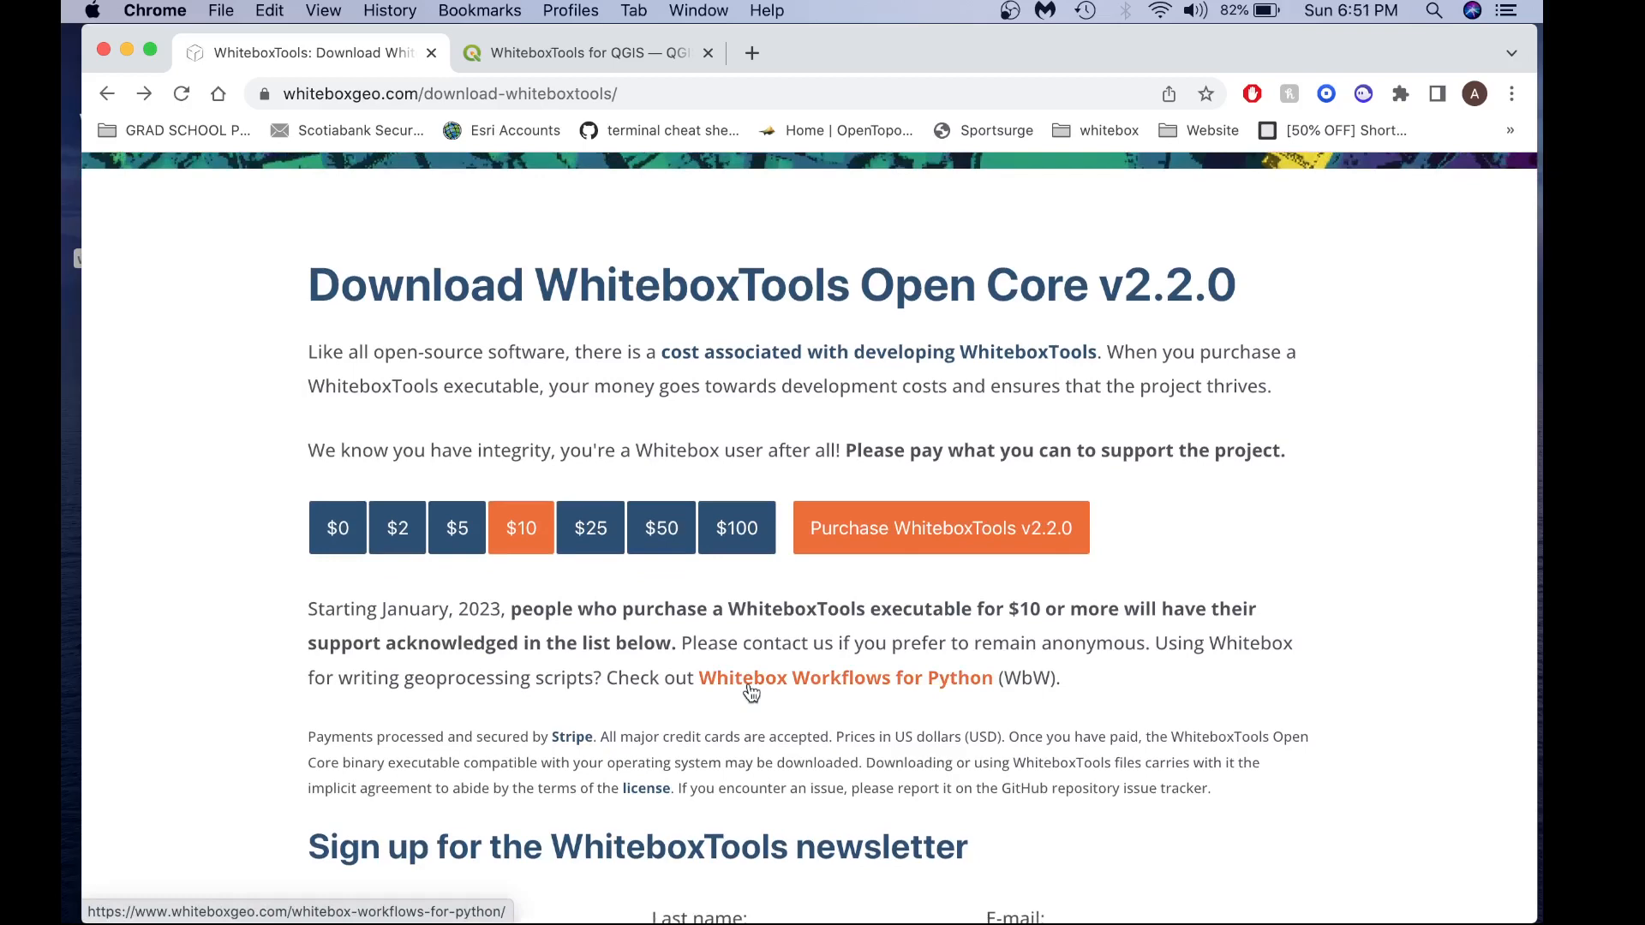
scroll(down, 3)
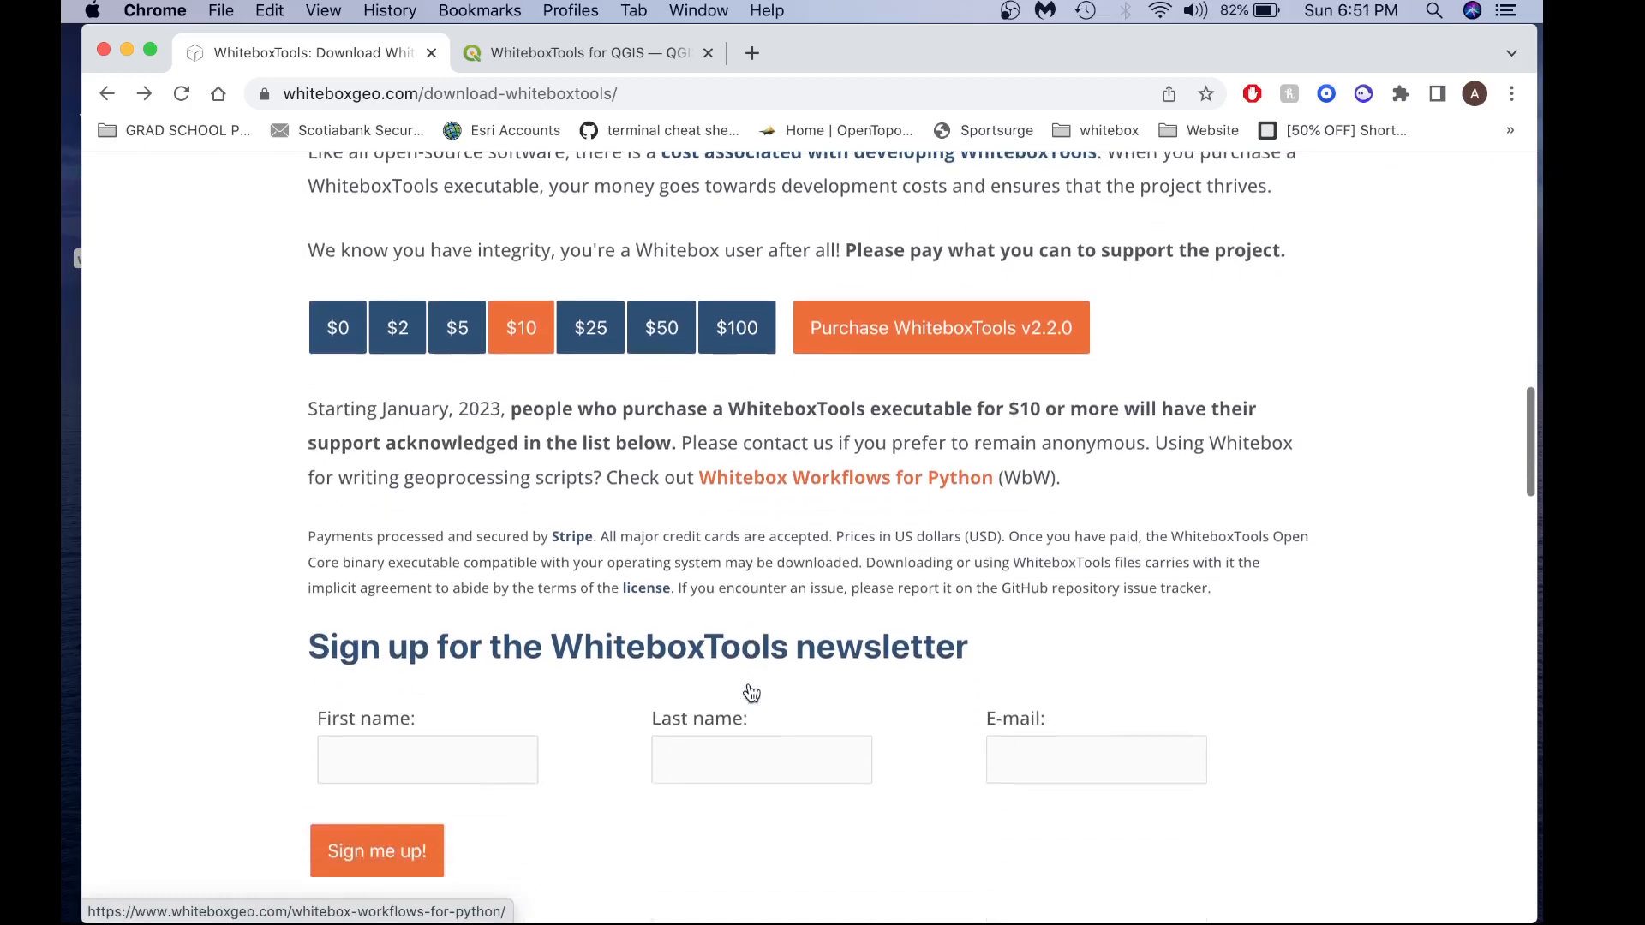
scroll(down, 3)
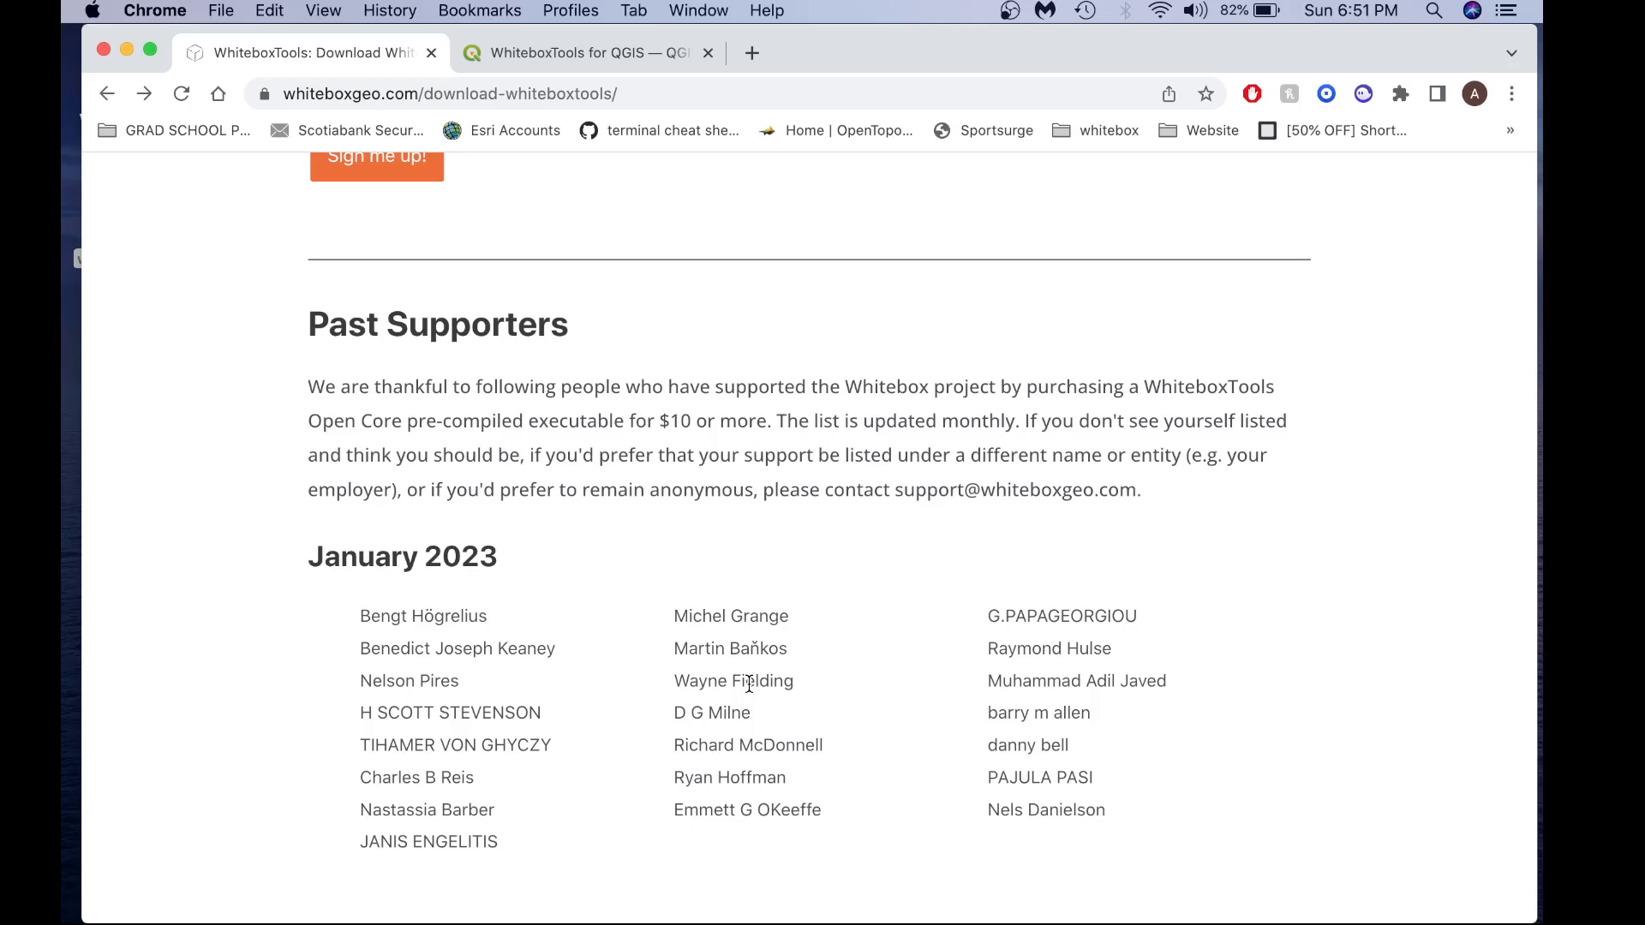
scroll(up, 3)
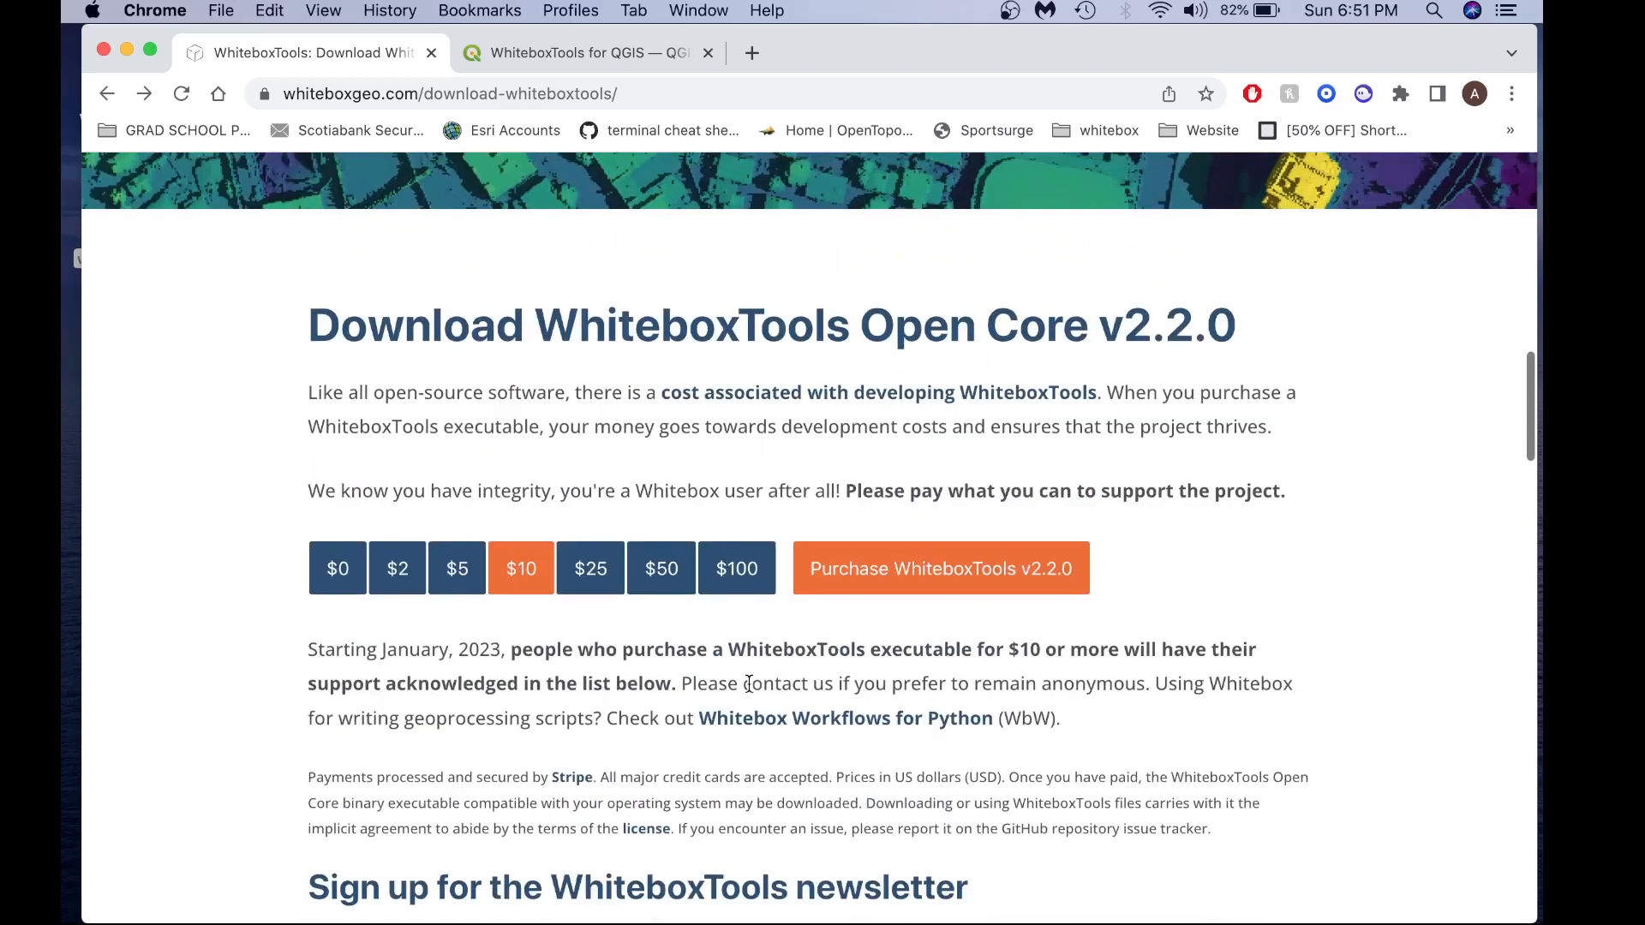
mouse_move(72, 585)
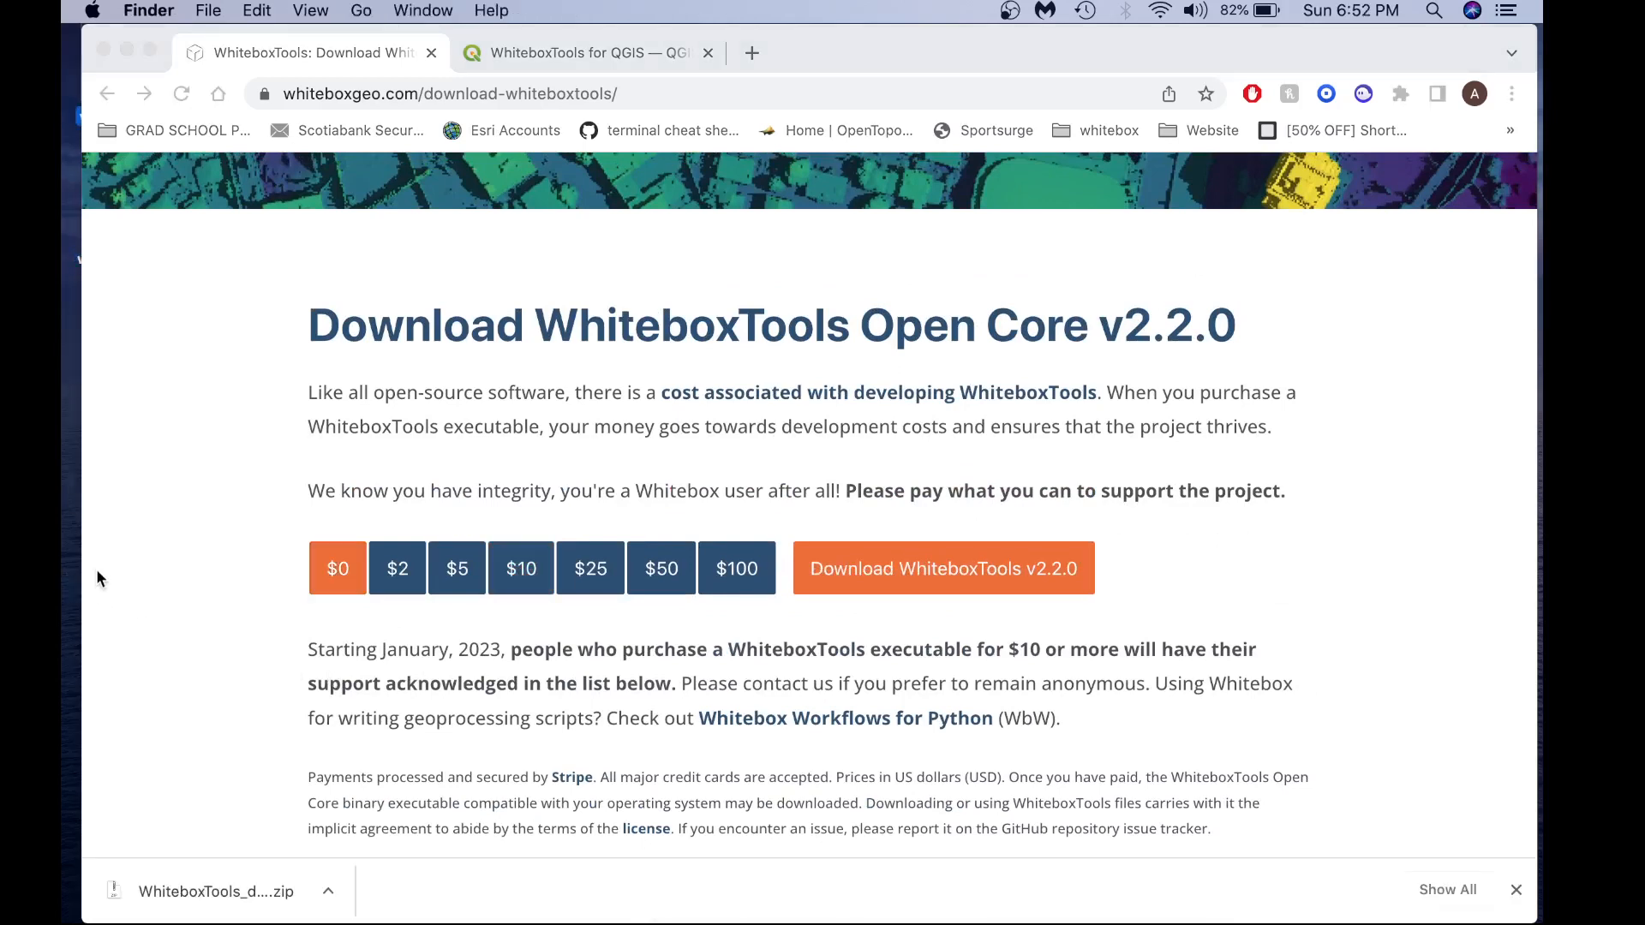
mouse_move(273, 785)
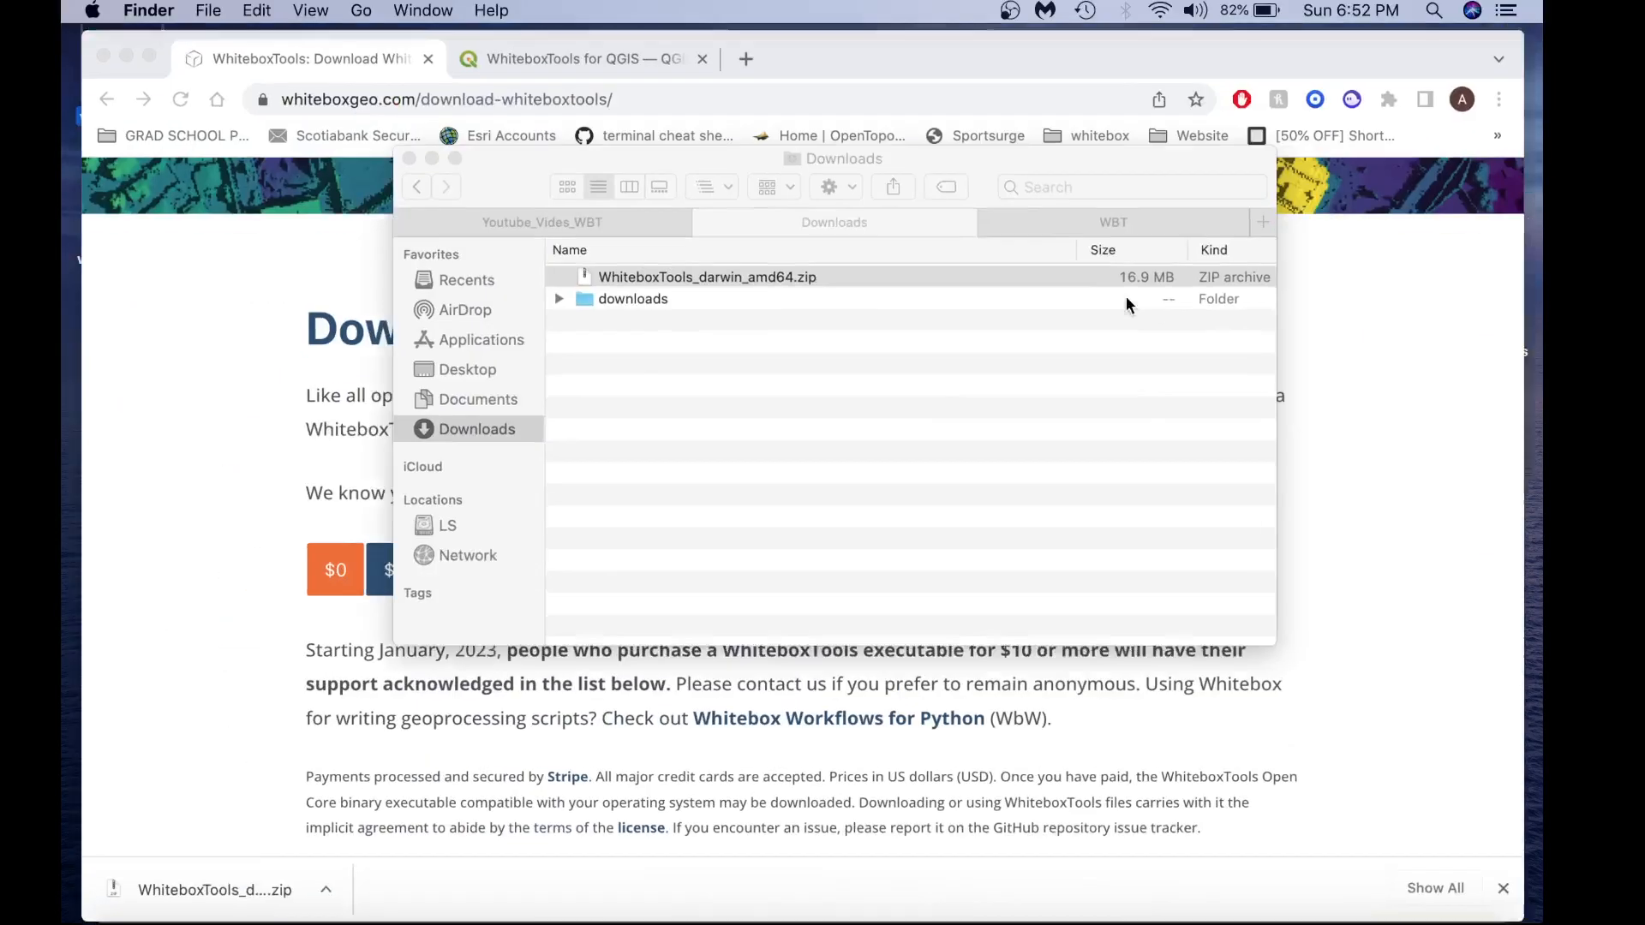
- In Finder, open the extracted WBT folder showing the whitebox_tools executable
click(693, 279)
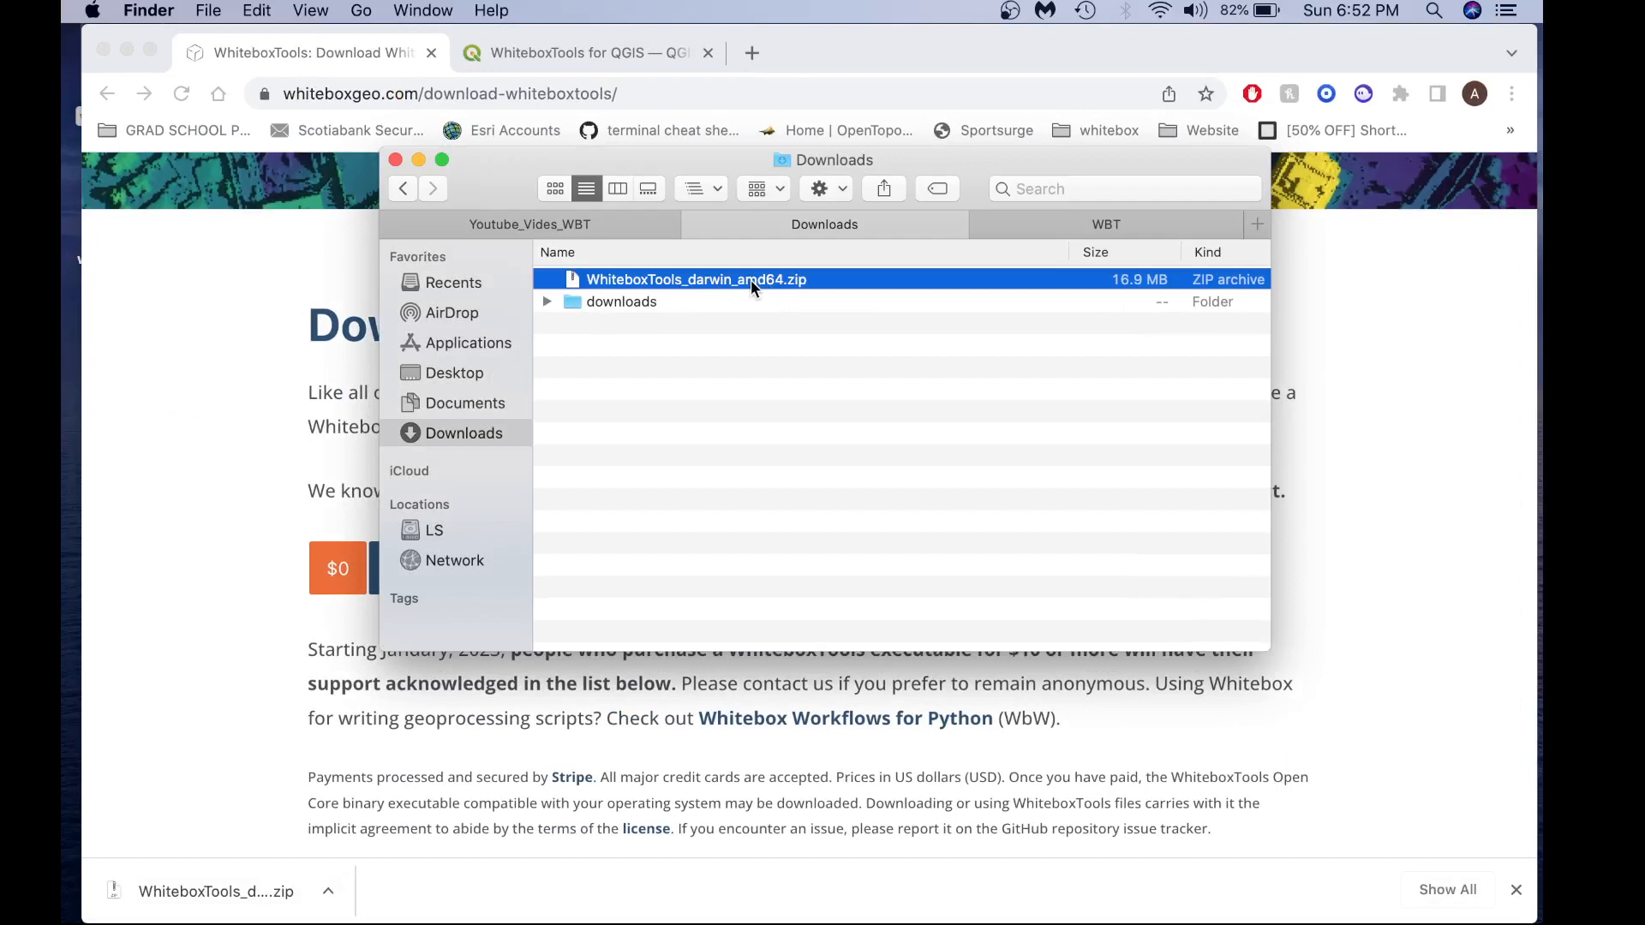
mouse_move(1170, 212)
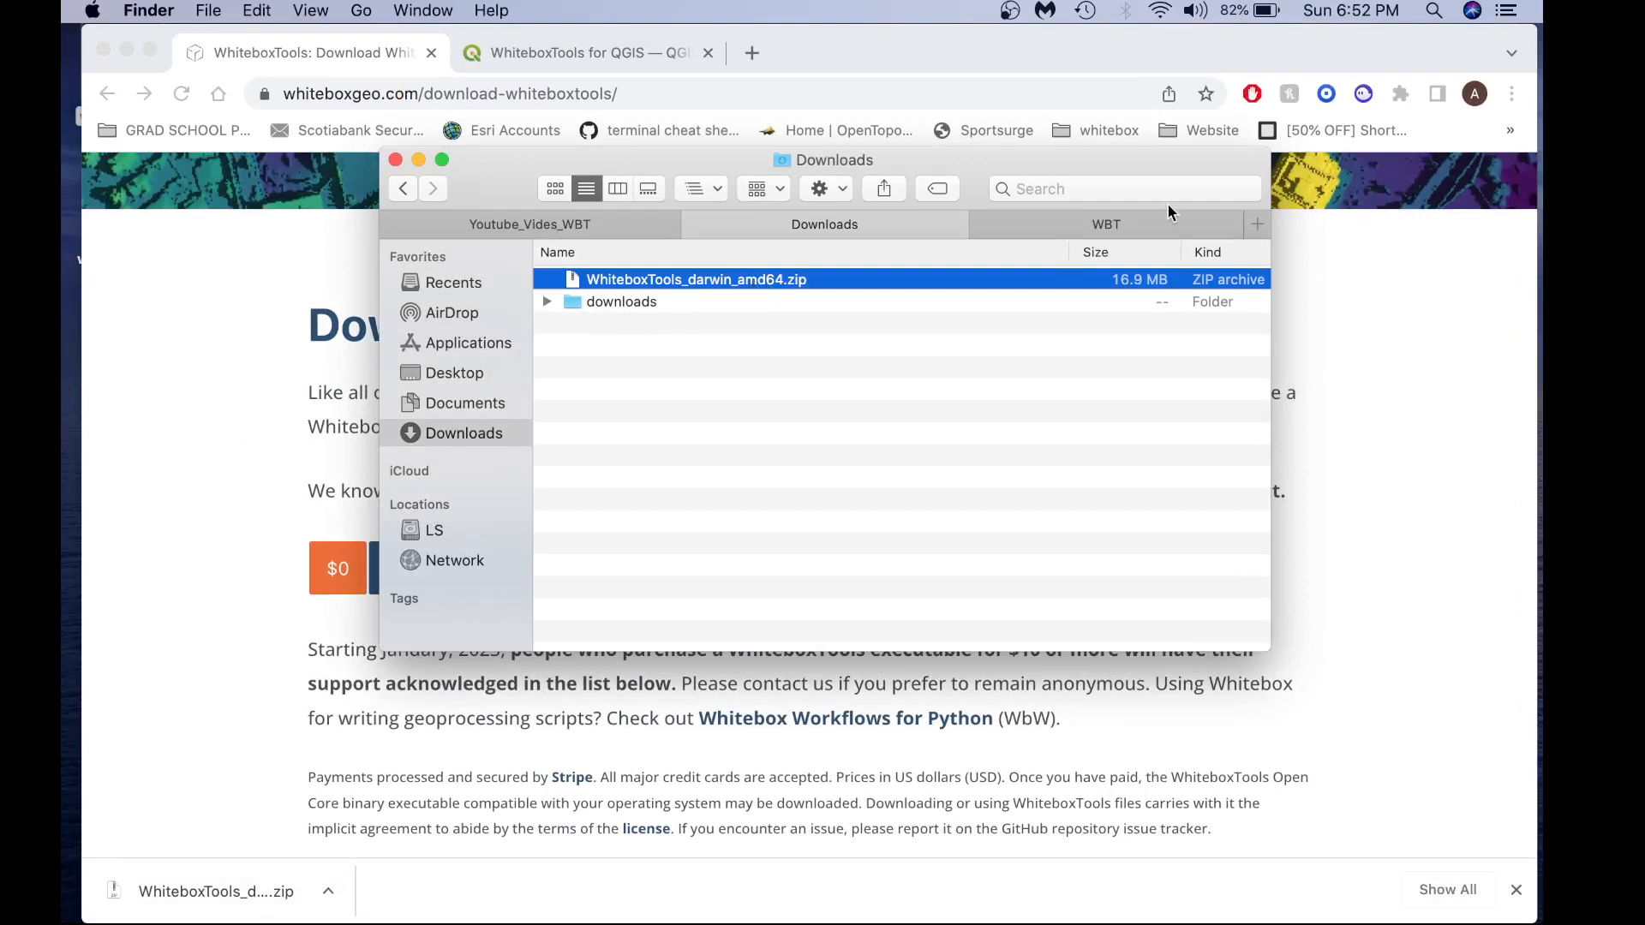
click(1105, 223)
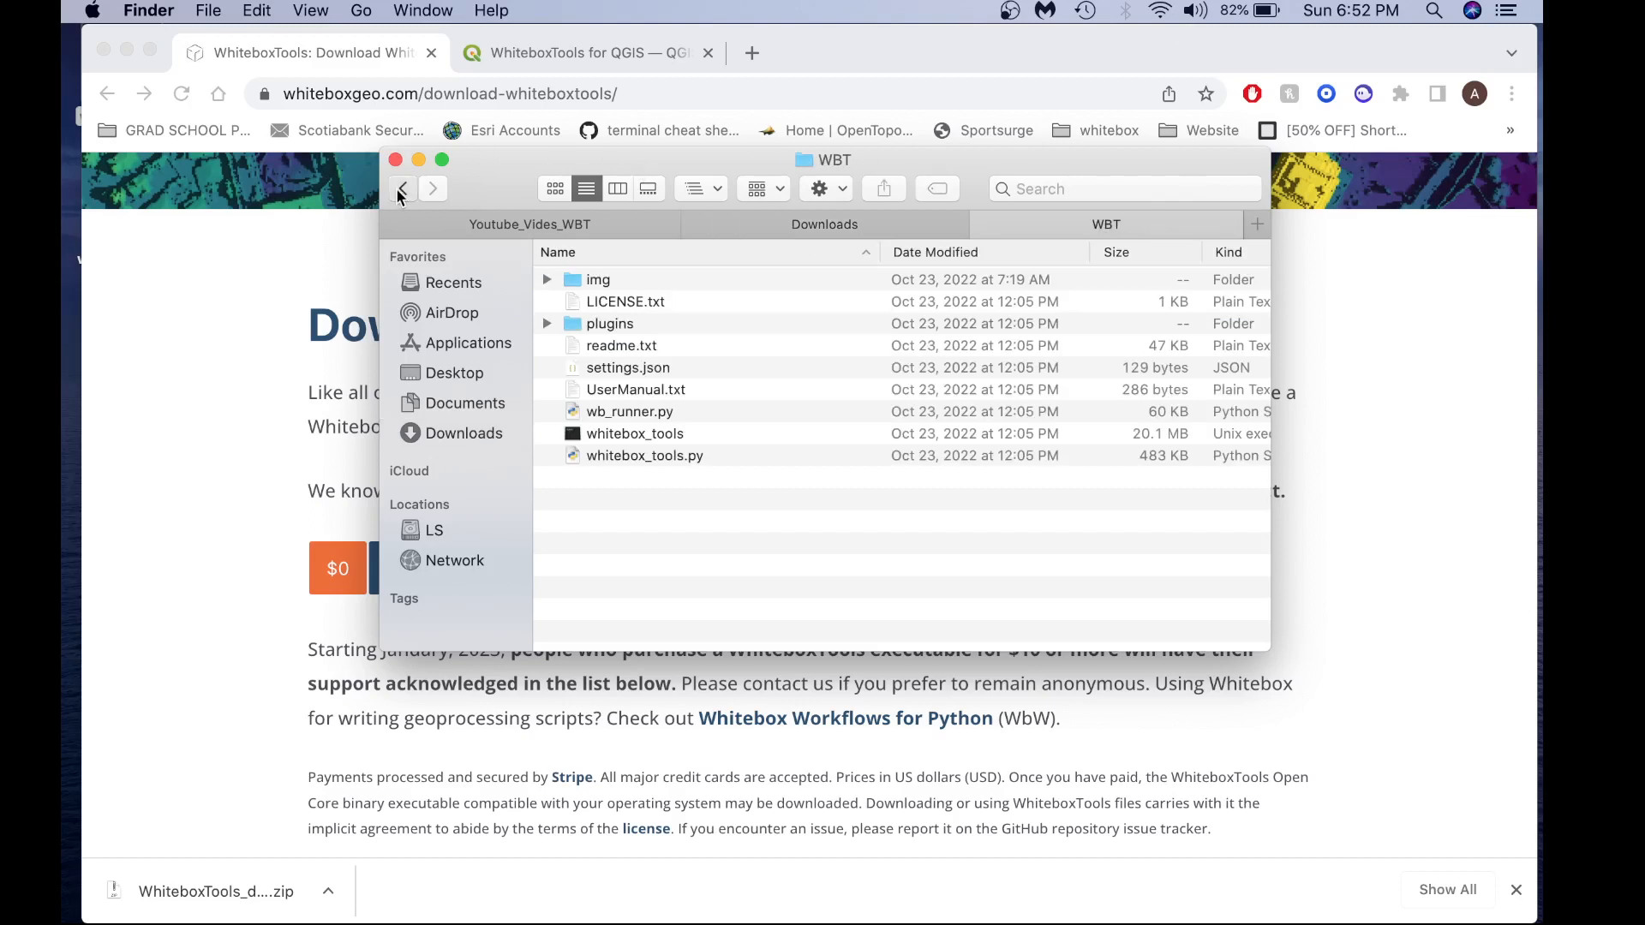
click(401, 188)
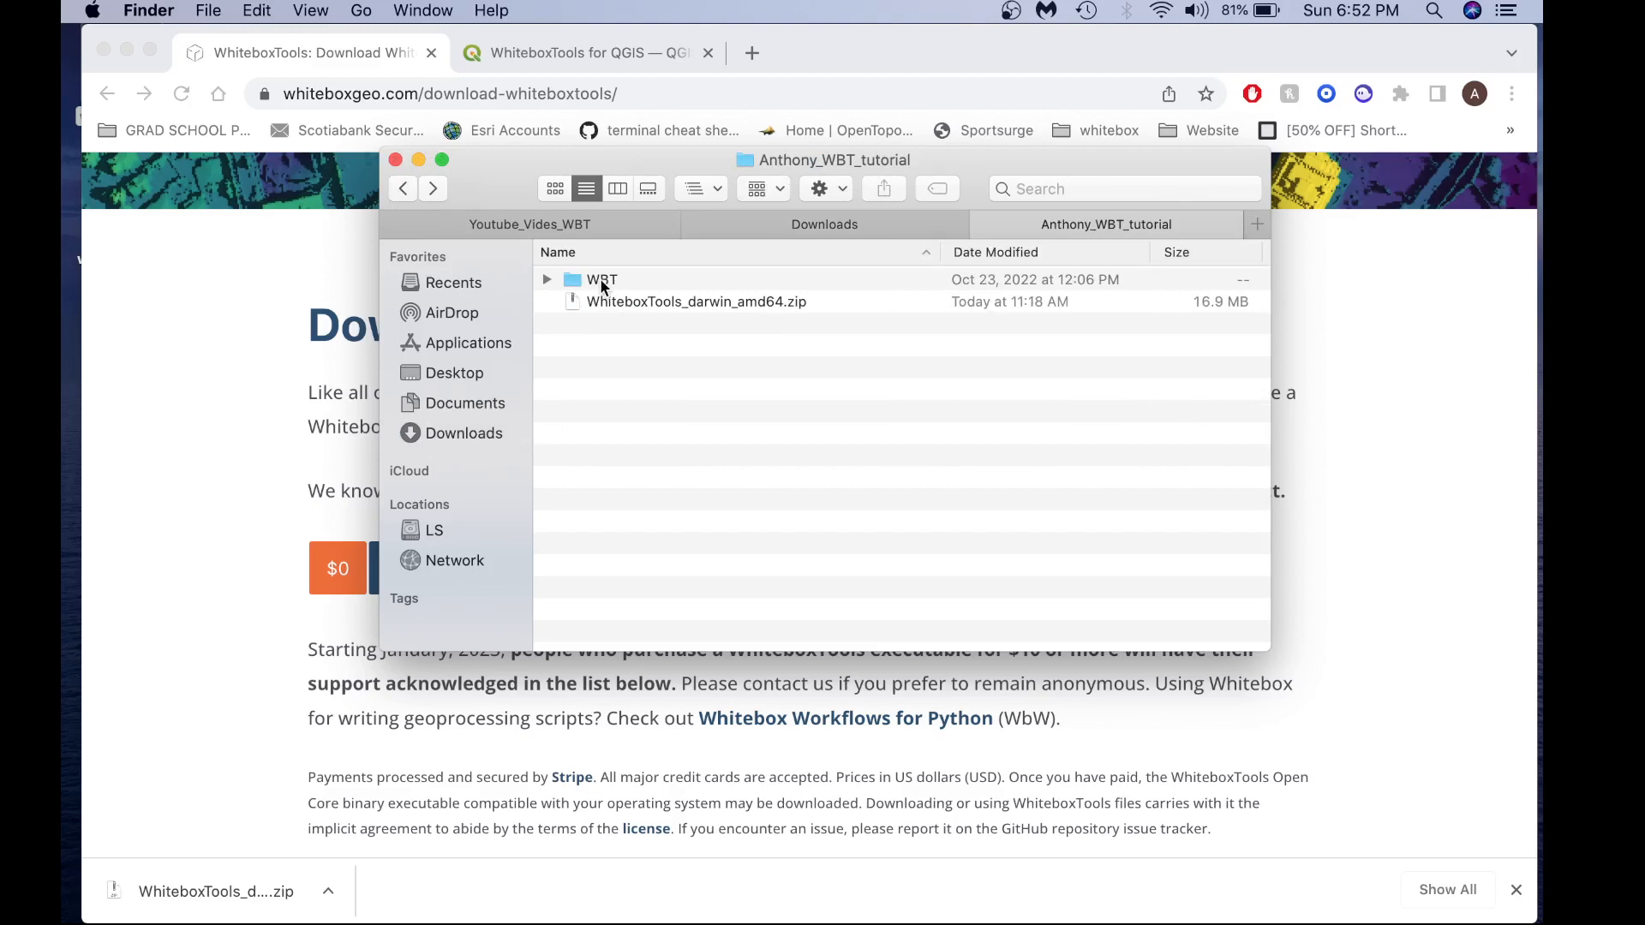
double_click(602, 279)
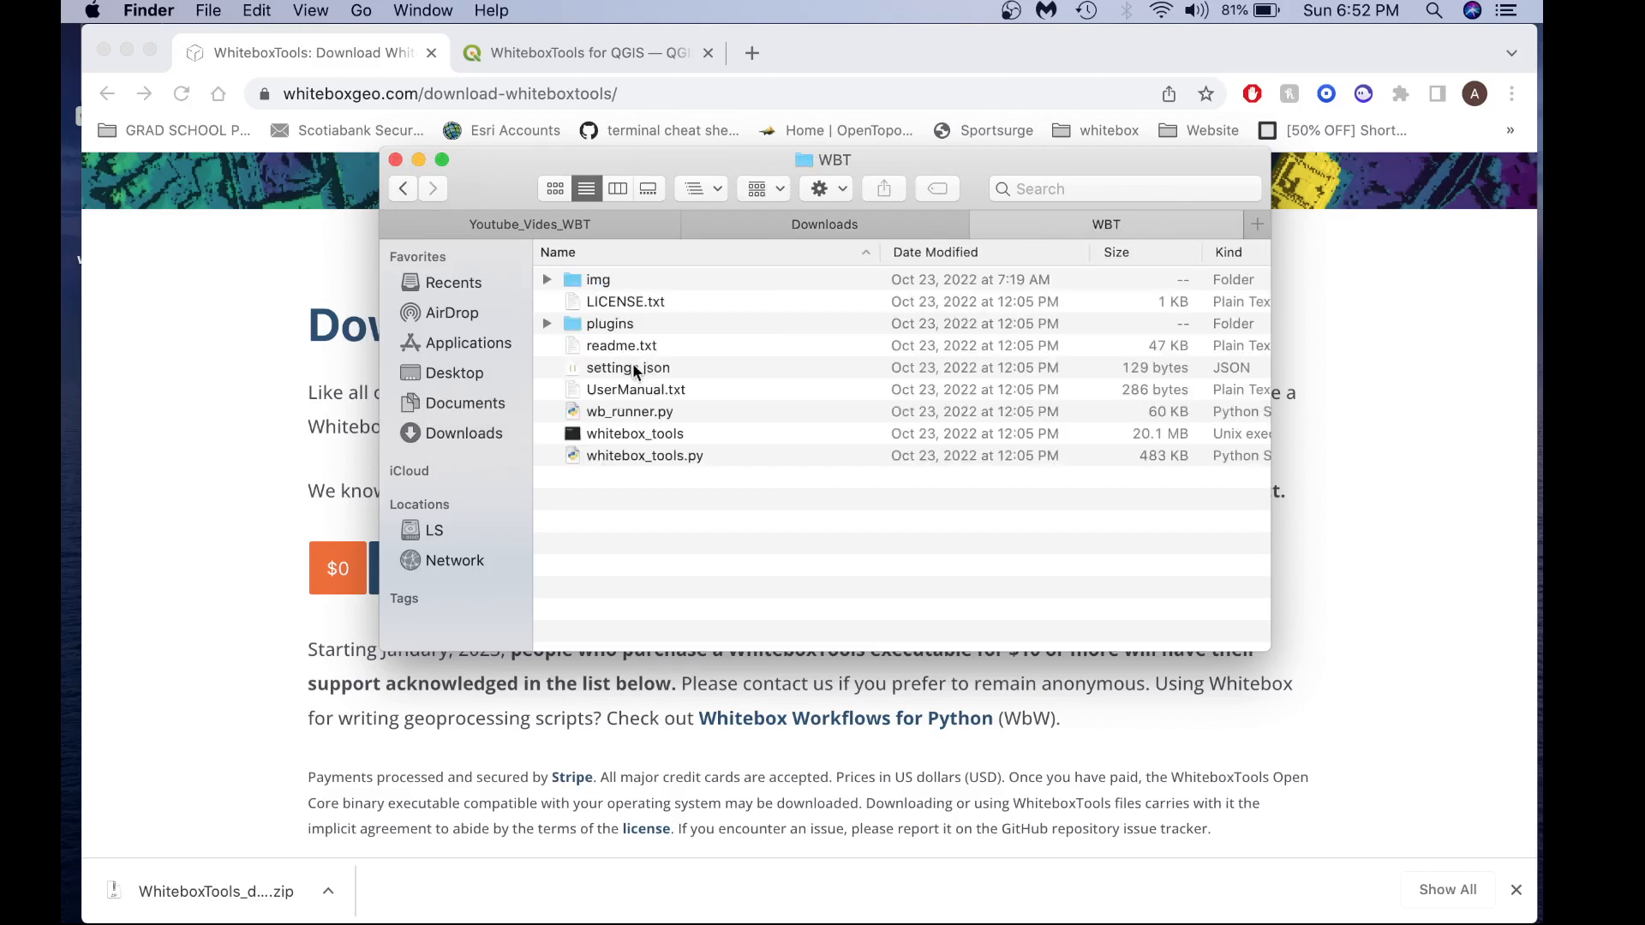
mouse_move(646, 446)
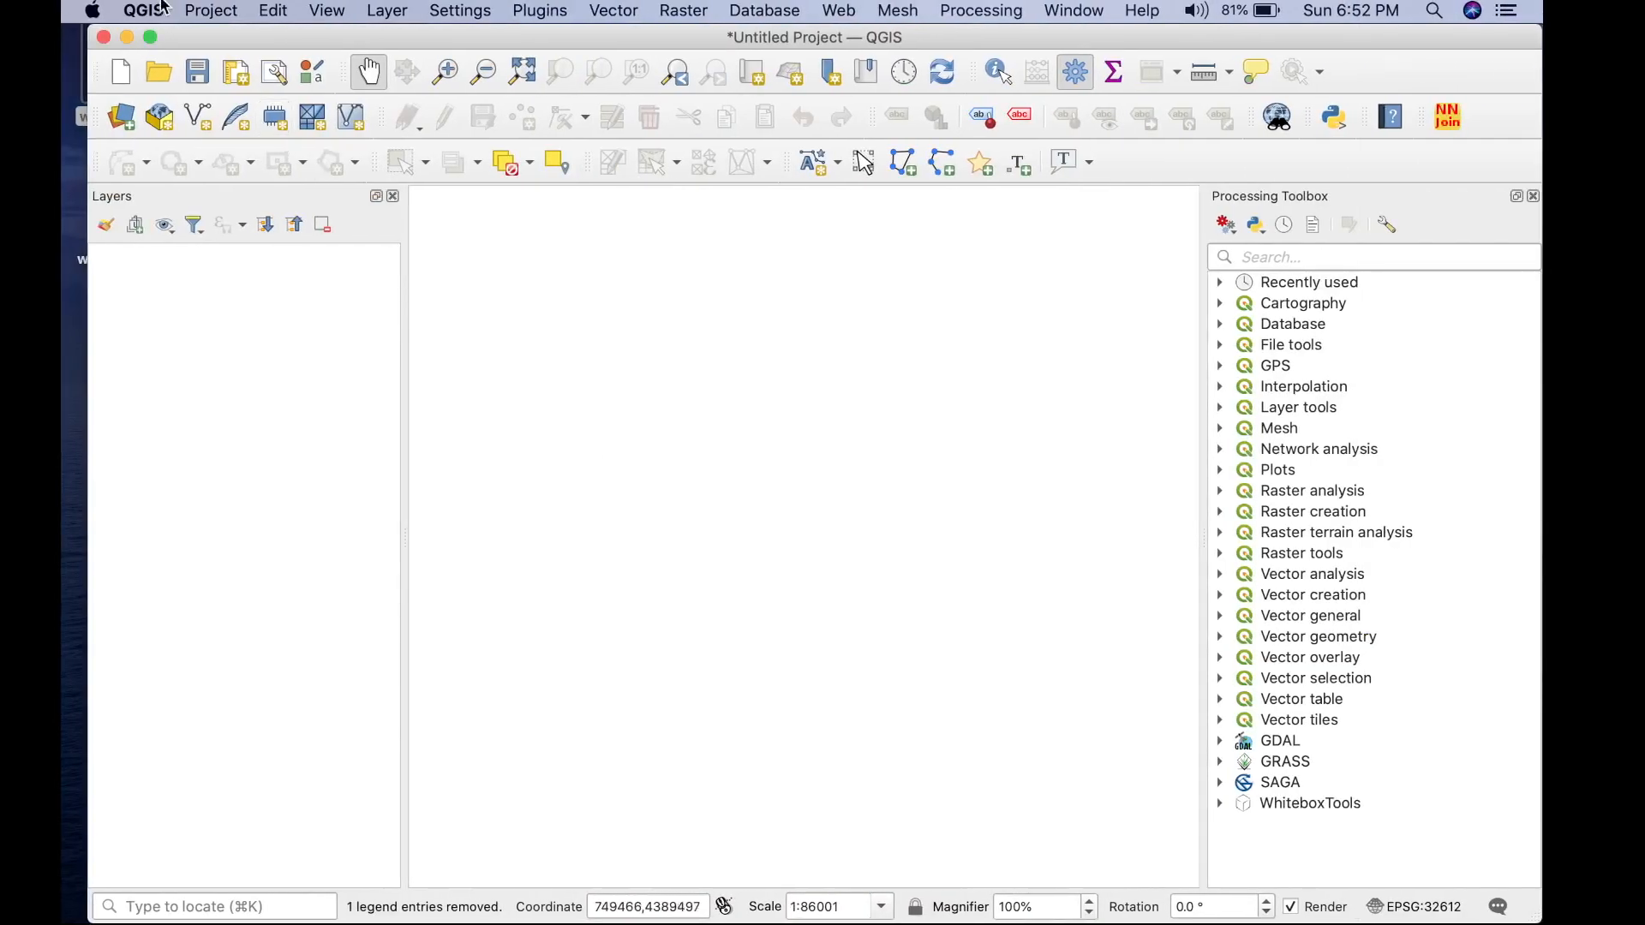
- In Options > Processing > Providers, expand WhiteboxTools and clear its executable path field
click(144, 10)
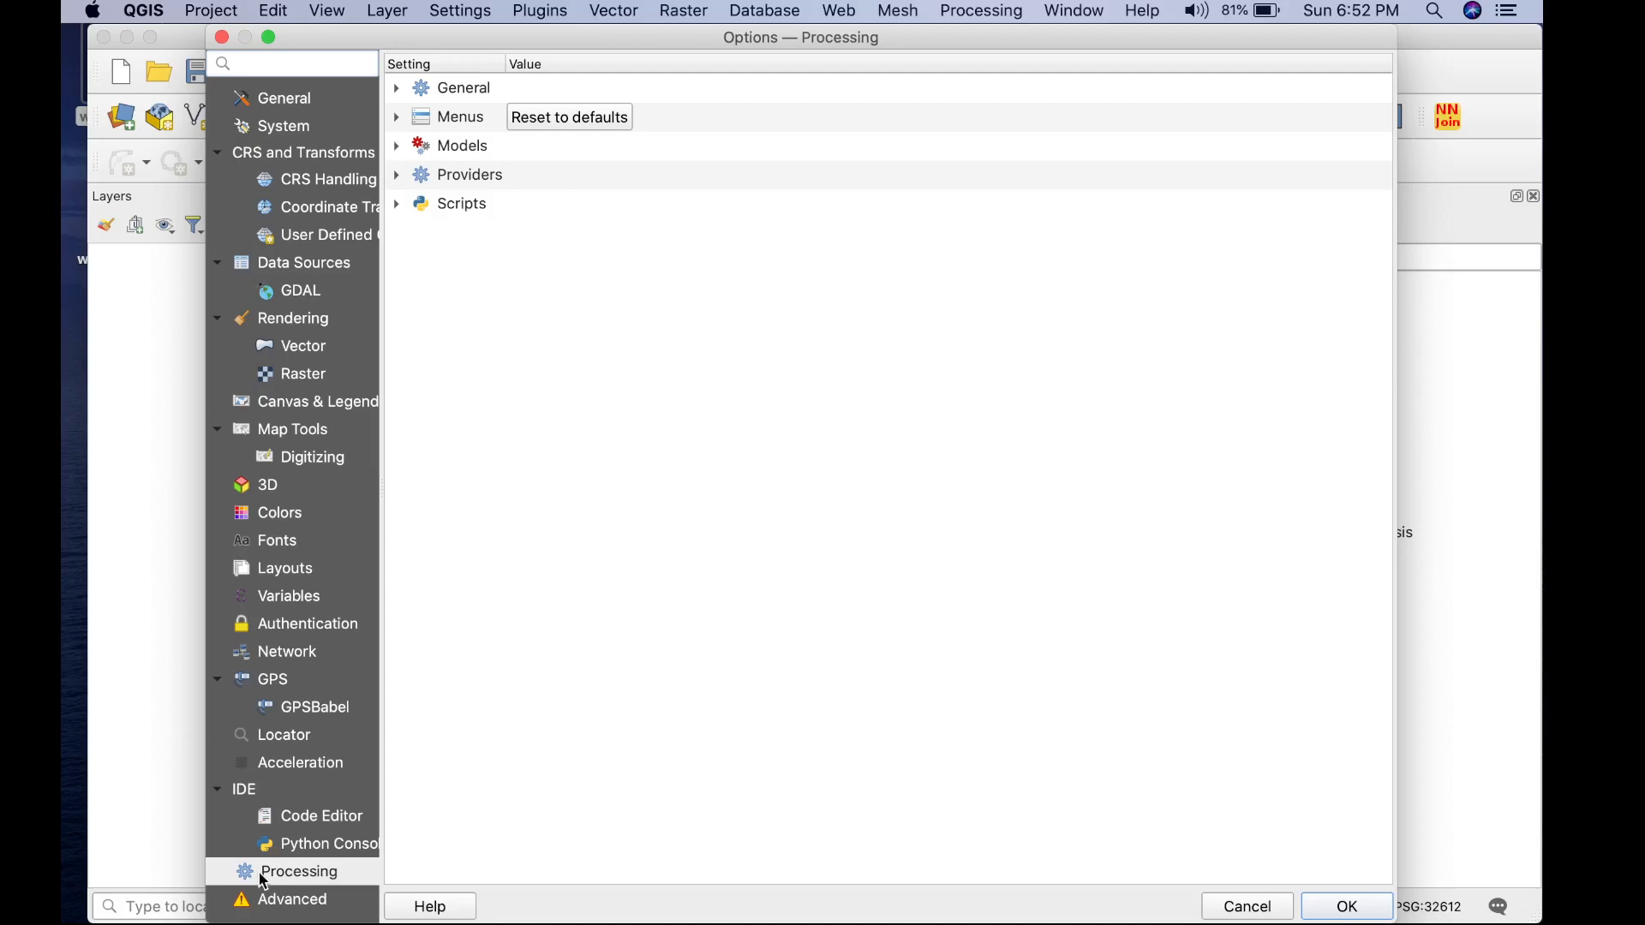
mouse_move(400, 186)
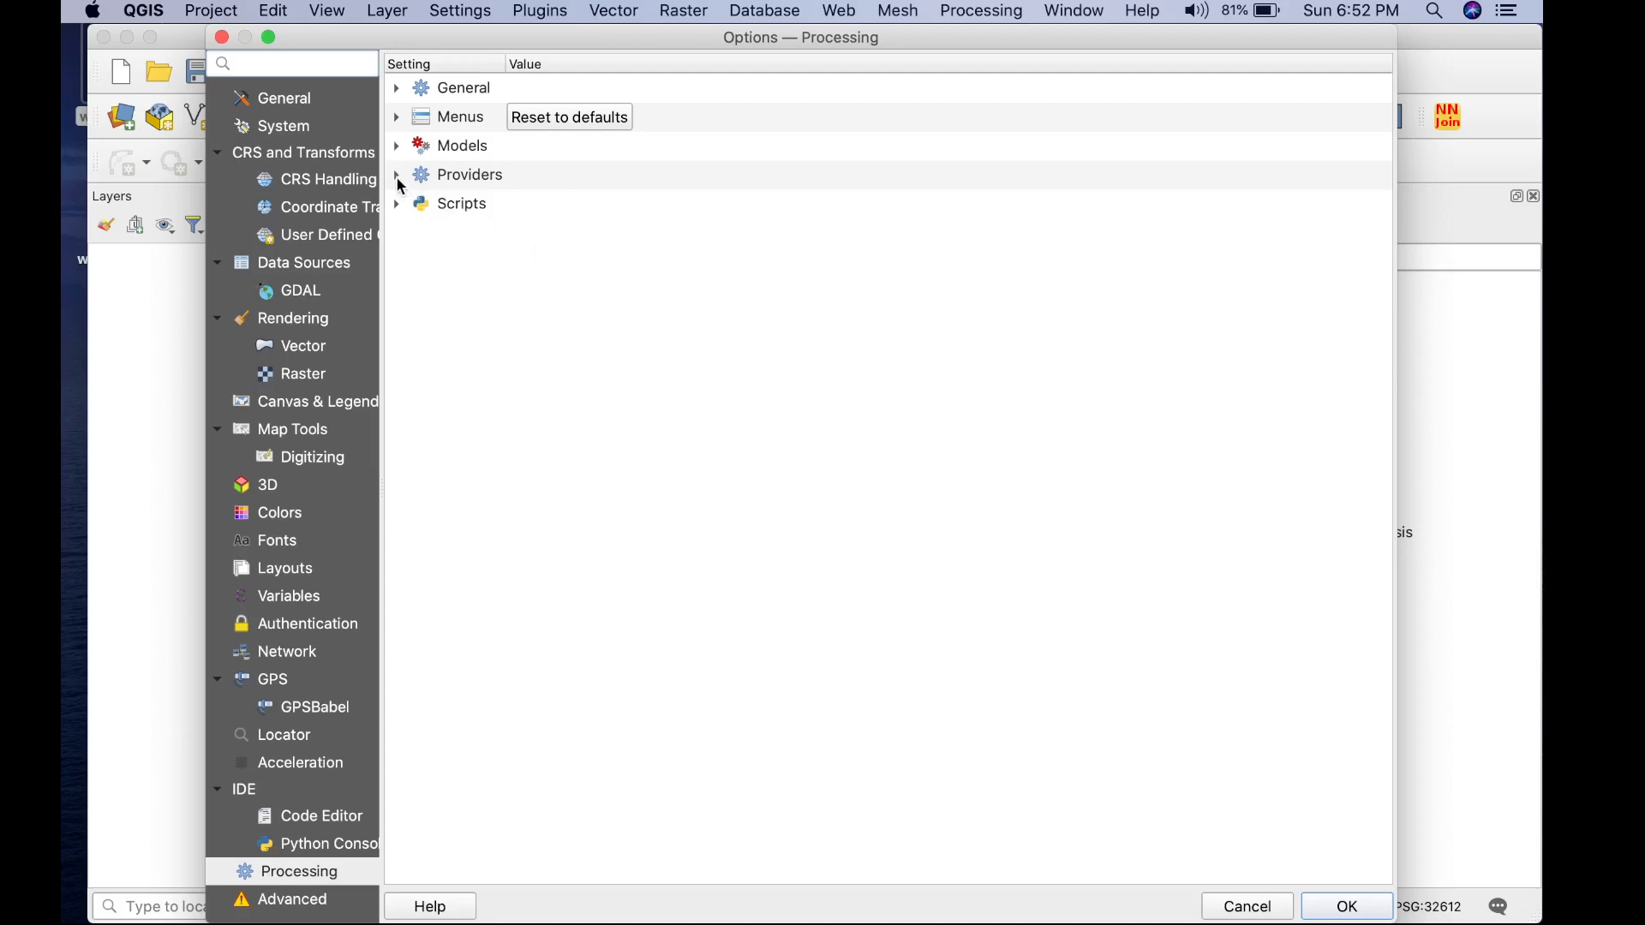
click(396, 175)
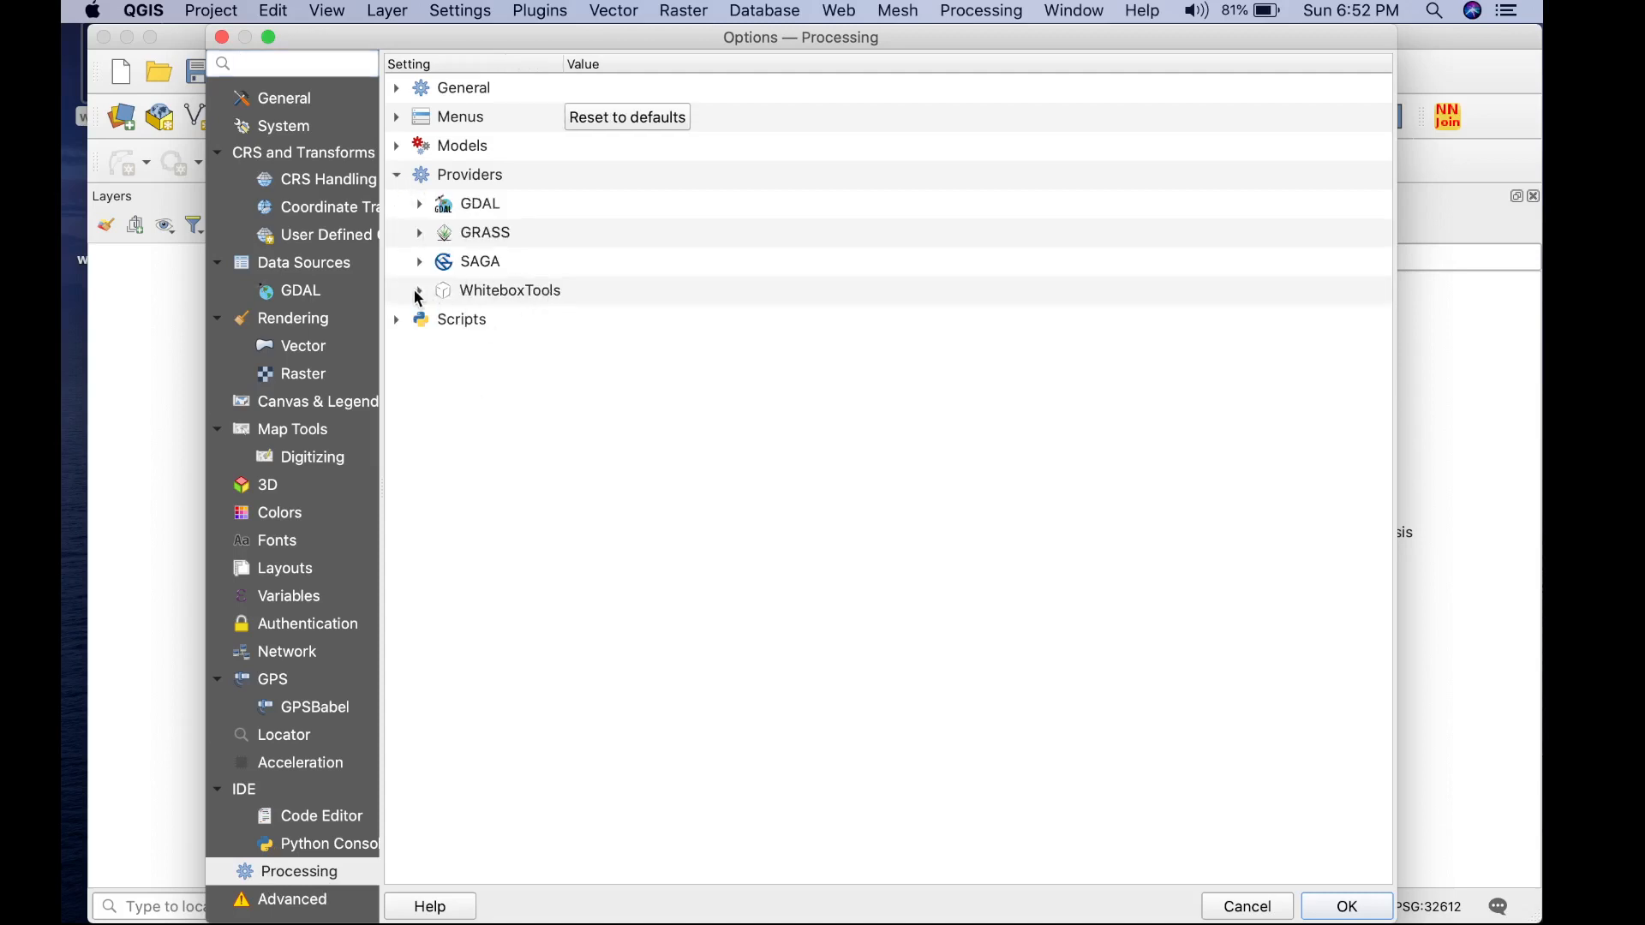
click(418, 291)
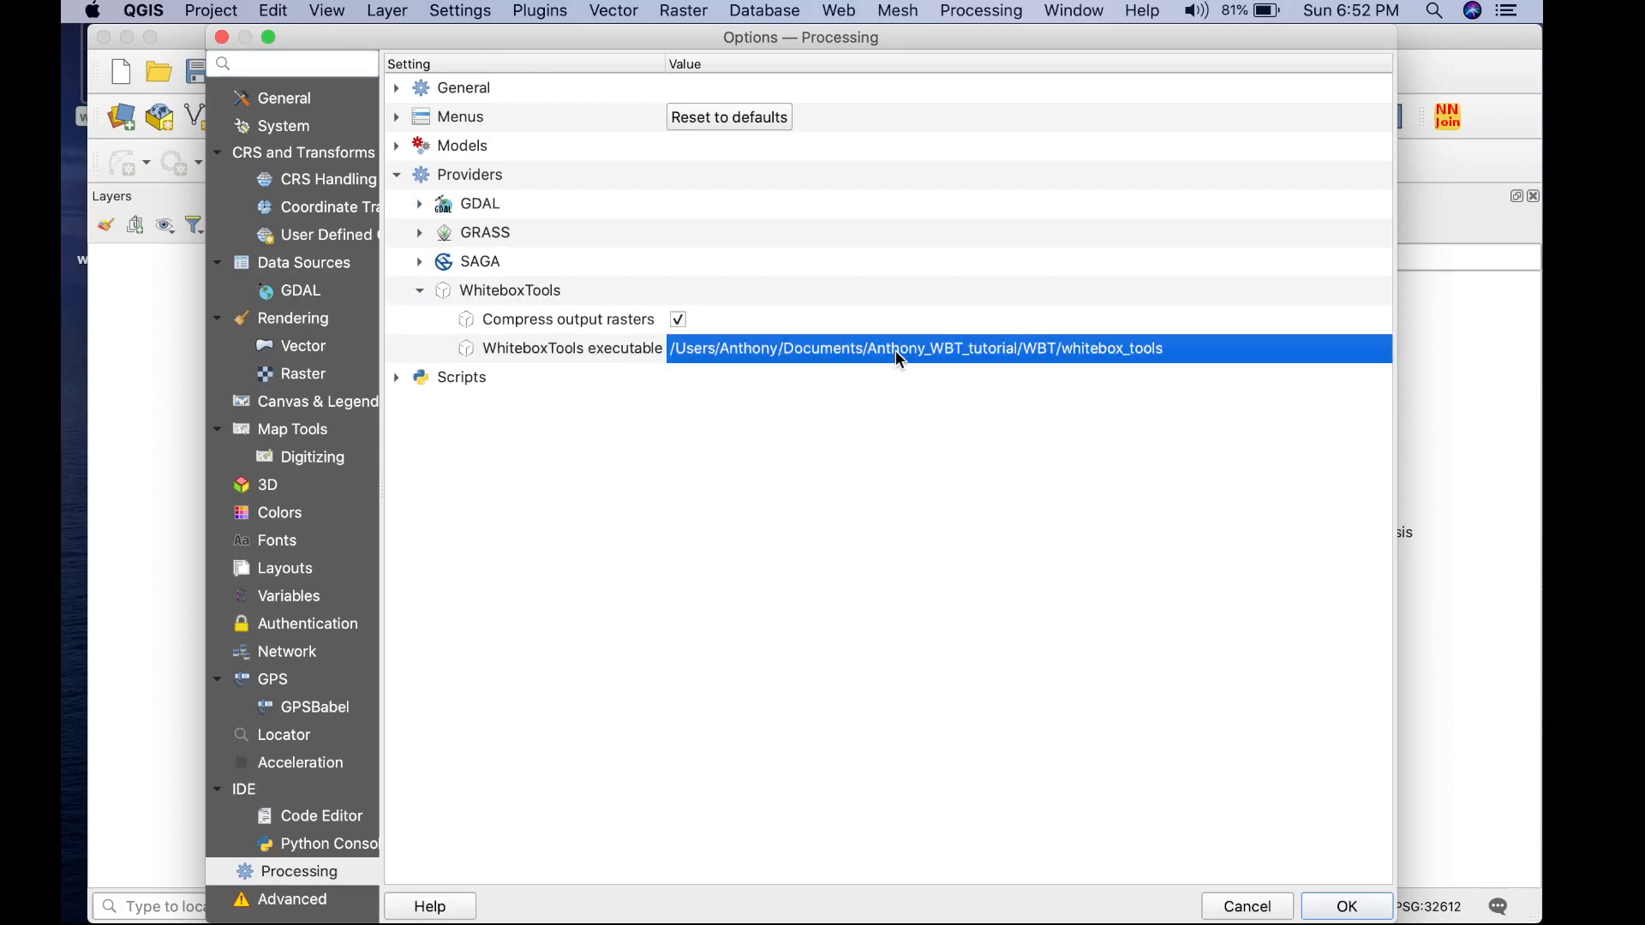
click(913, 347)
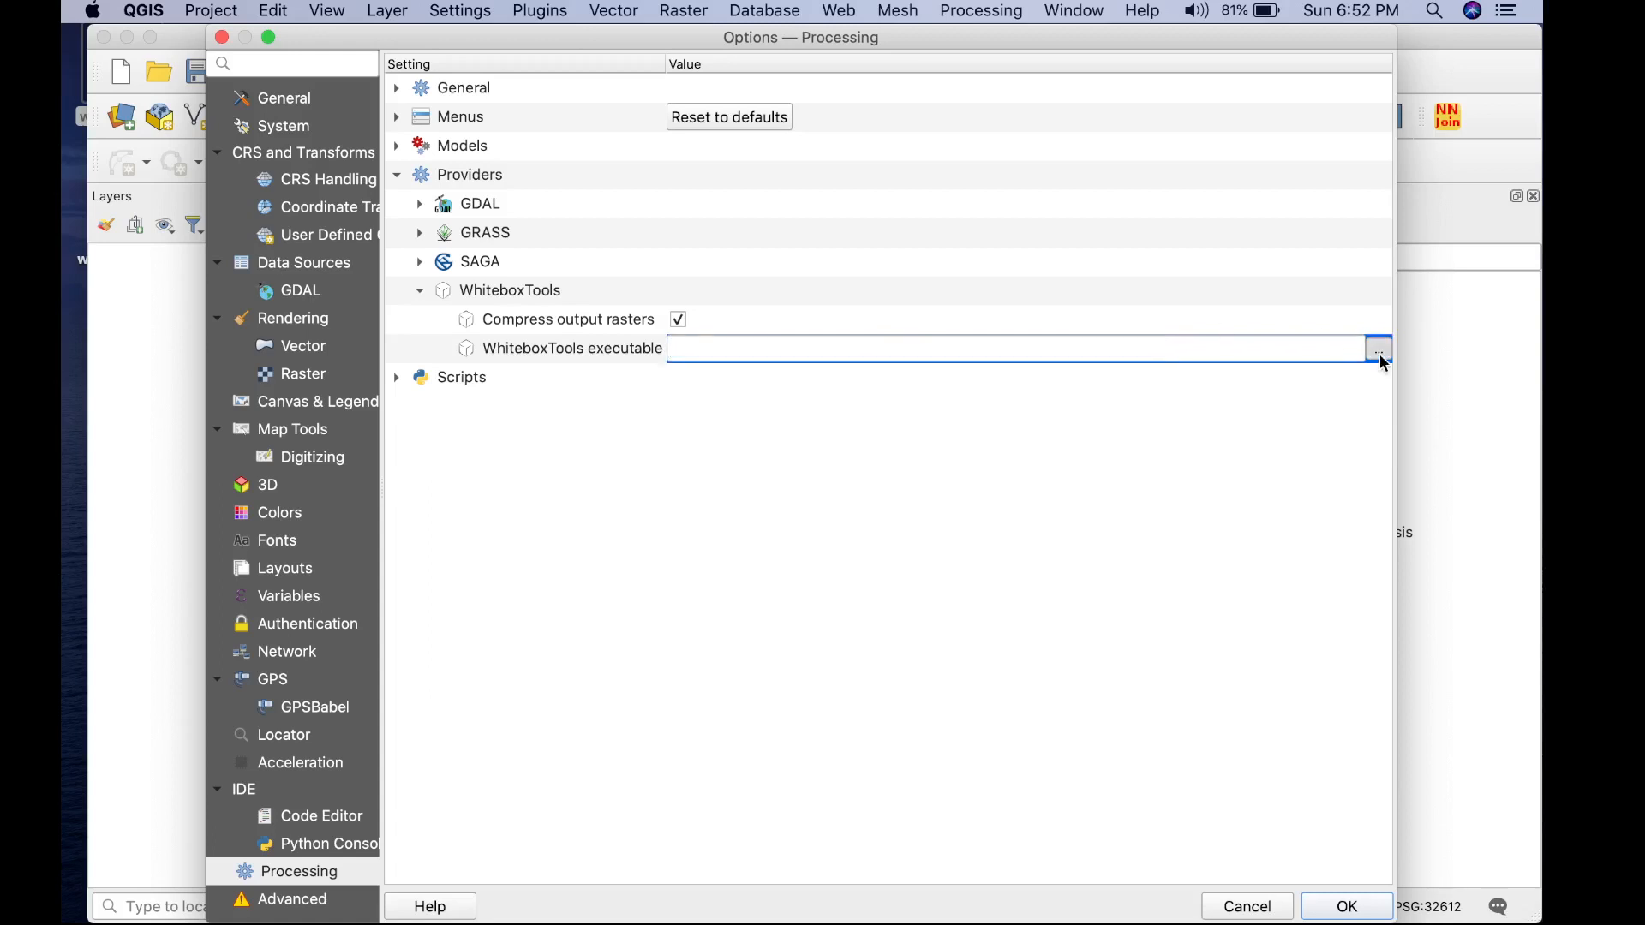
- Browse to the WBT tutorial folder and set whitebox_tools as the WhiteboxTools executable
click(1377, 348)
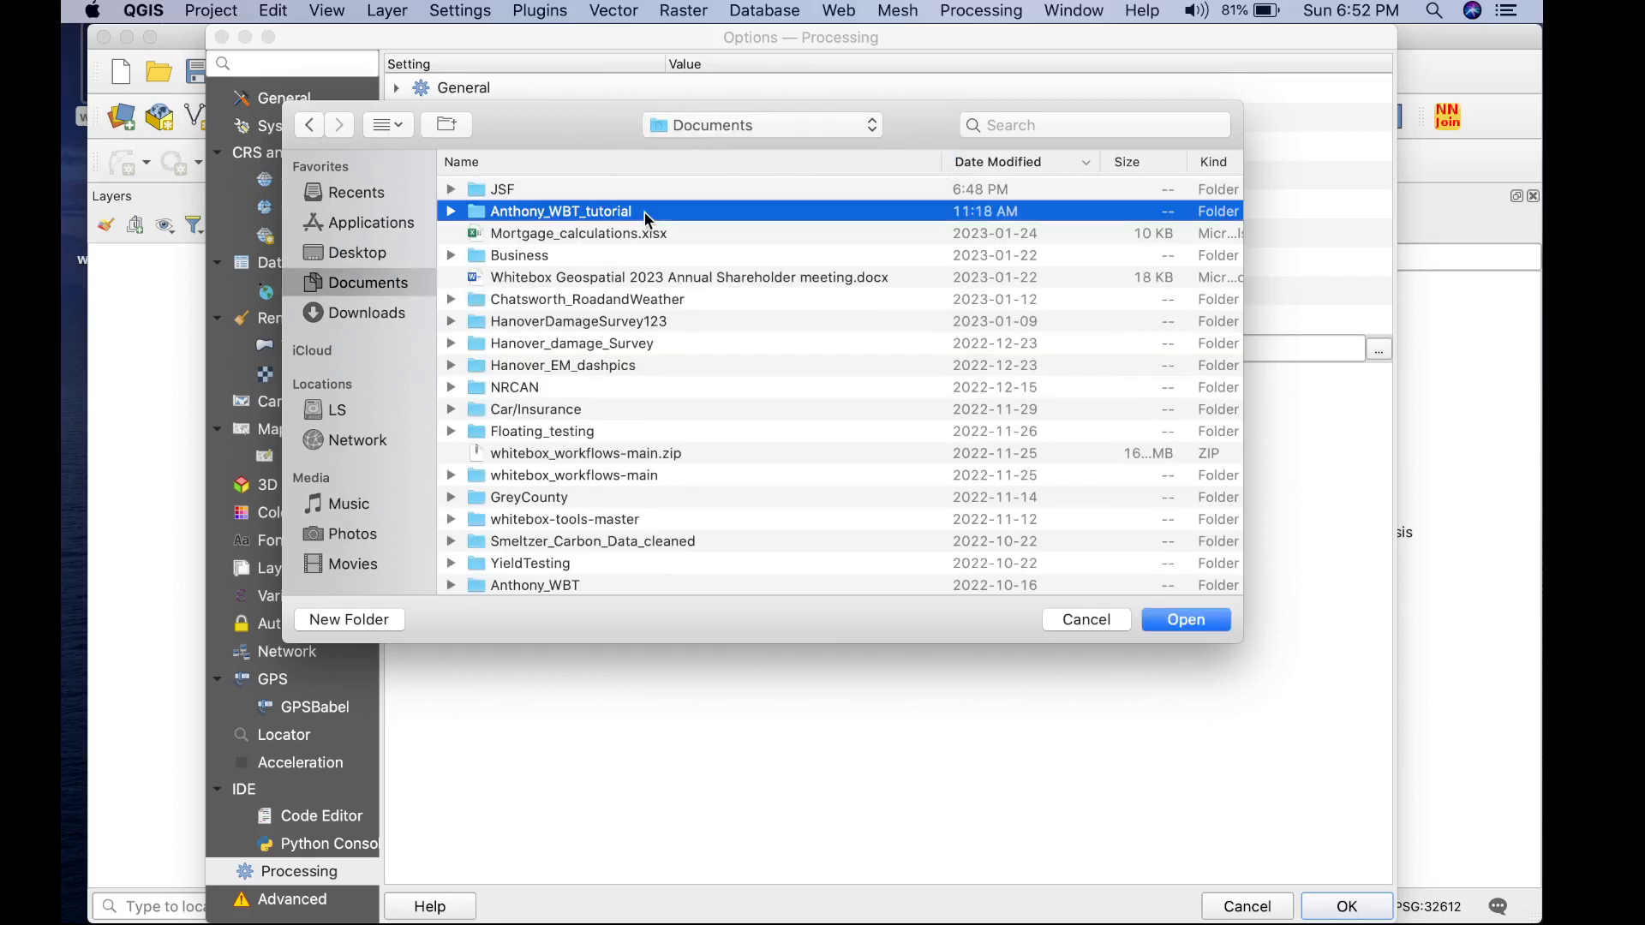
double_click(560, 210)
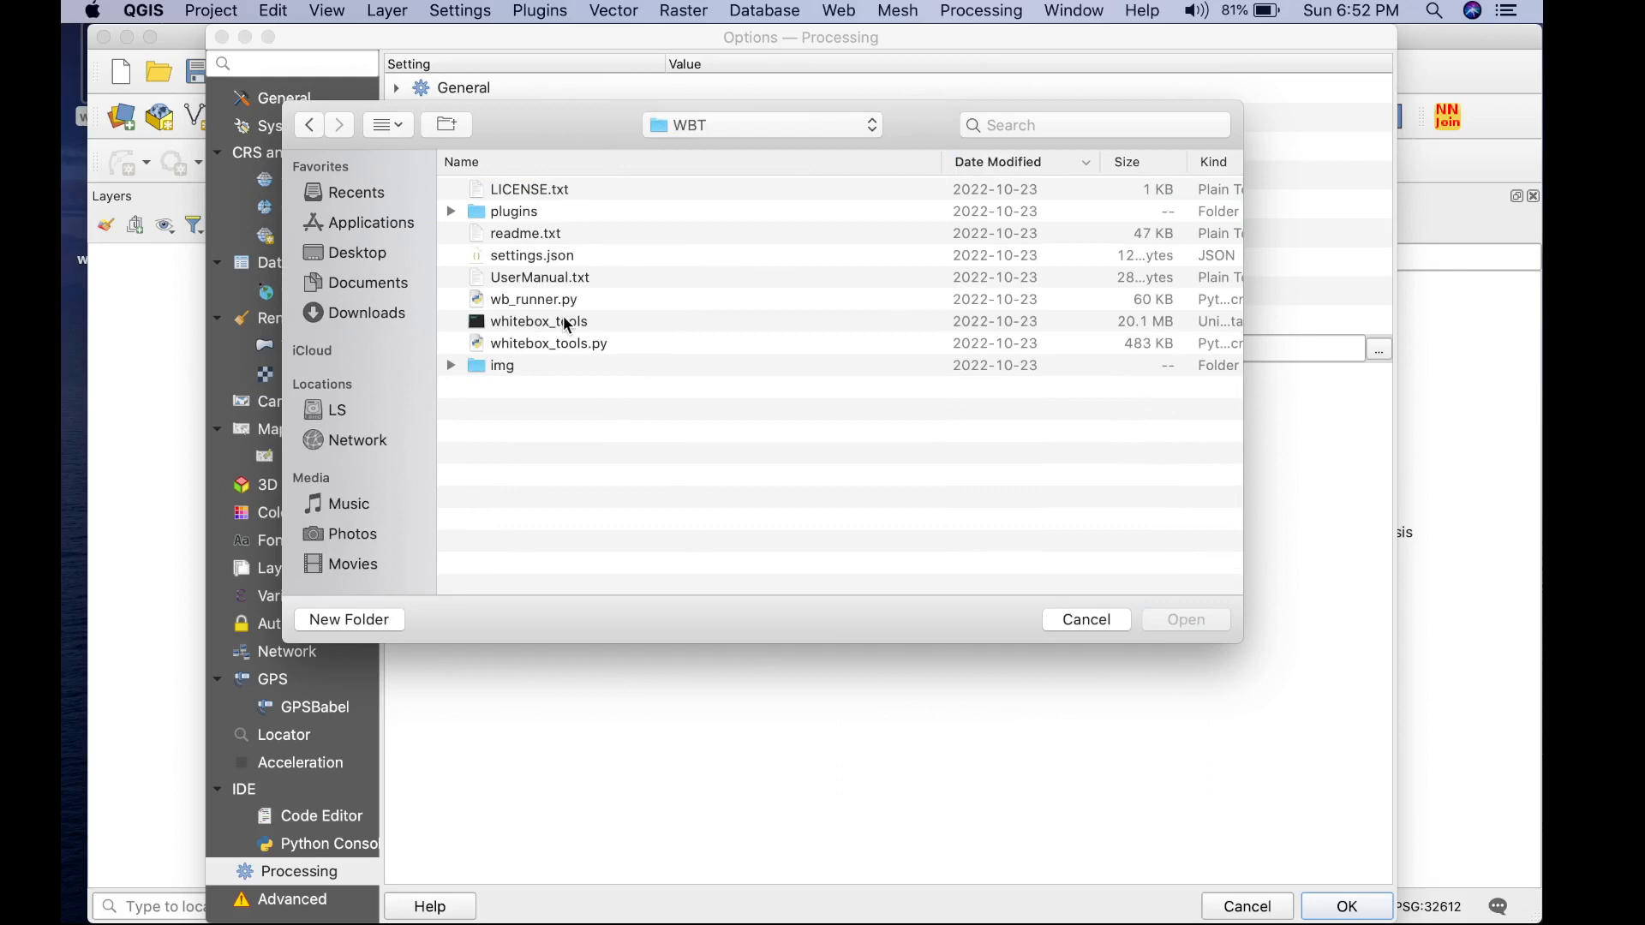
click(538, 320)
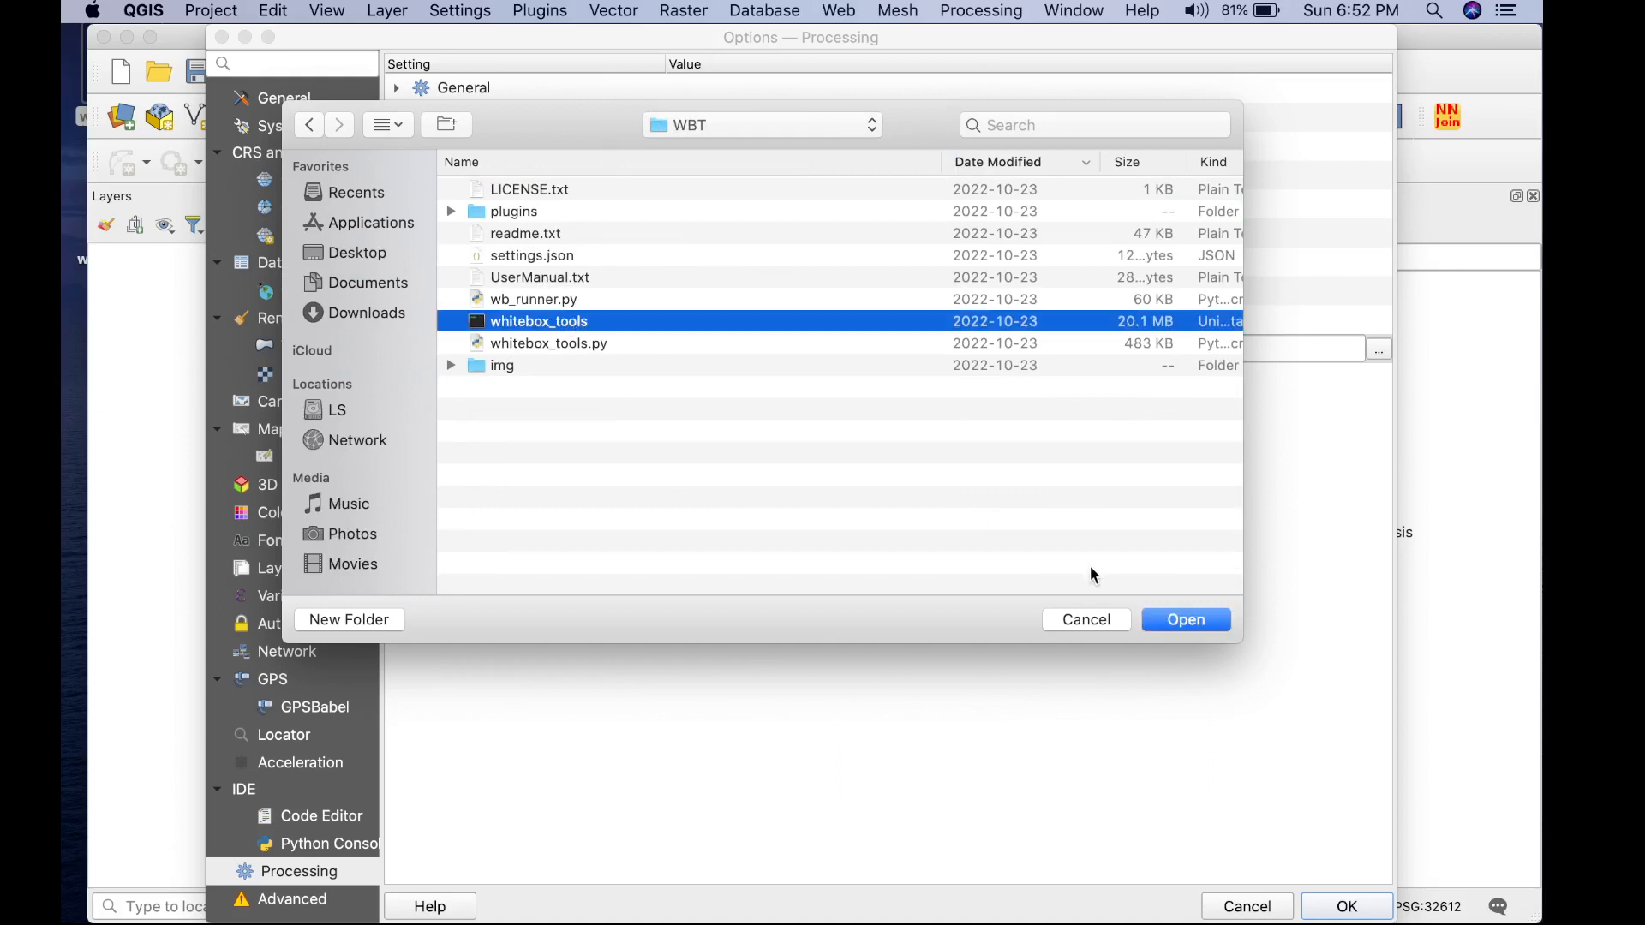
click(1184, 619)
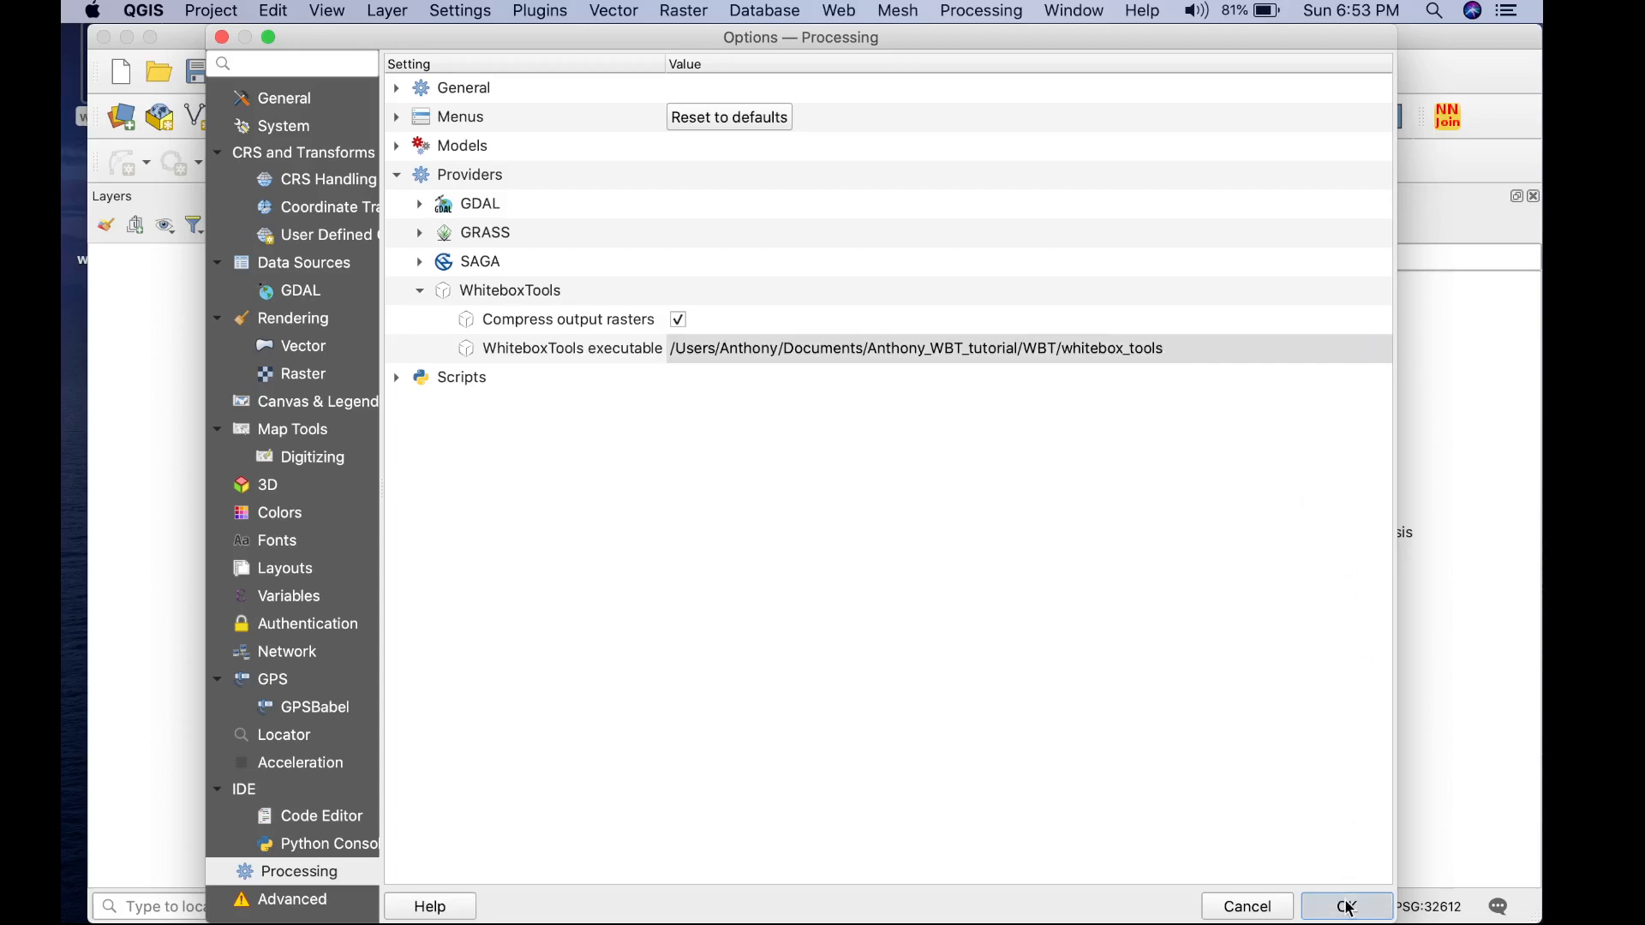
- Save the options, then launch Slope from WhiteboxTools > Geomorphometric Analysis in the toolbox
click(1347, 906)
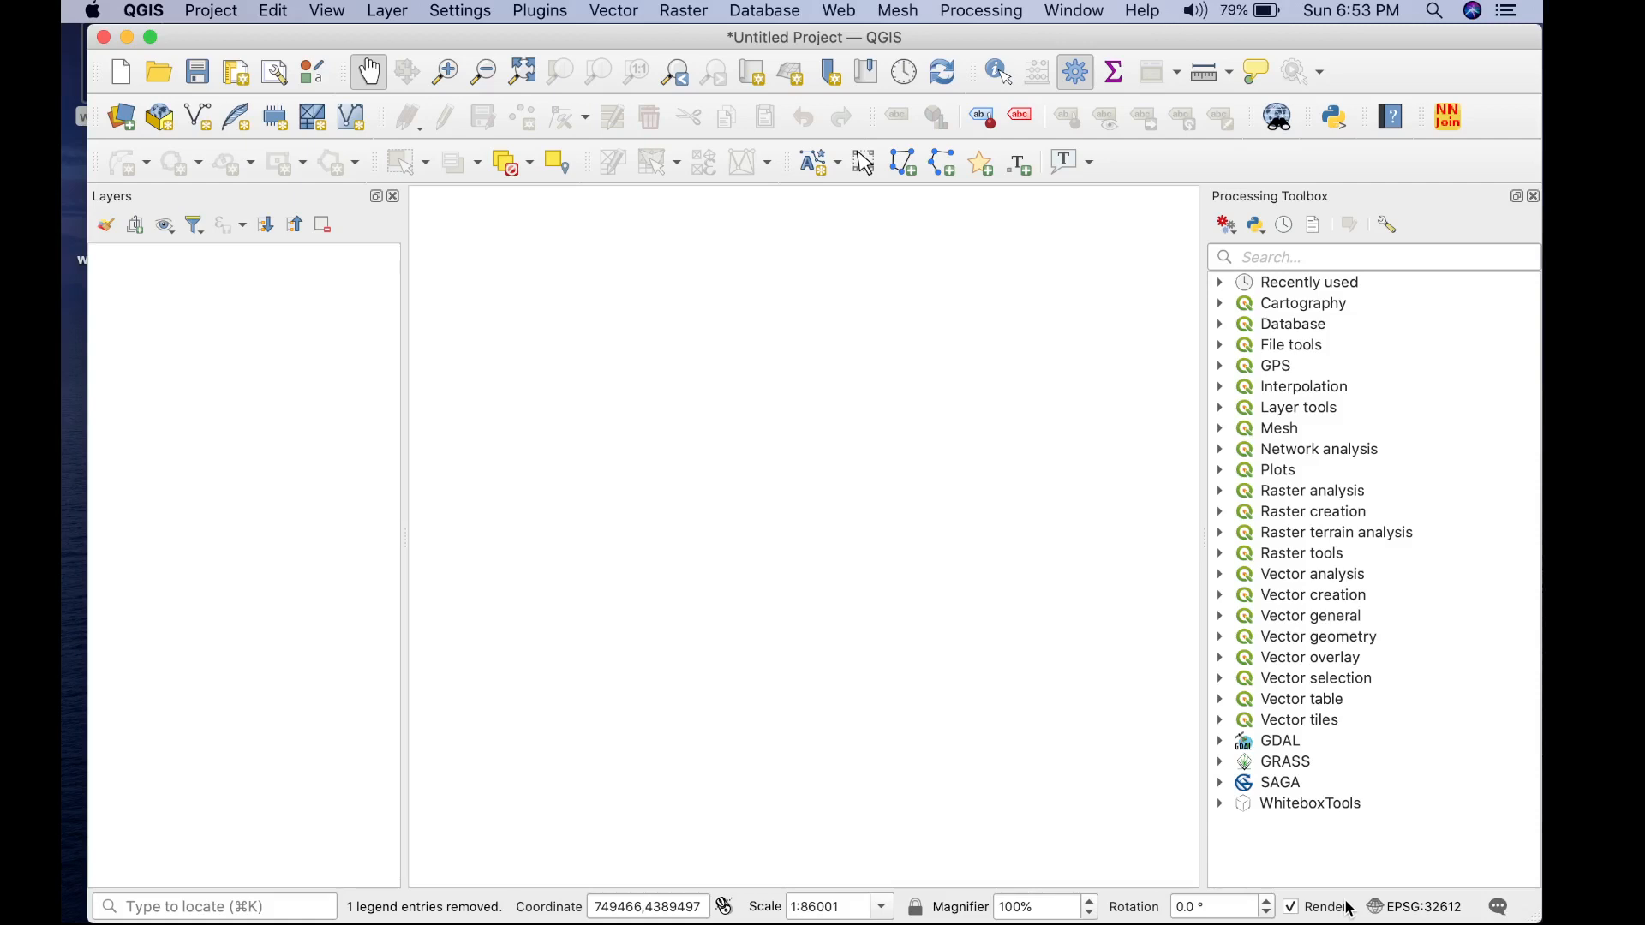
click(1220, 802)
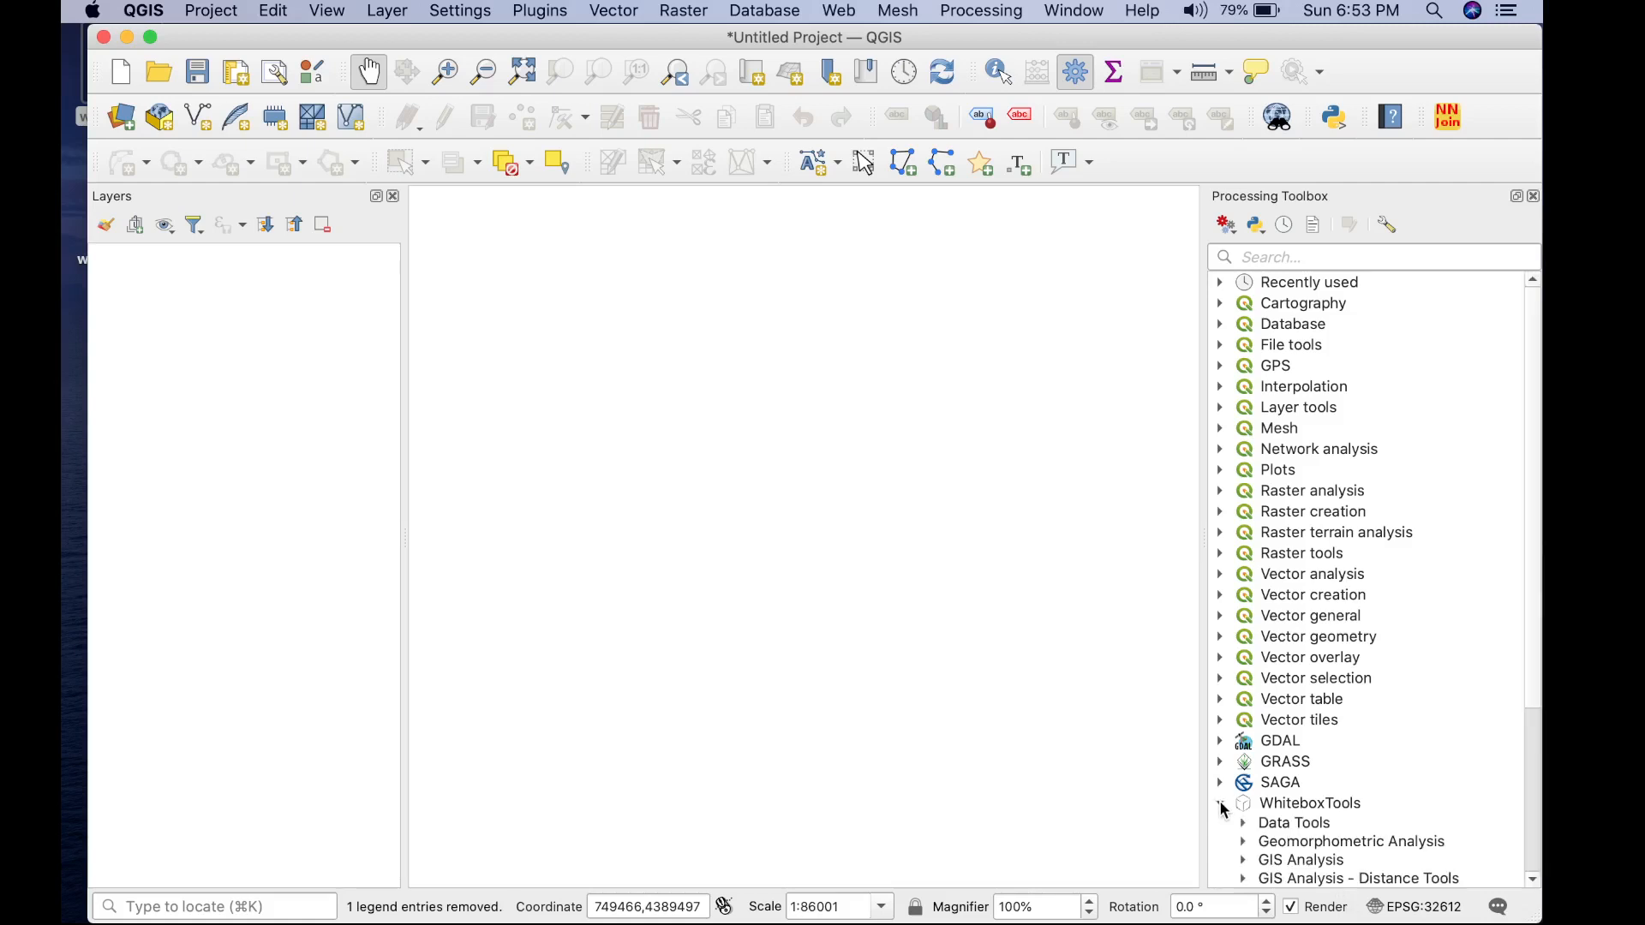
click(1220, 802)
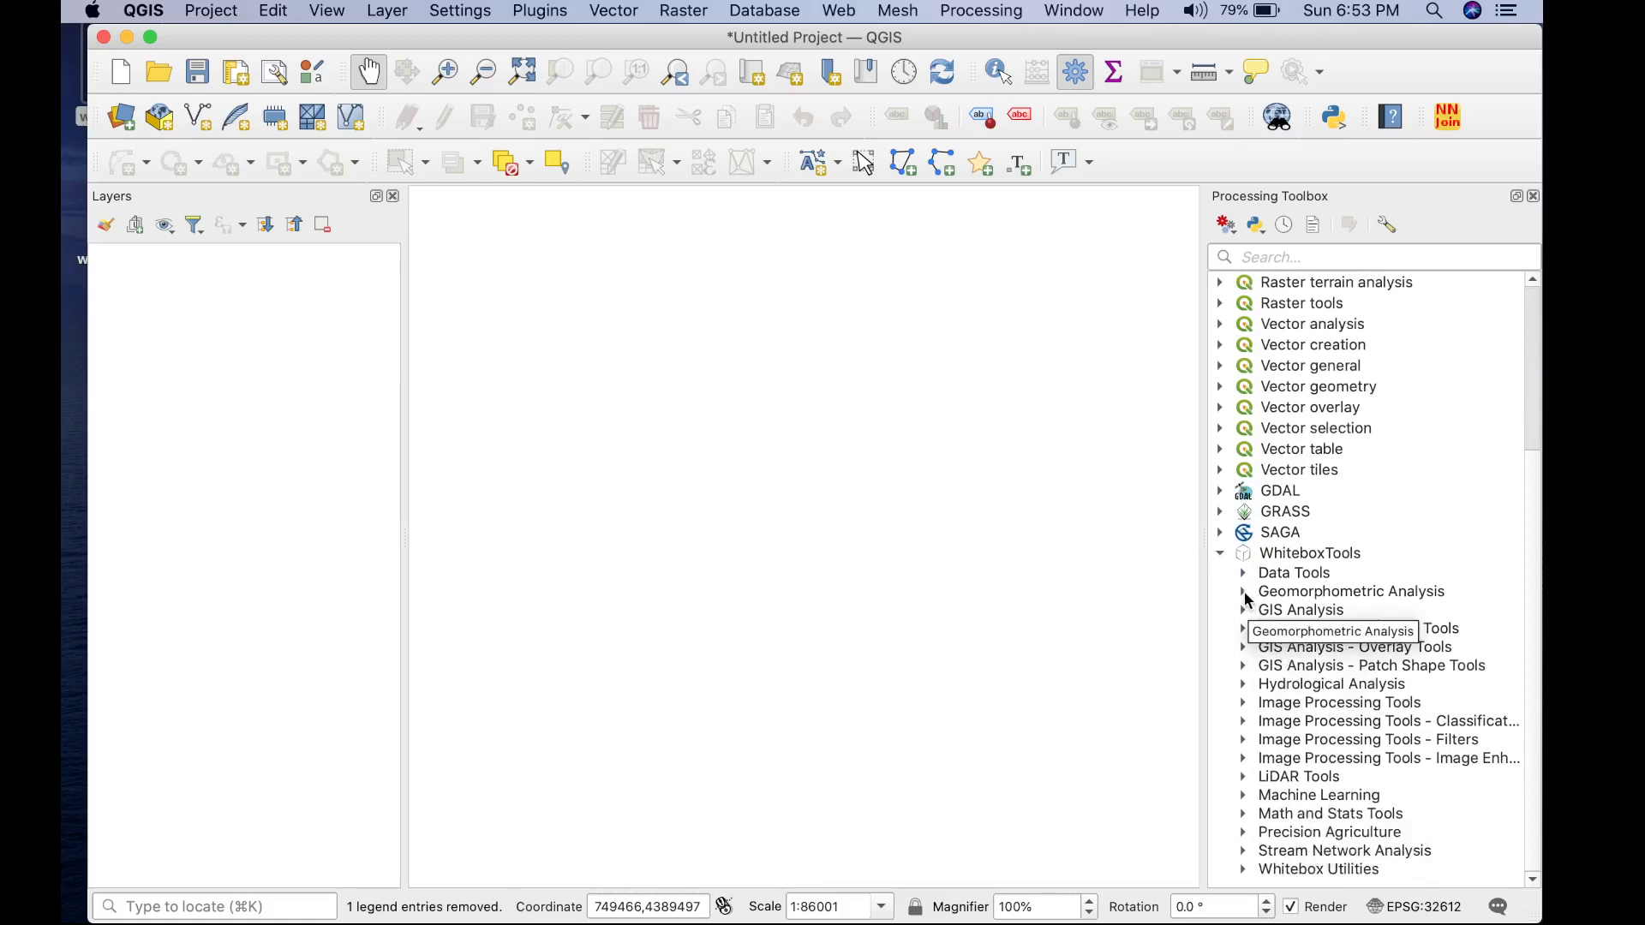
click(1244, 591)
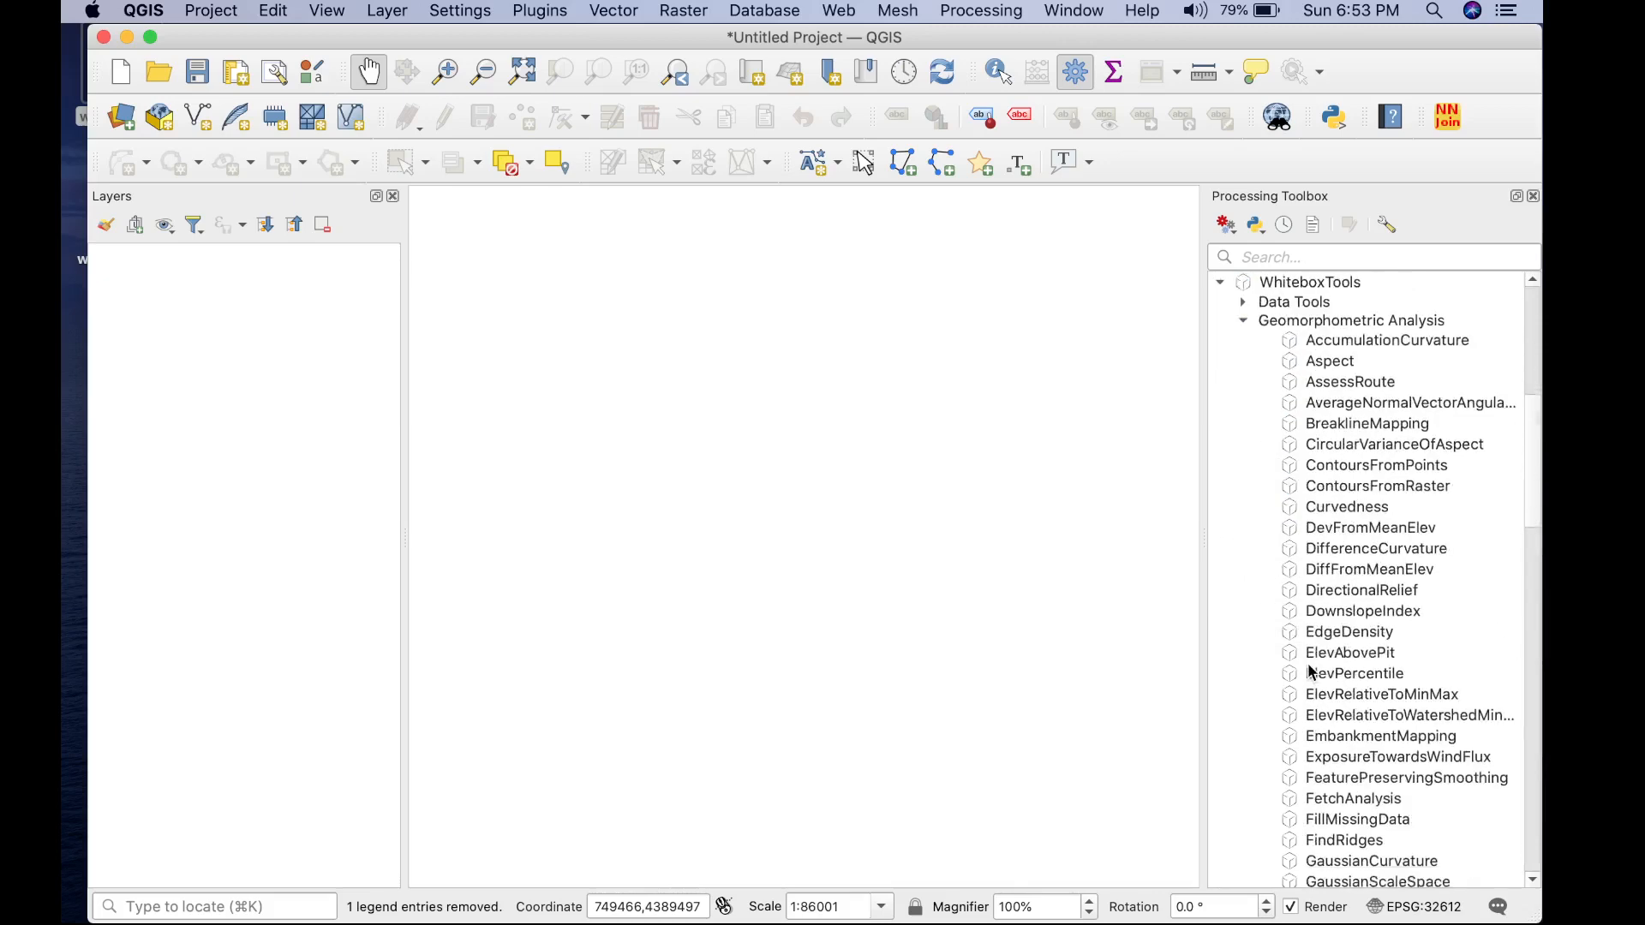
scroll(down, 3)
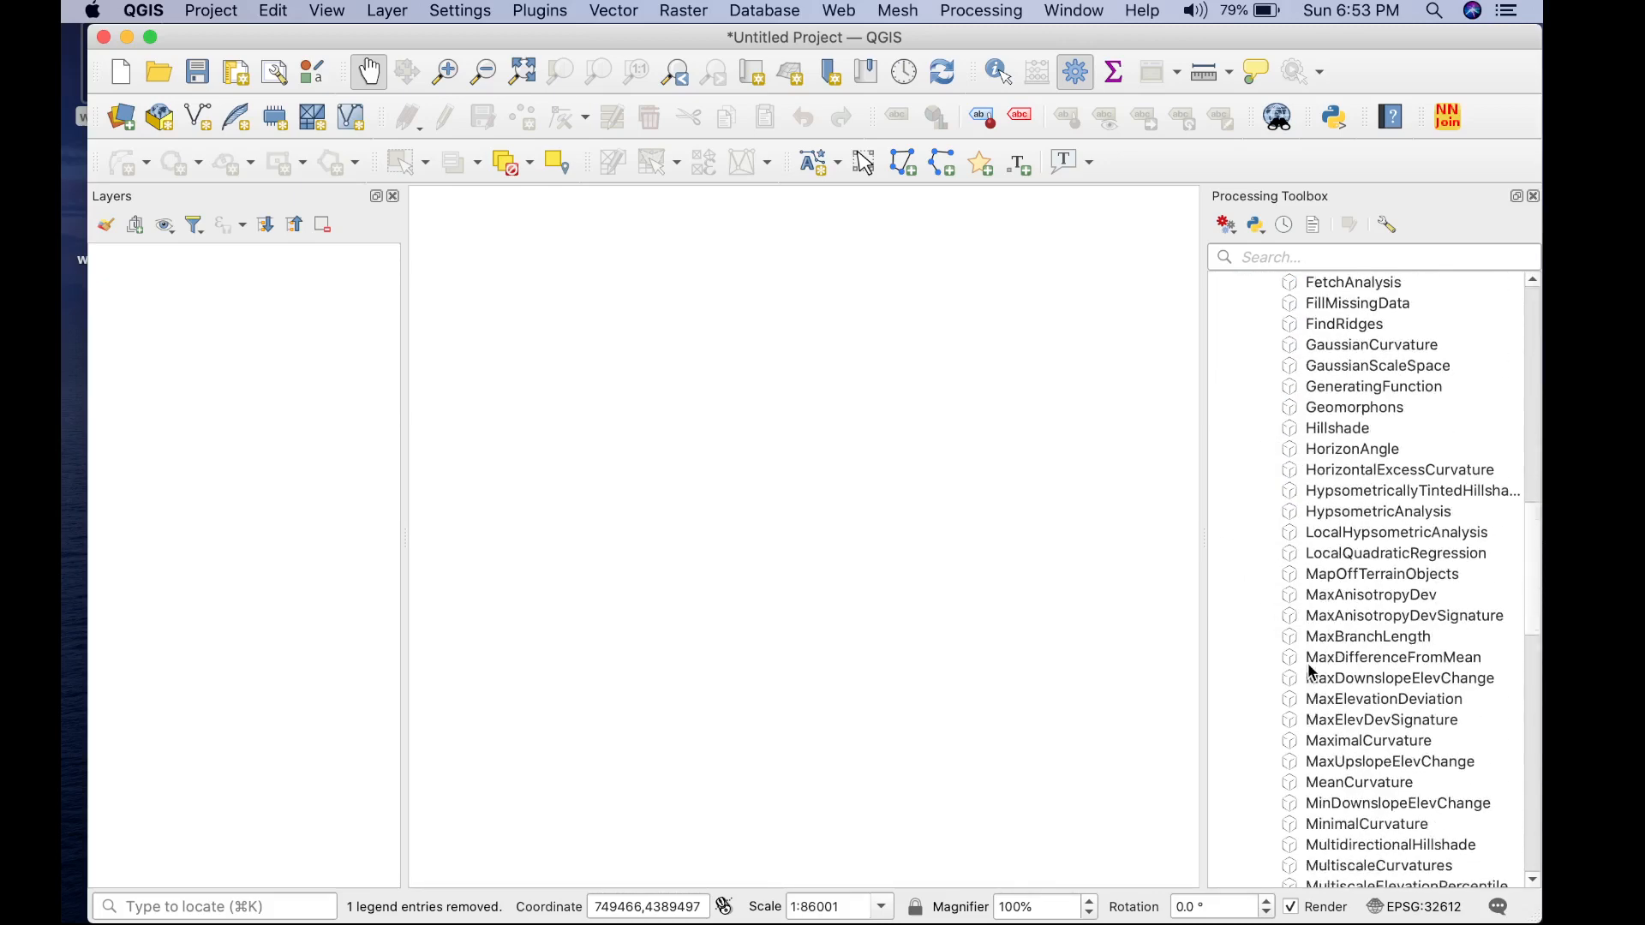
scroll(down, 3)
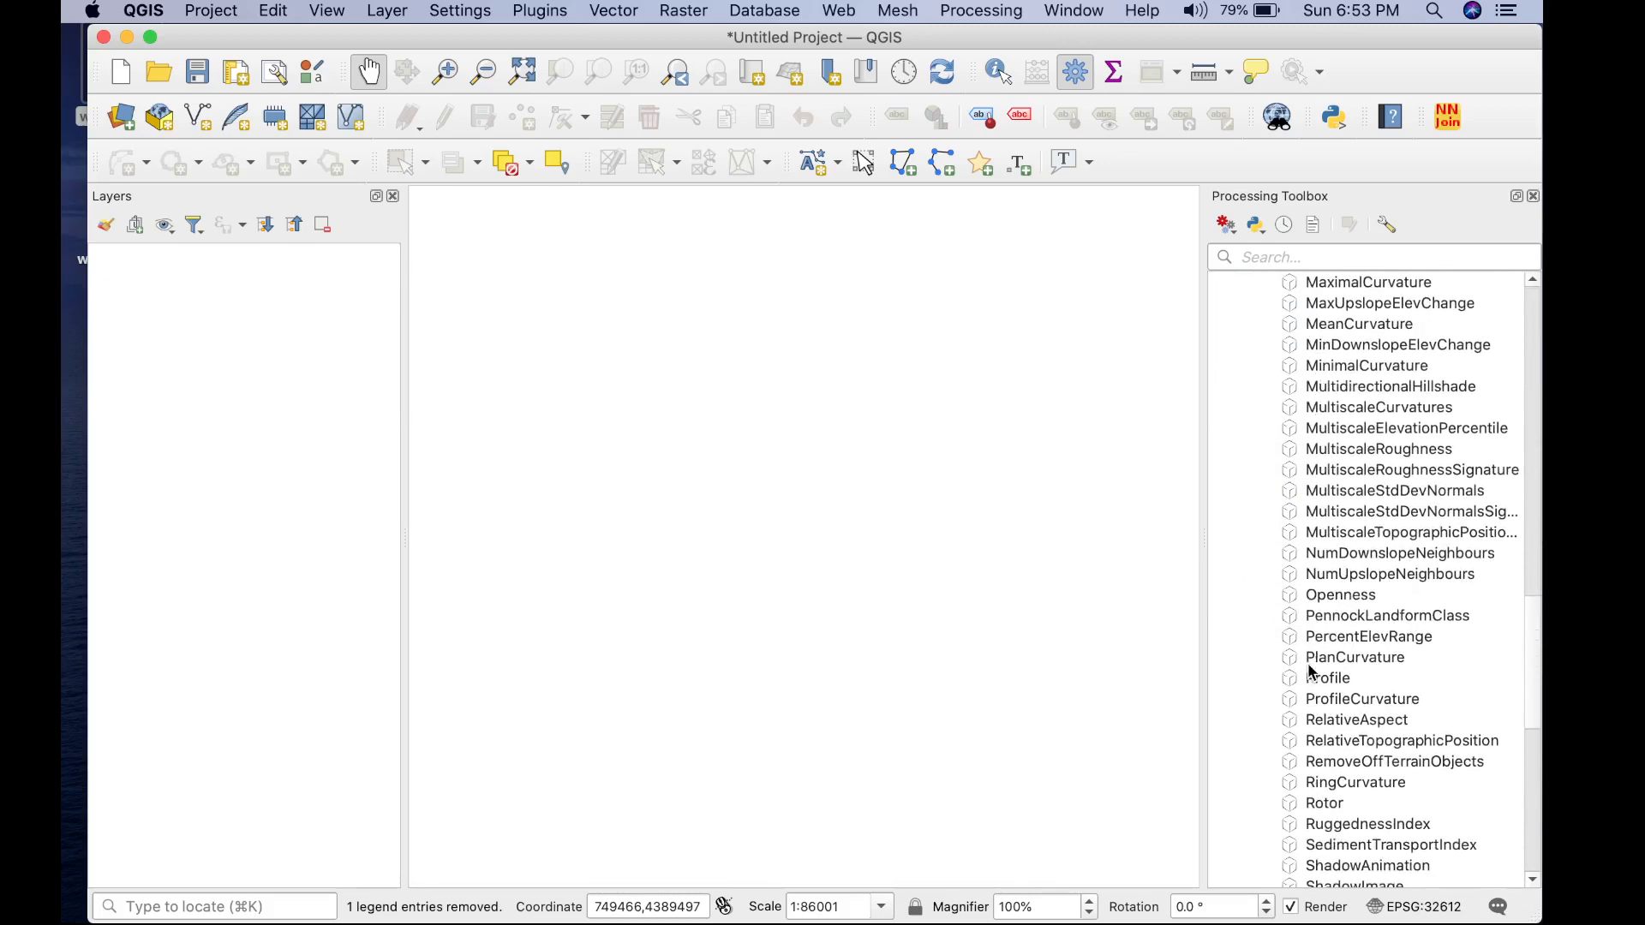
scroll(down, 3)
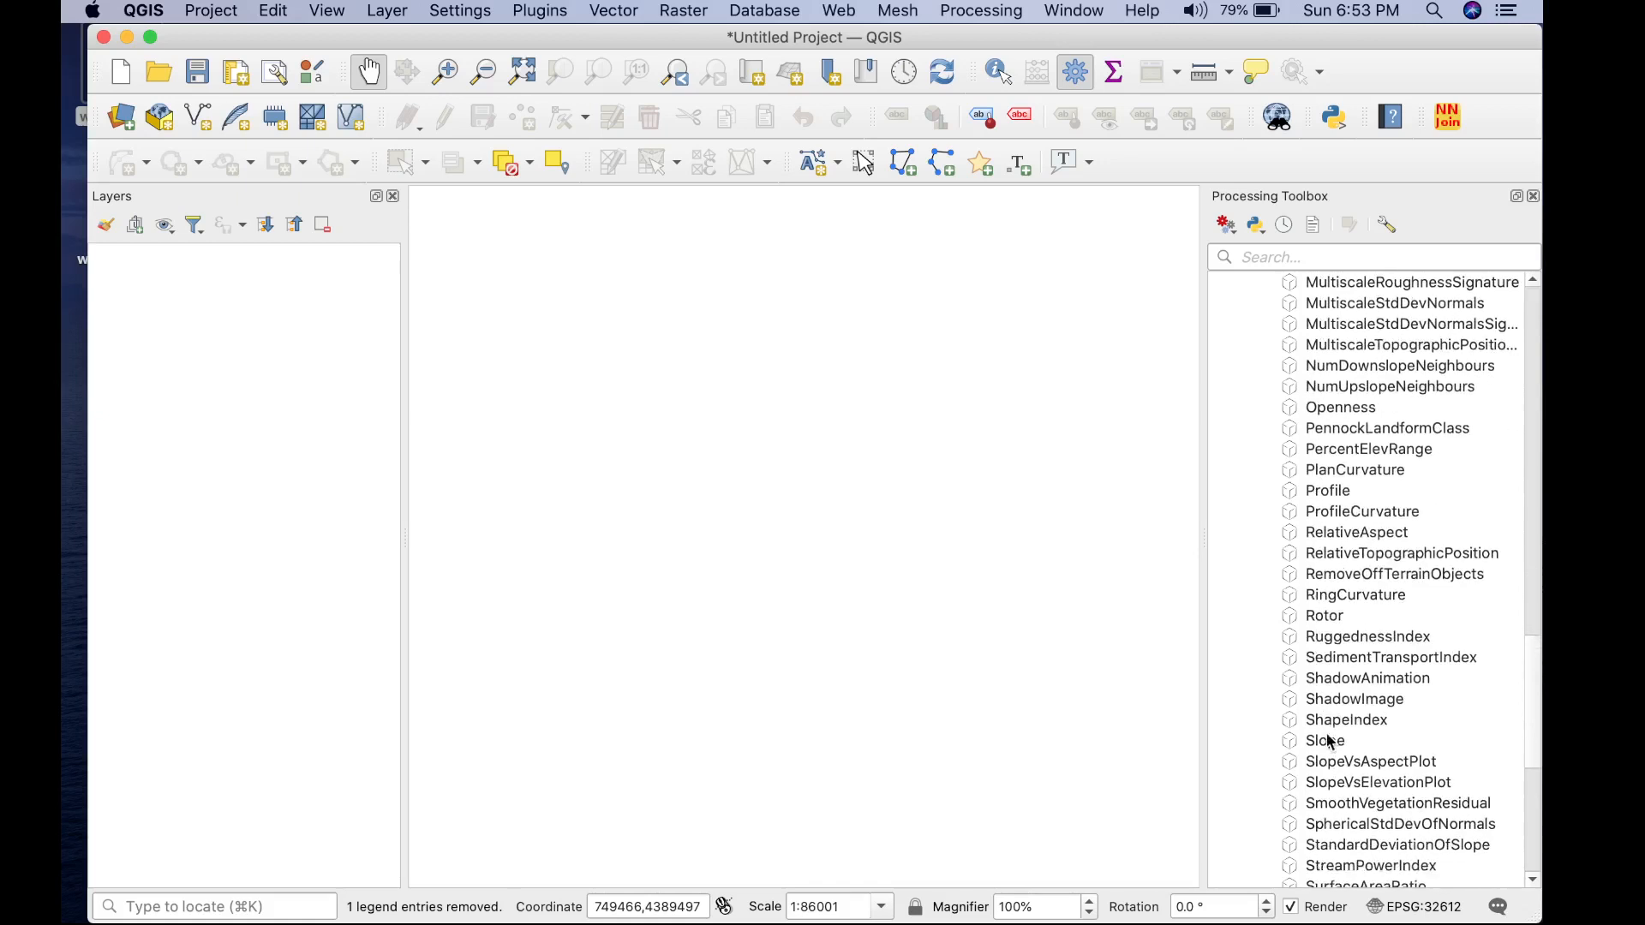
double_click(1324, 741)
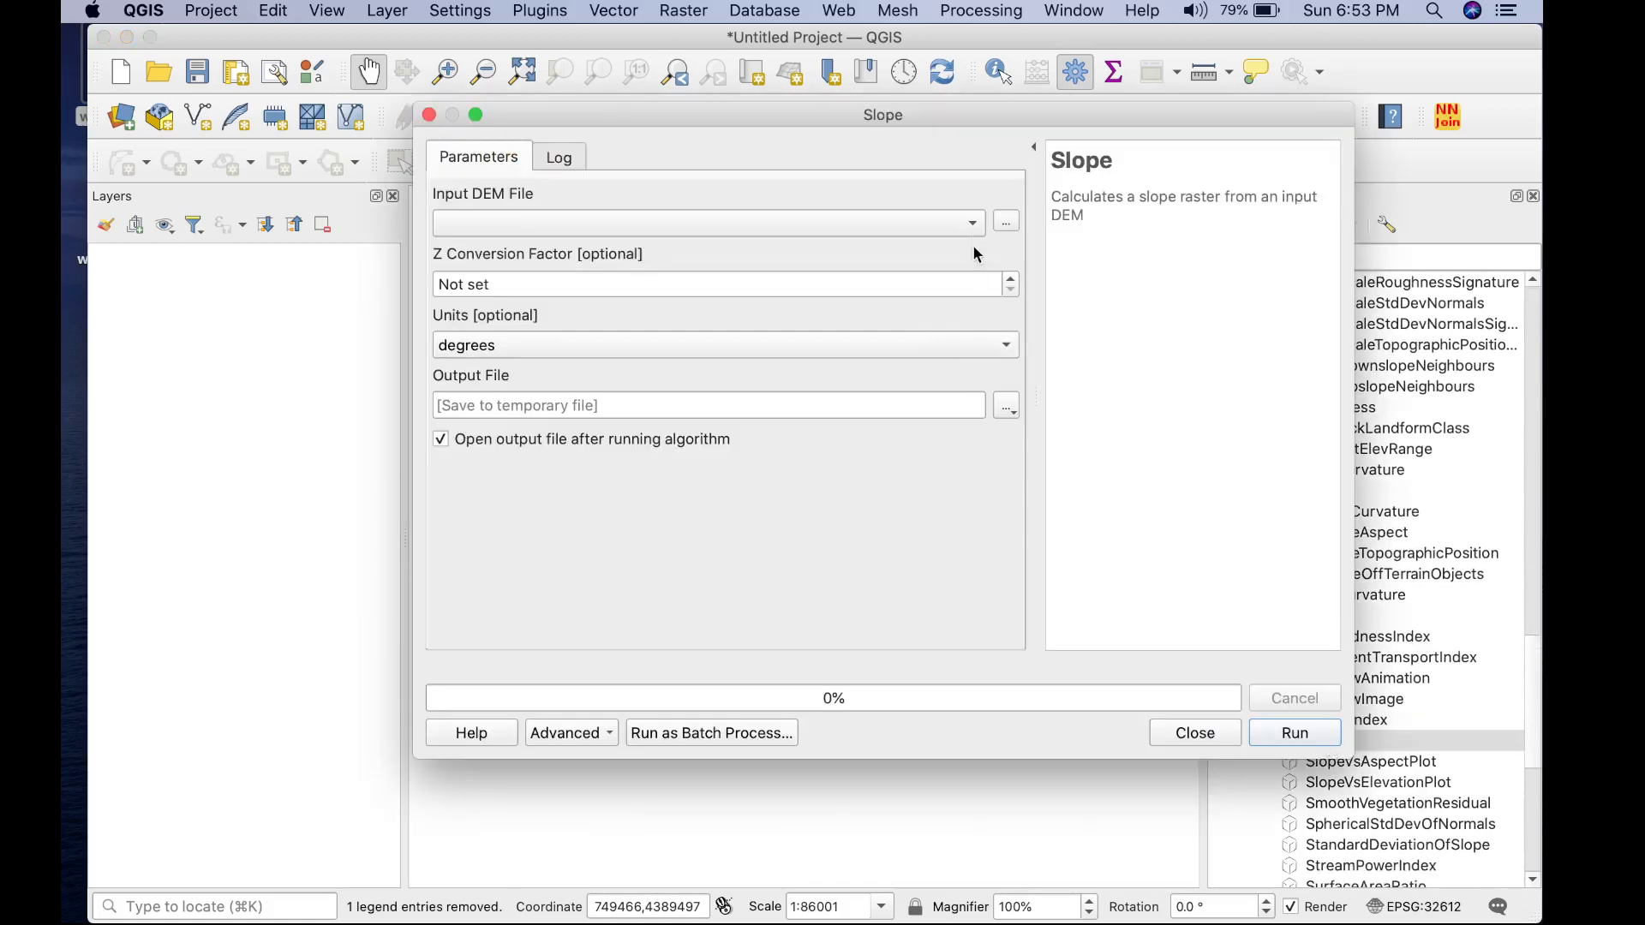
- Run Slope on DEM_smoothed.tif saving to testingvideo12345.tif, then close the finished dialog
click(1004, 221)
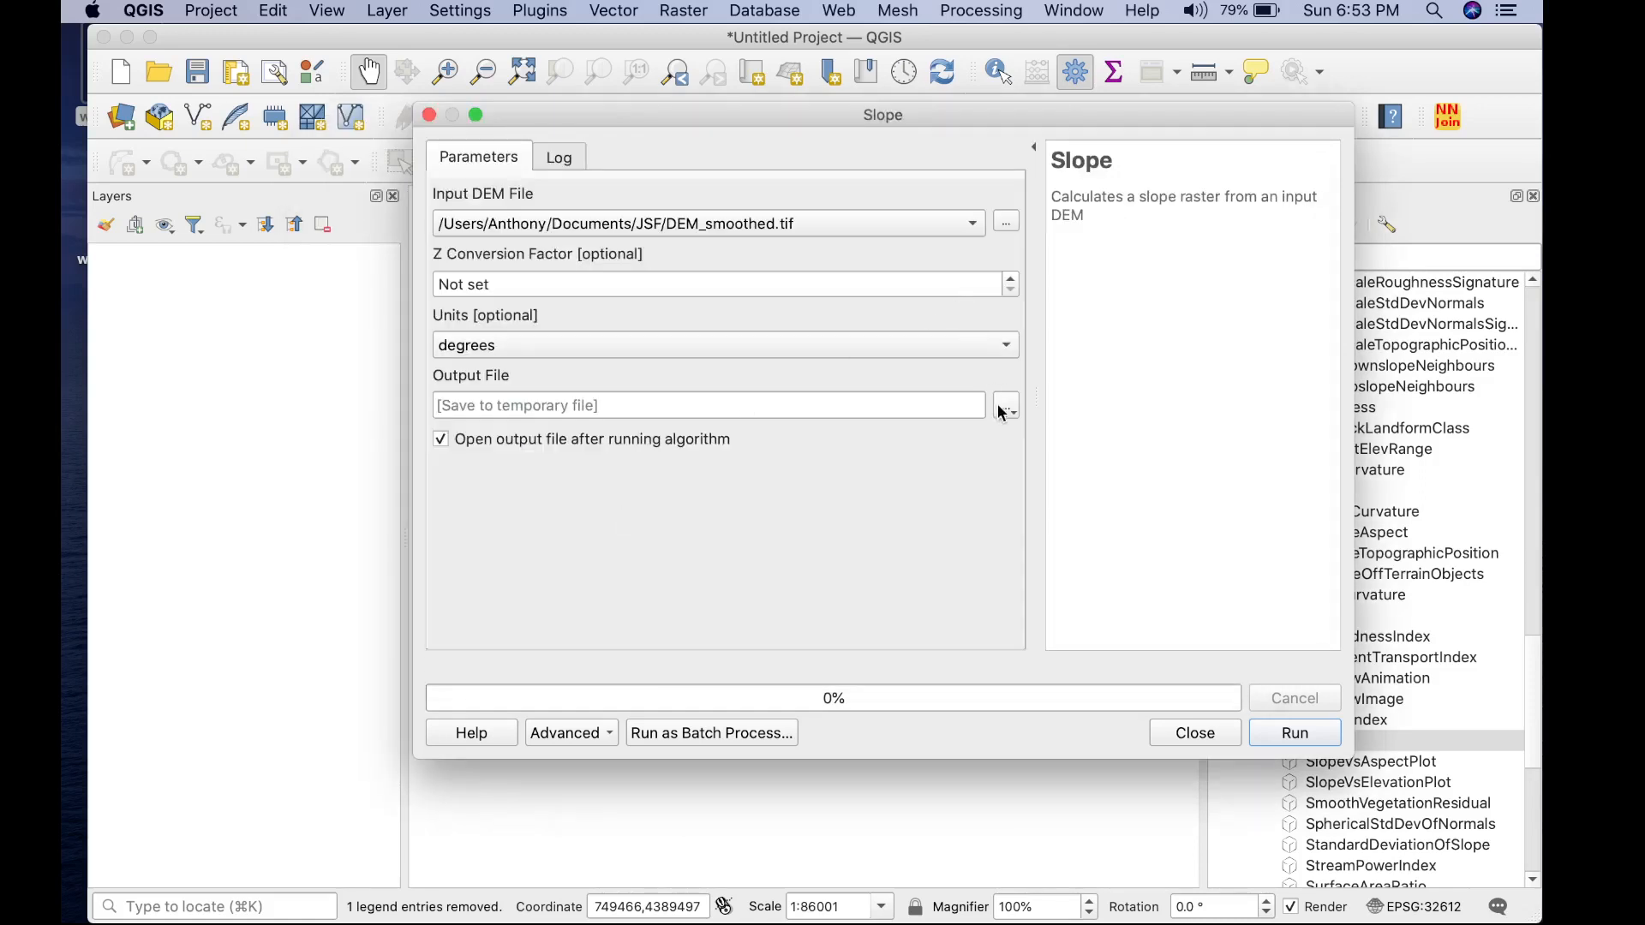
click(1004, 405)
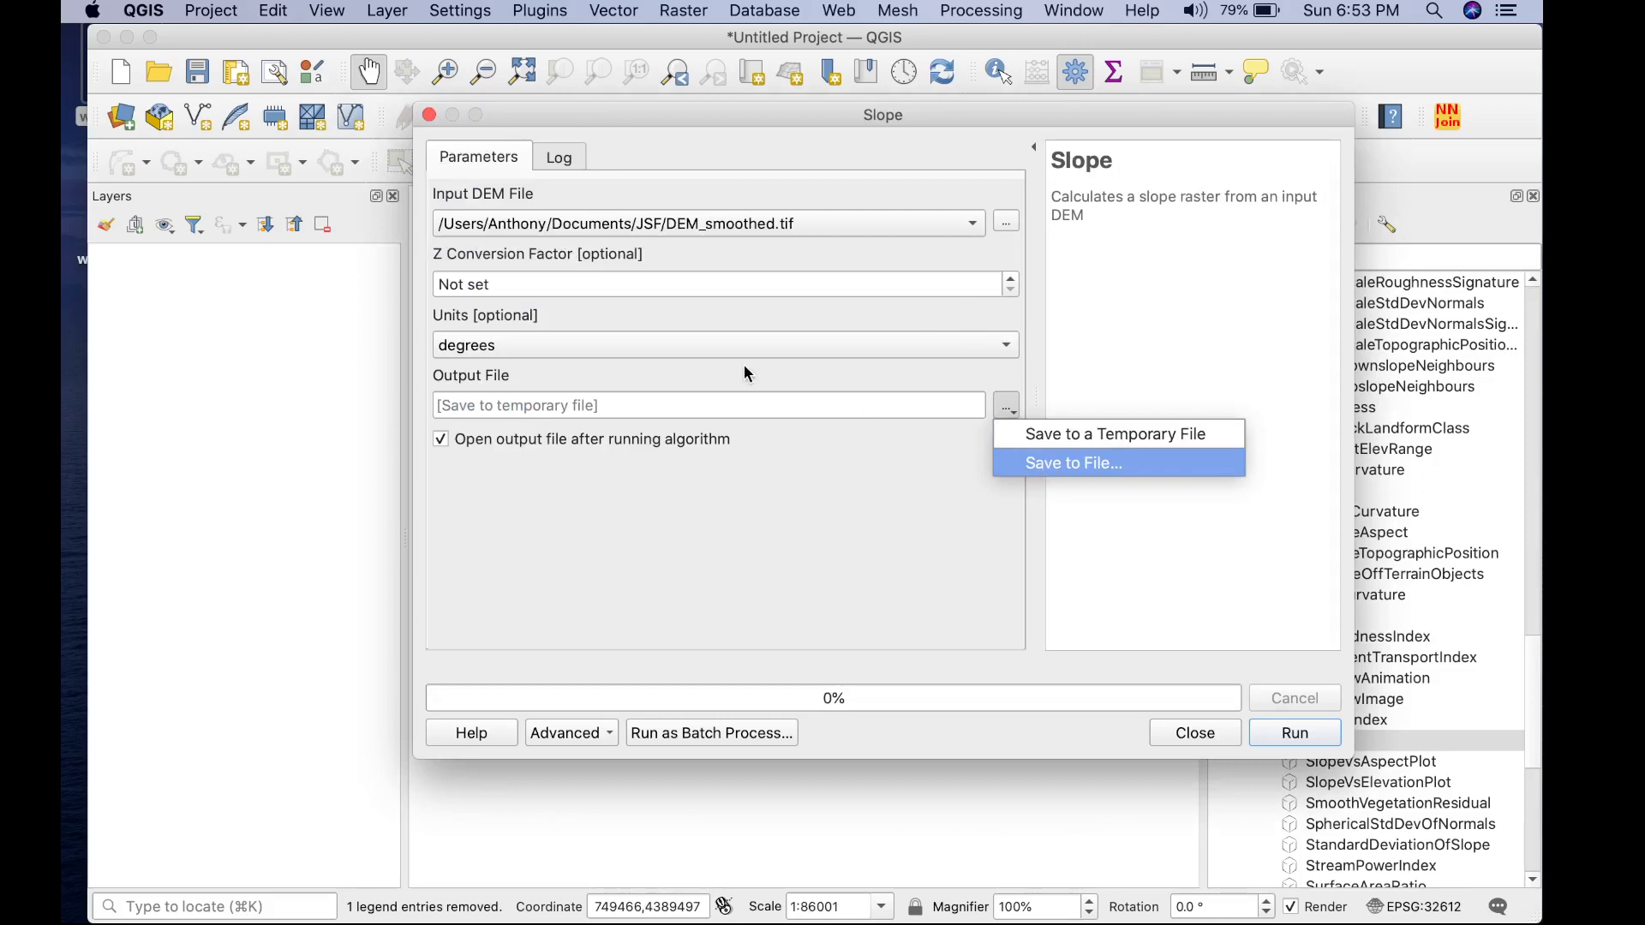
click(1072, 463)
text(testingvideo)
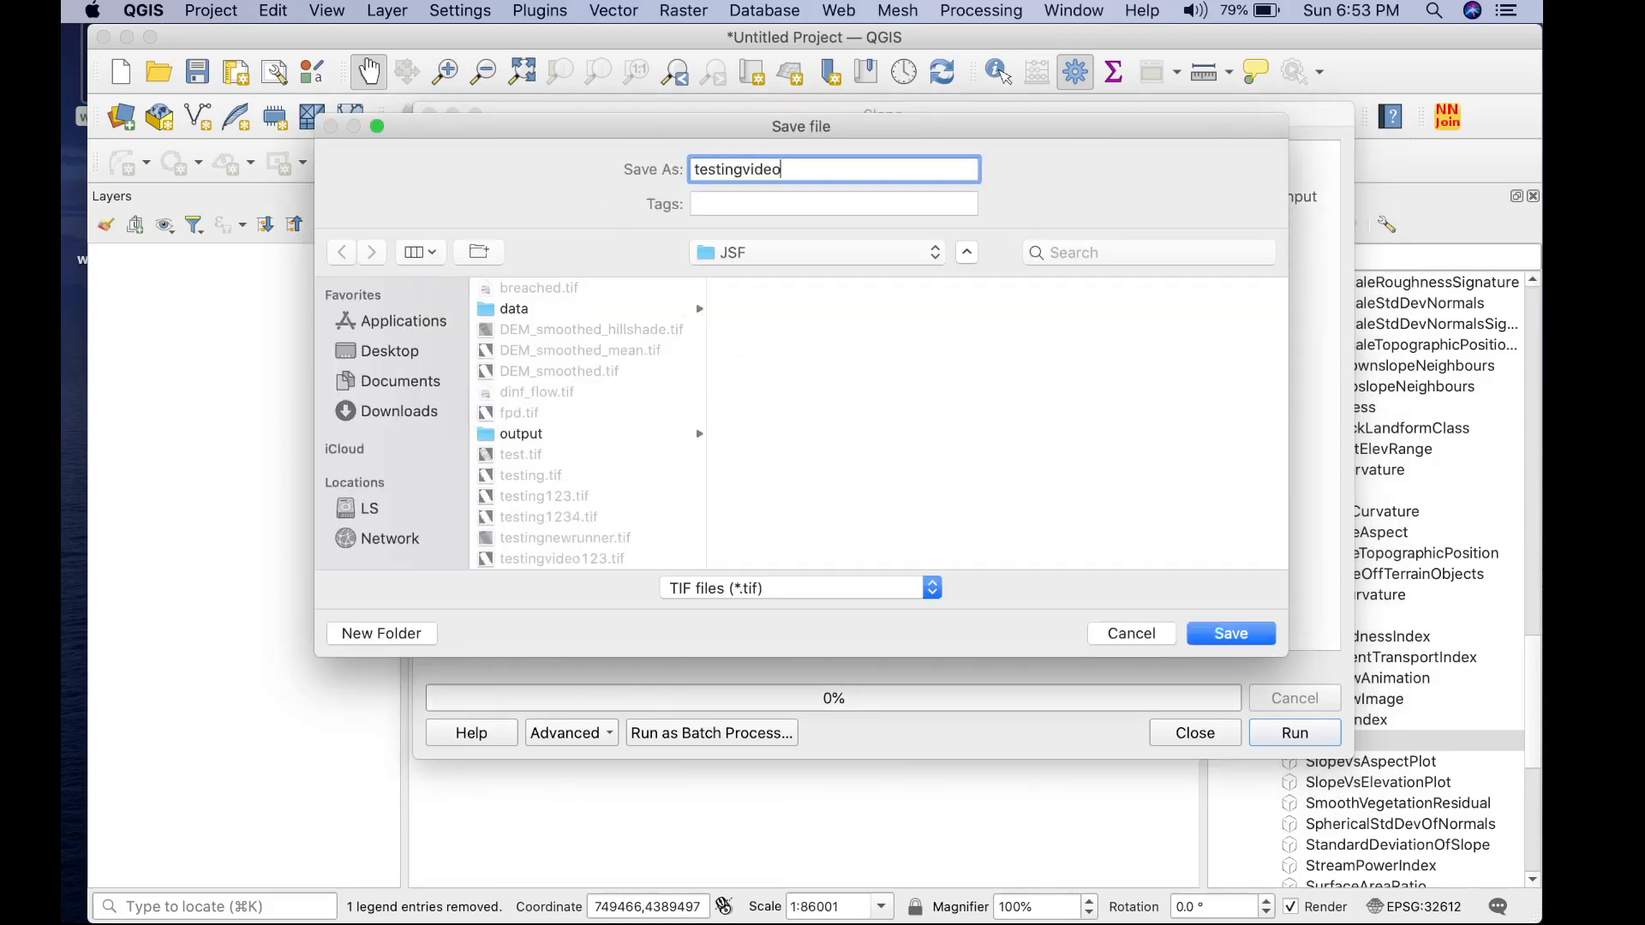
text(12345.)
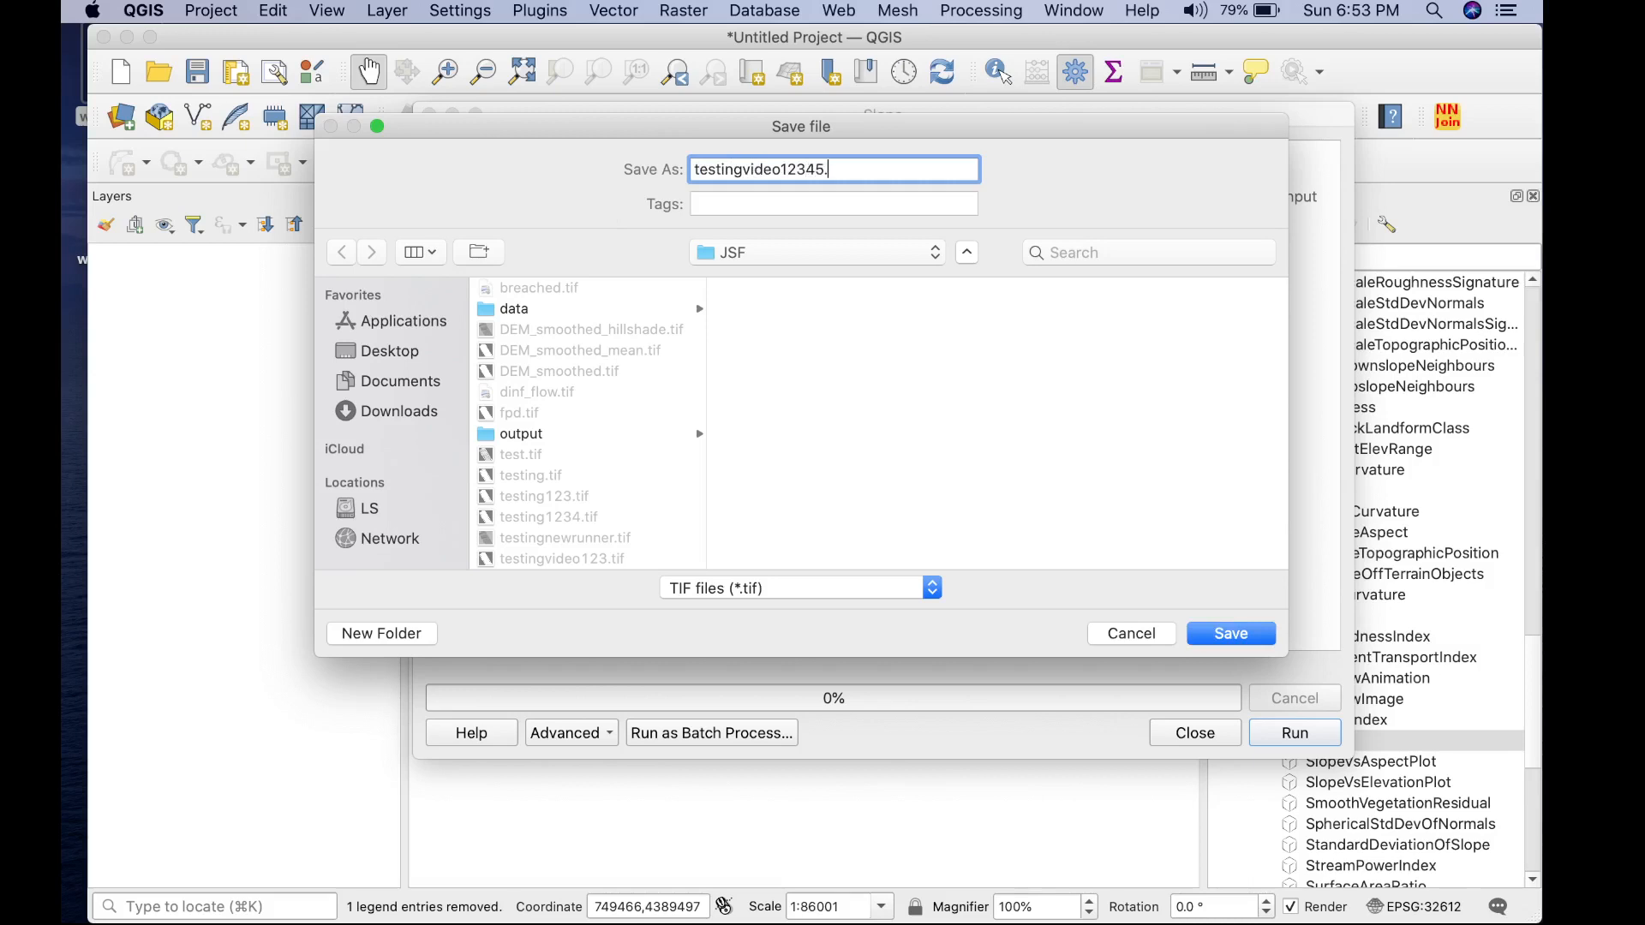
text(tif)
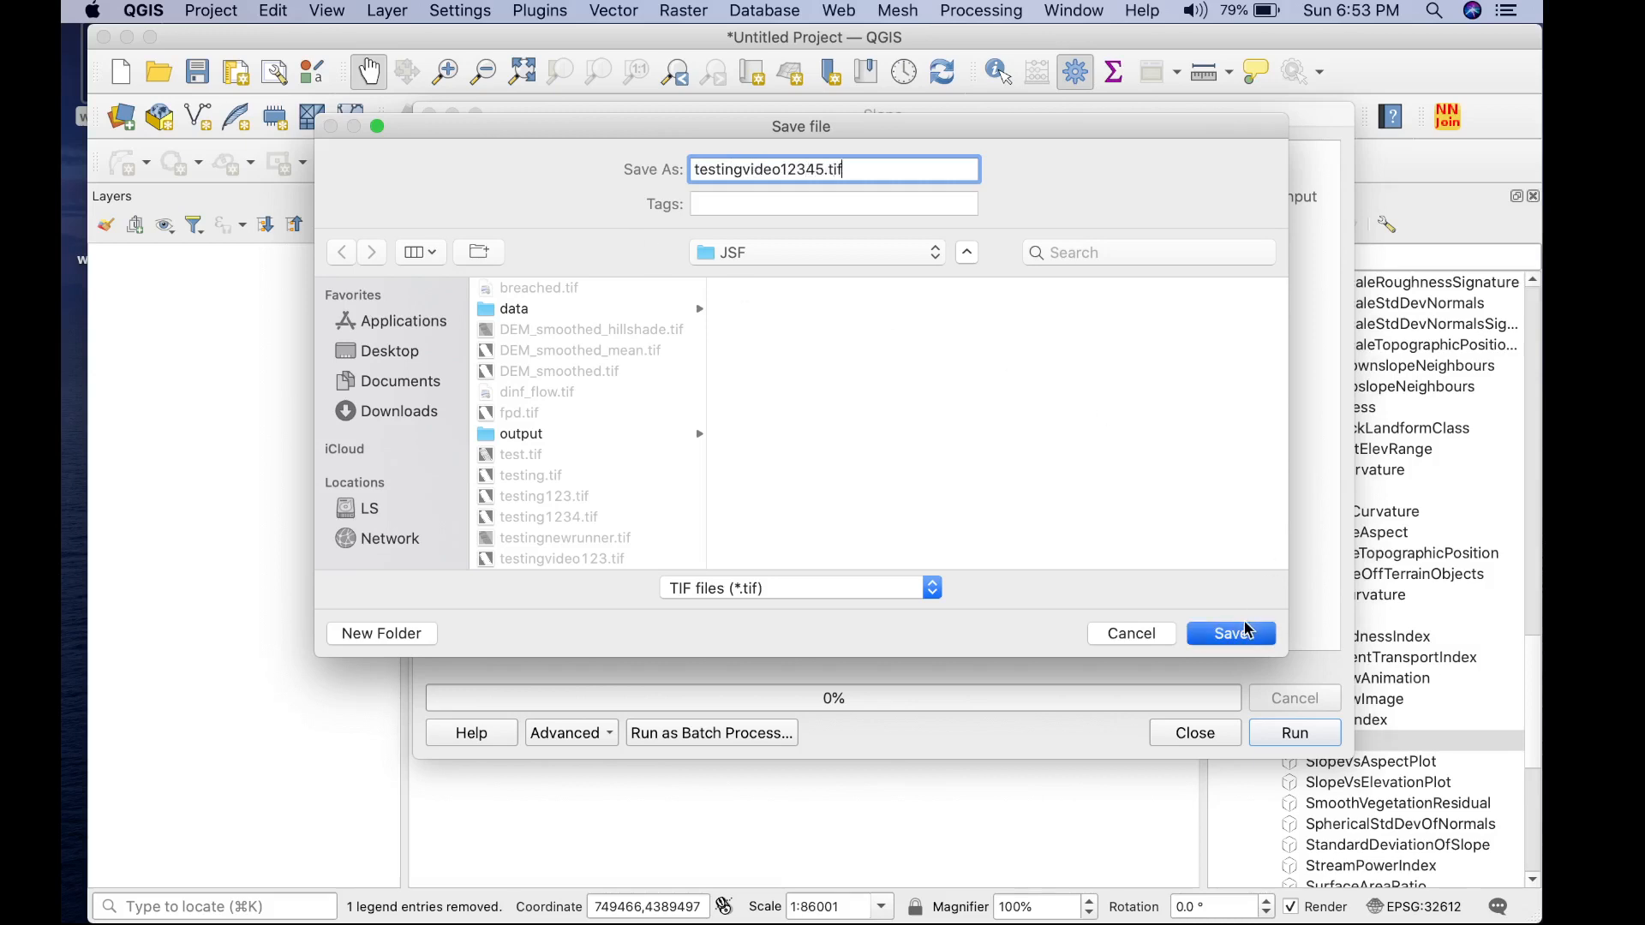
click(1230, 632)
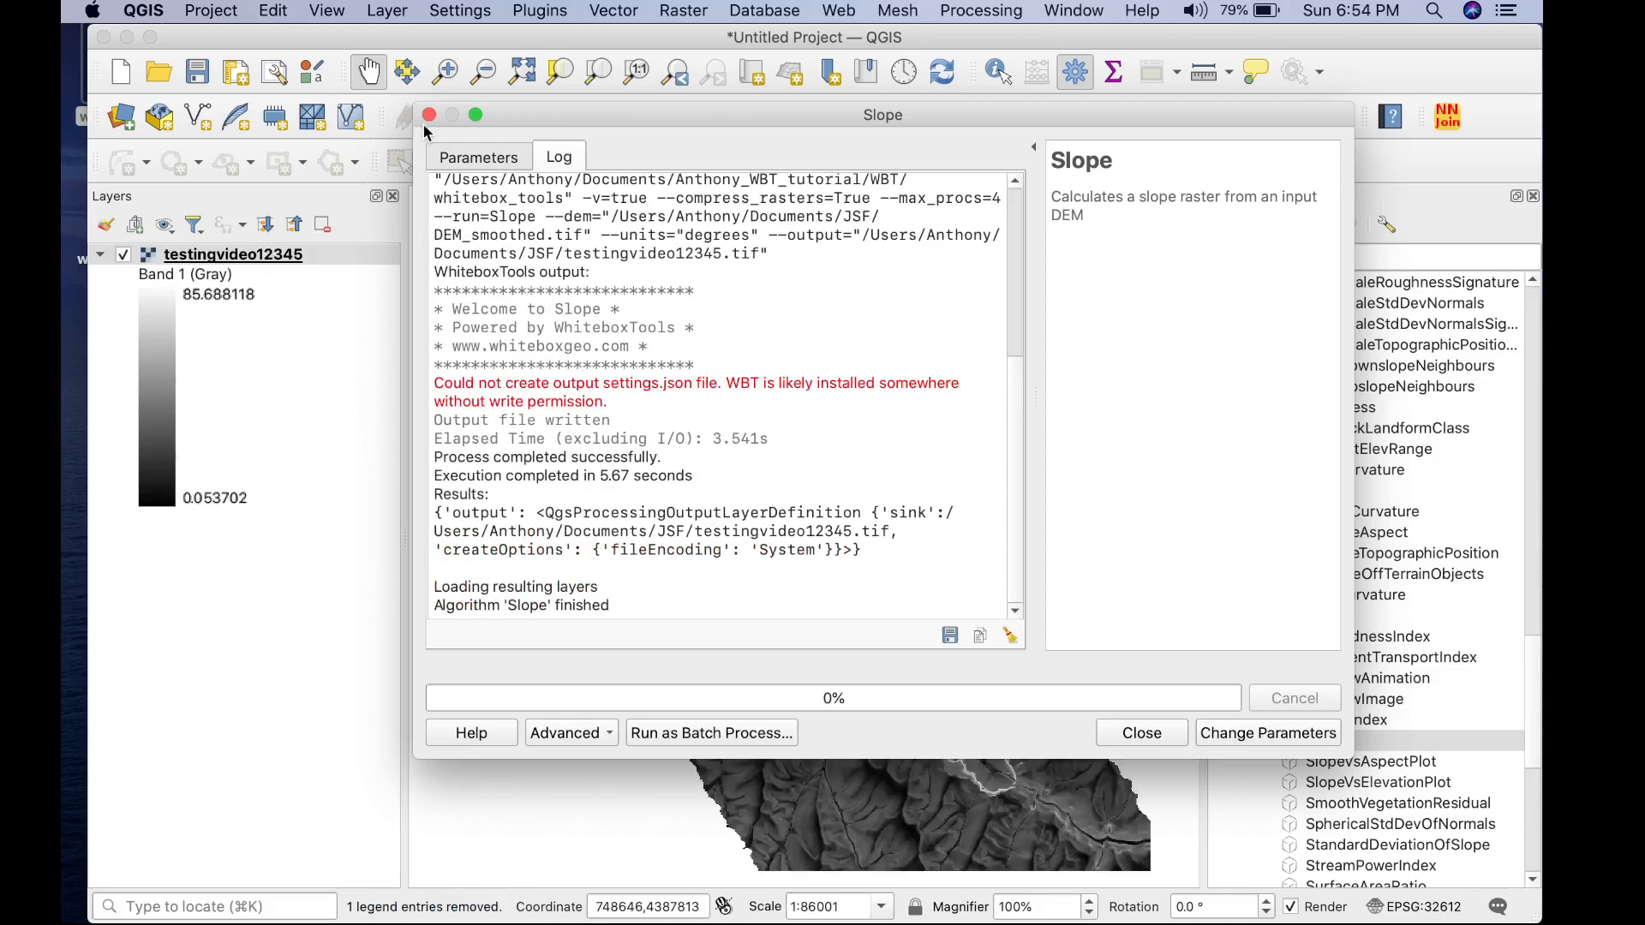
click(1142, 732)
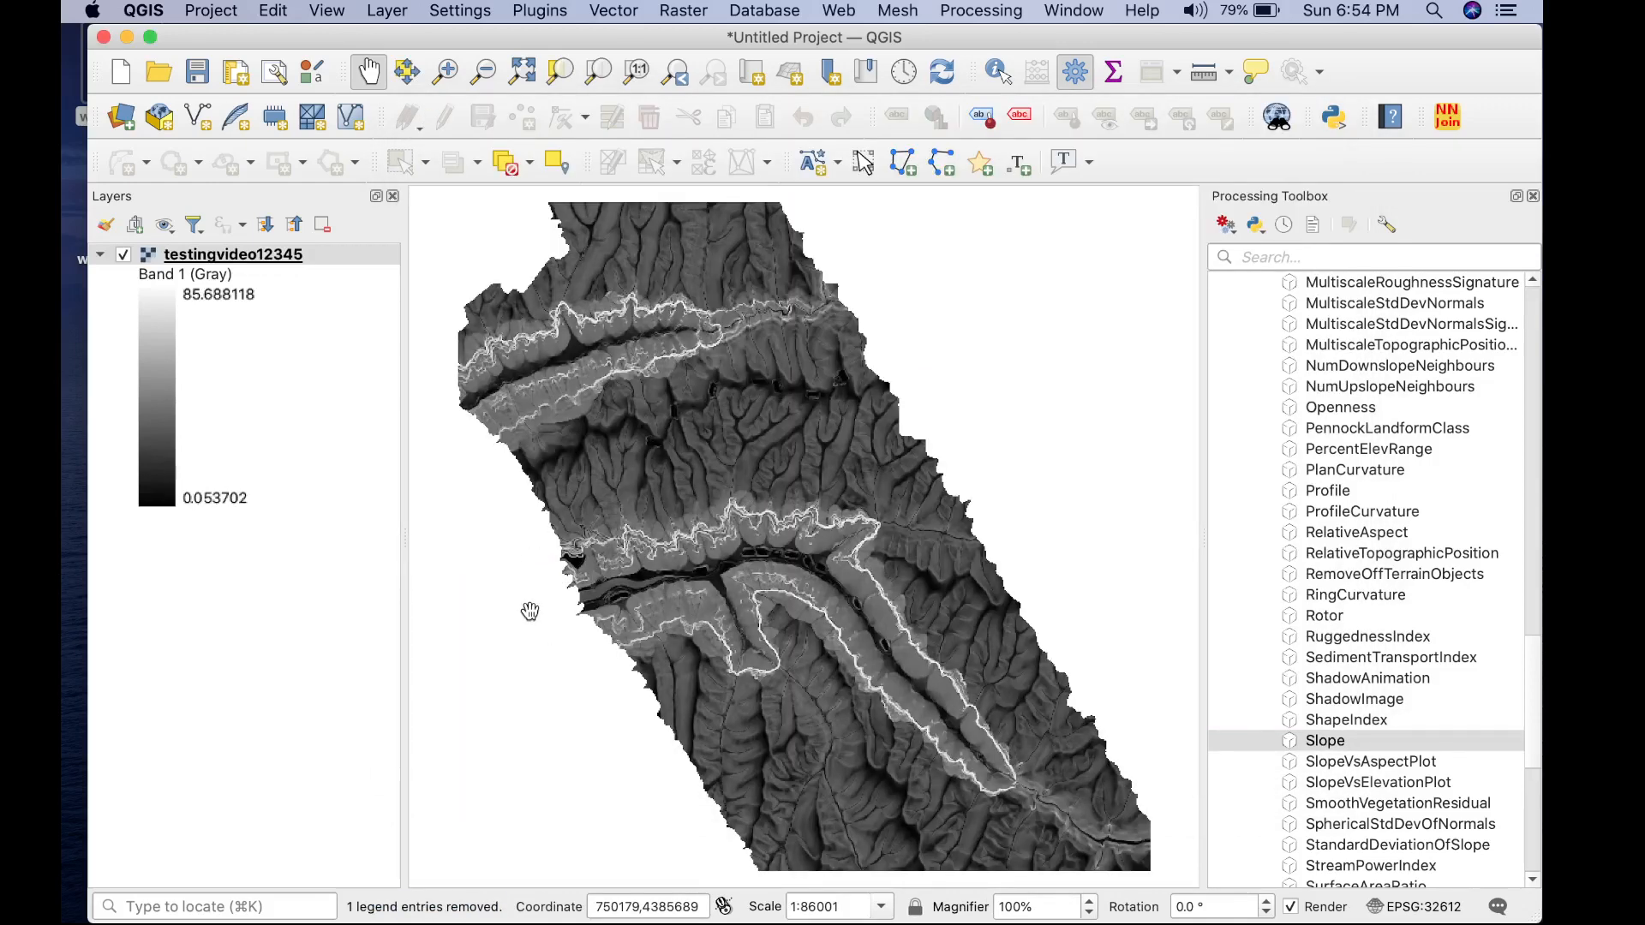